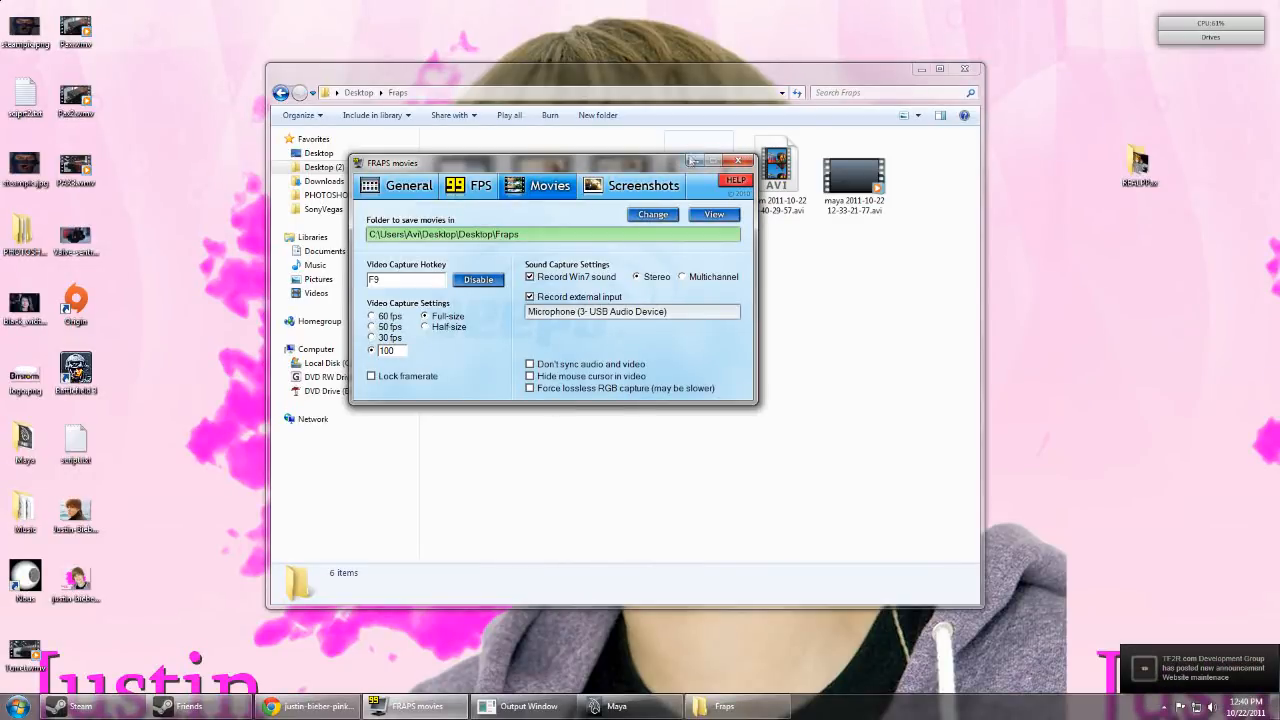
{"action": "mouse_move", "coordinate": [692, 160]}
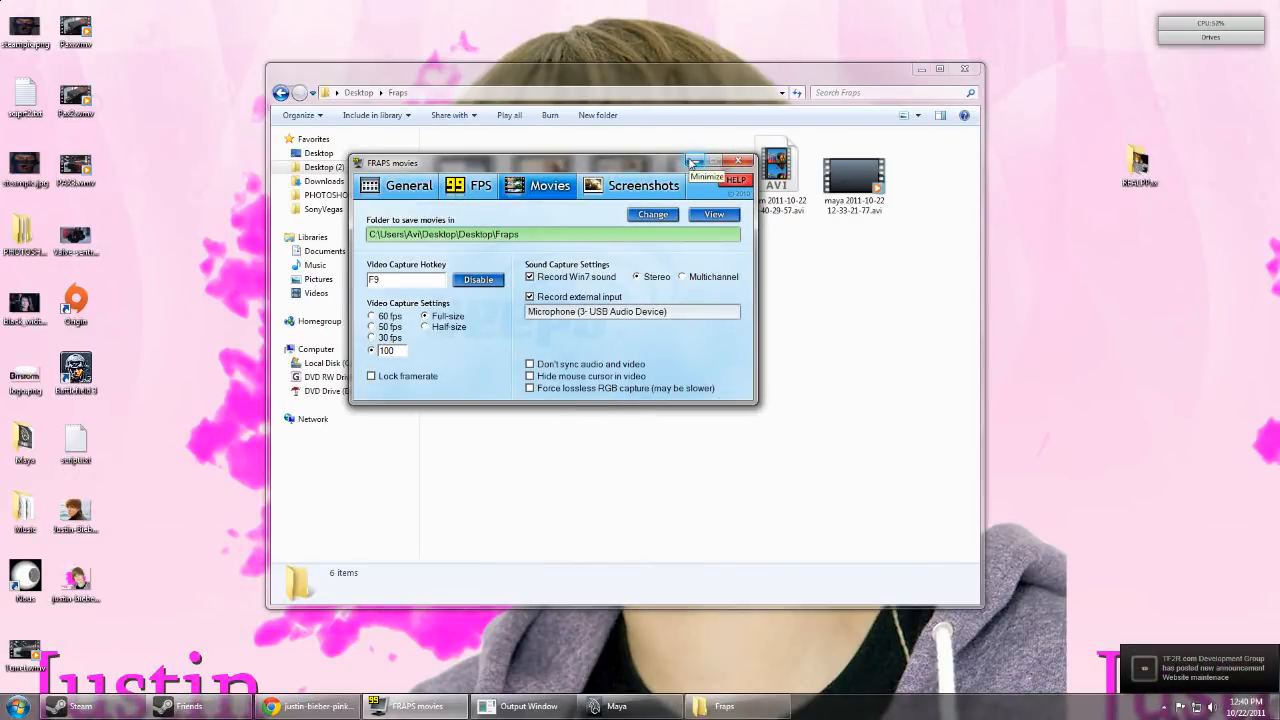
- Dismiss the Fraps window and launch Autodesk Maya from the Start menu search
{"action": "left_click", "coordinate": [740, 160]}
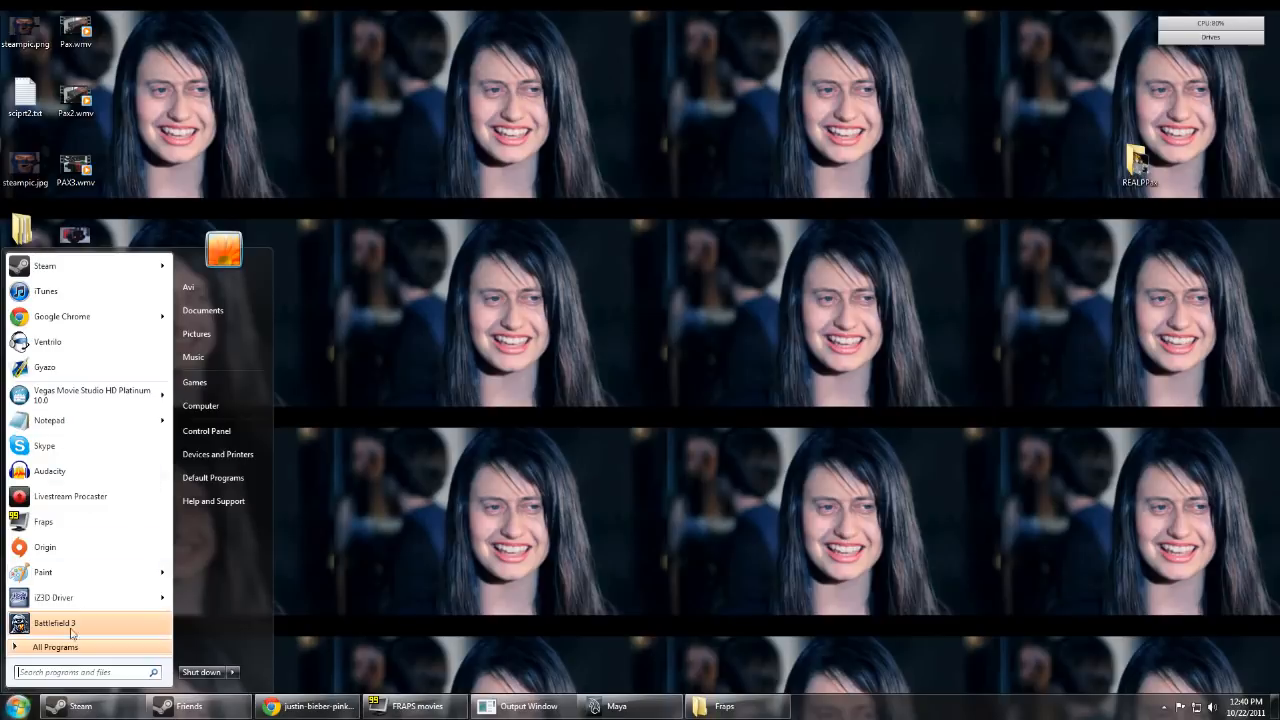
{"action": "type", "text": "maya"}
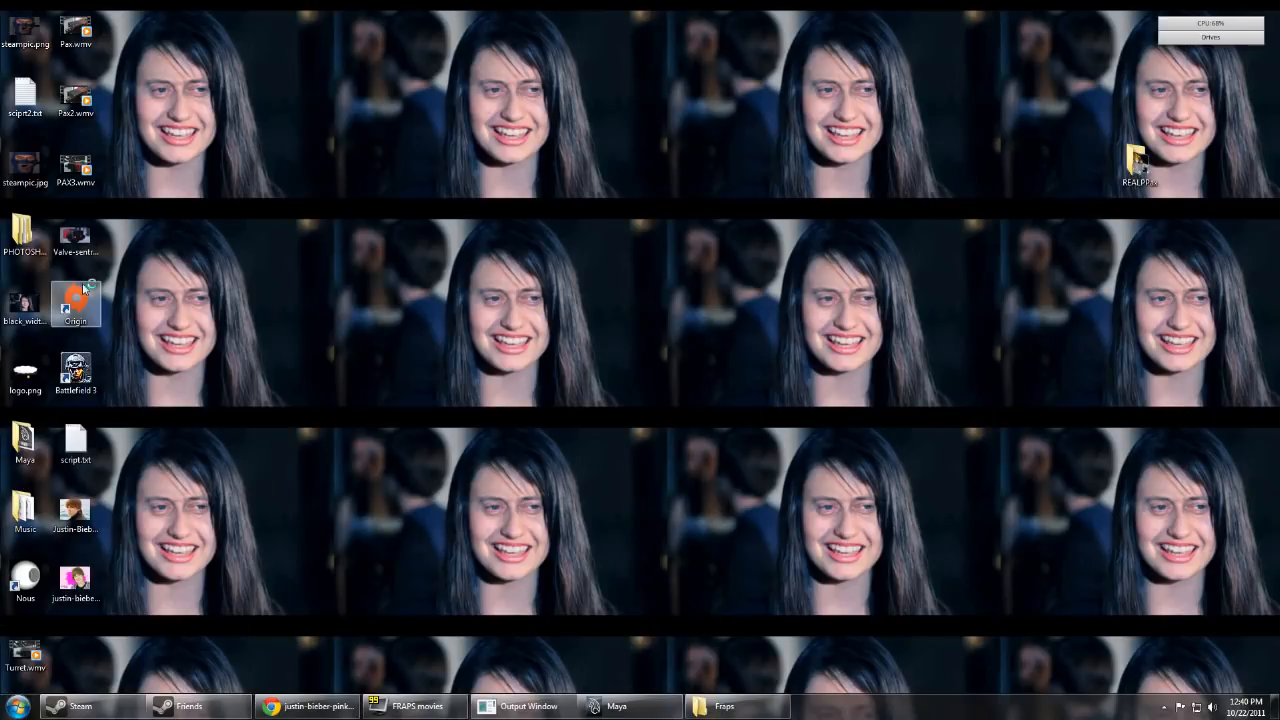
{"action": "left_click", "coordinate": [524, 708]}
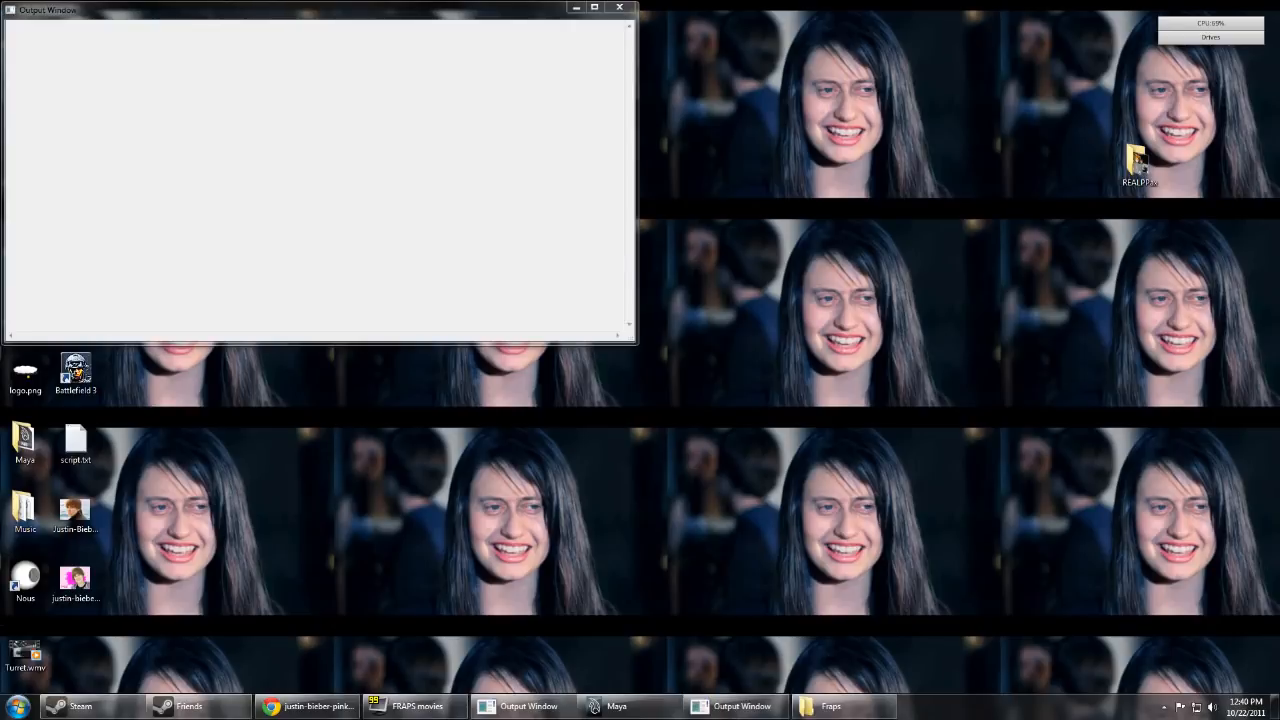
- Bring Maya forward and close the Essential Skills Movies welcome window
{"action": "left_click", "coordinate": [616, 706]}
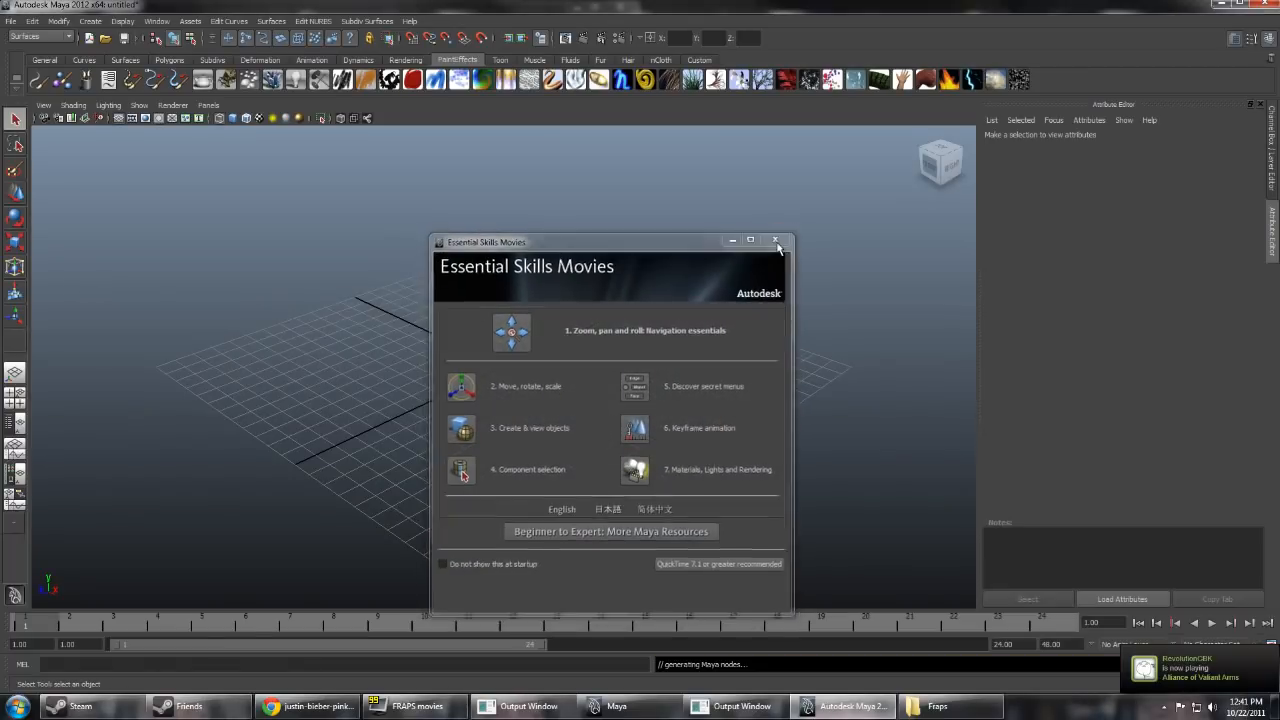
{"action": "left_click", "coordinate": [774, 240]}
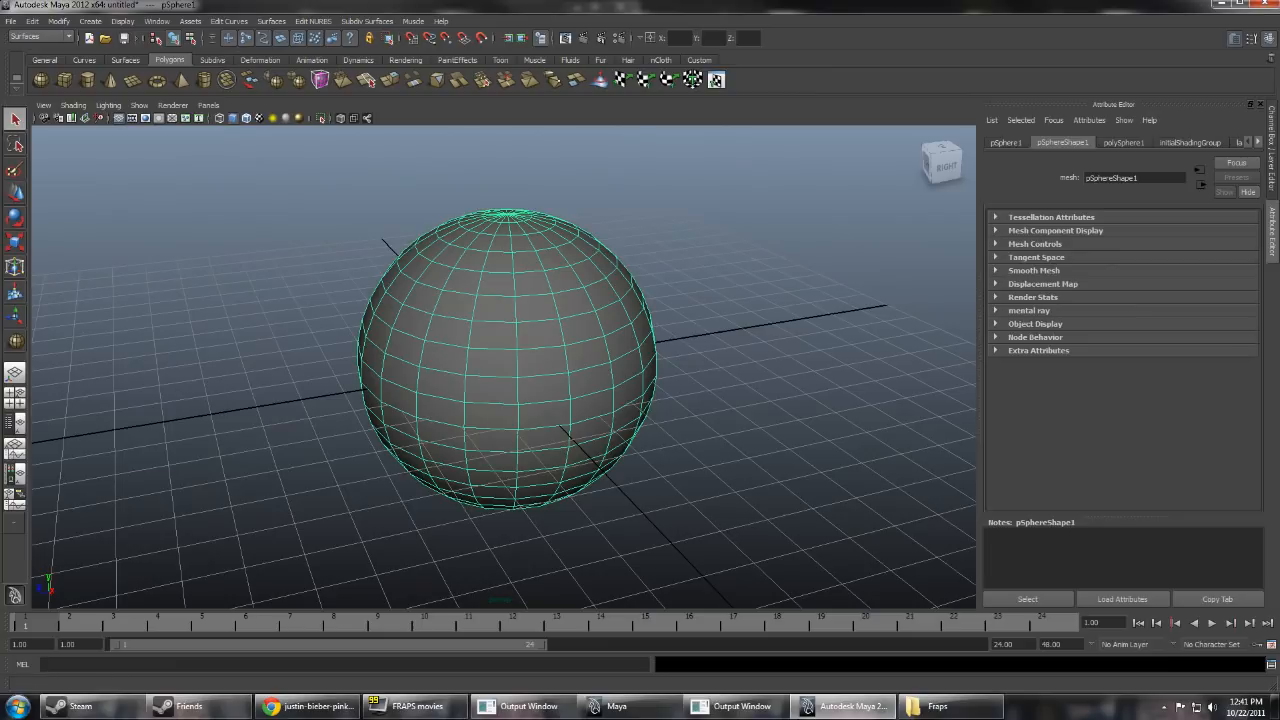
- Select sphere faces and switch to the Polygons menu set for extruding
{"action": "right_click", "coordinate": [470, 352]}
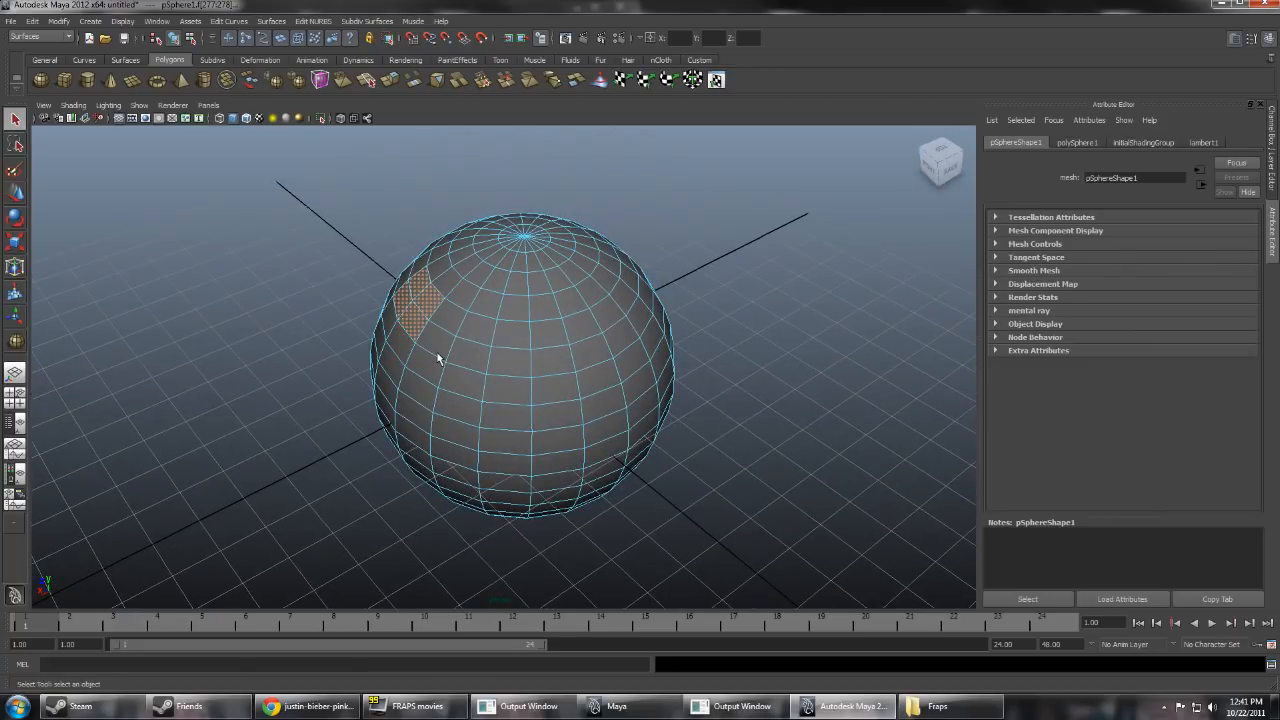
{"action": "left_click", "coordinate": [204, 24]}
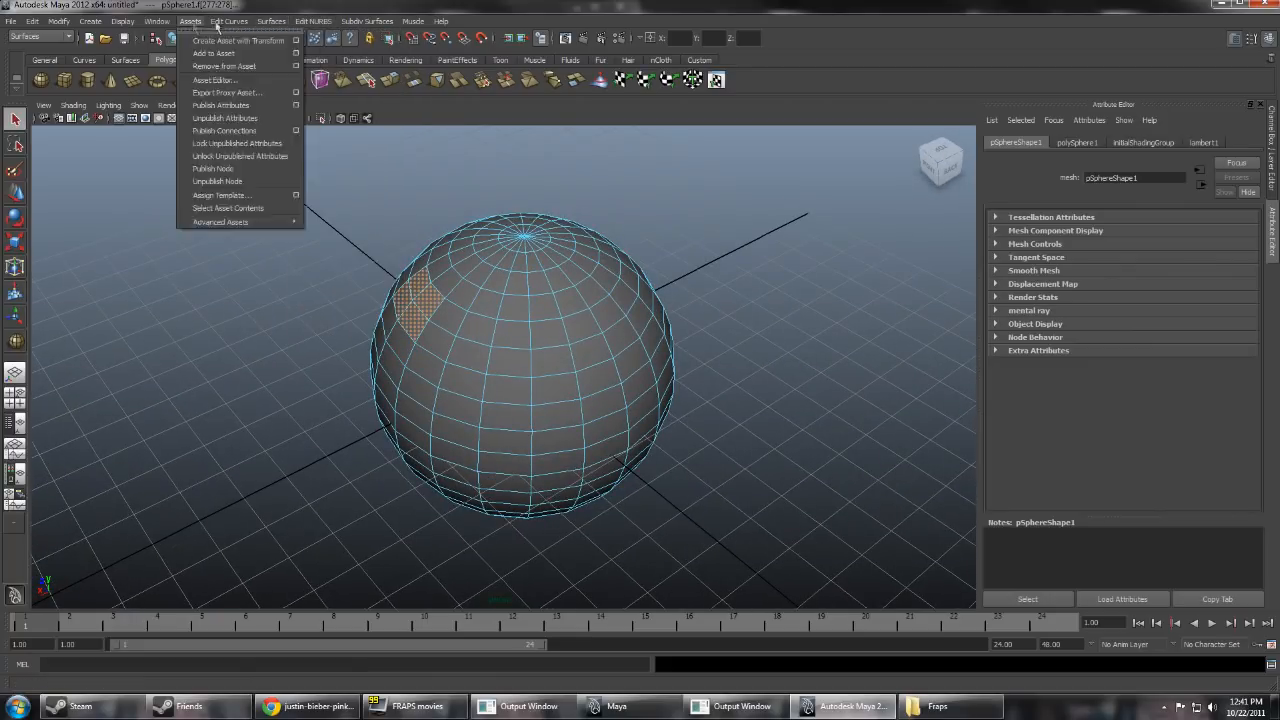
{"action": "left_click", "coordinate": [40, 36]}
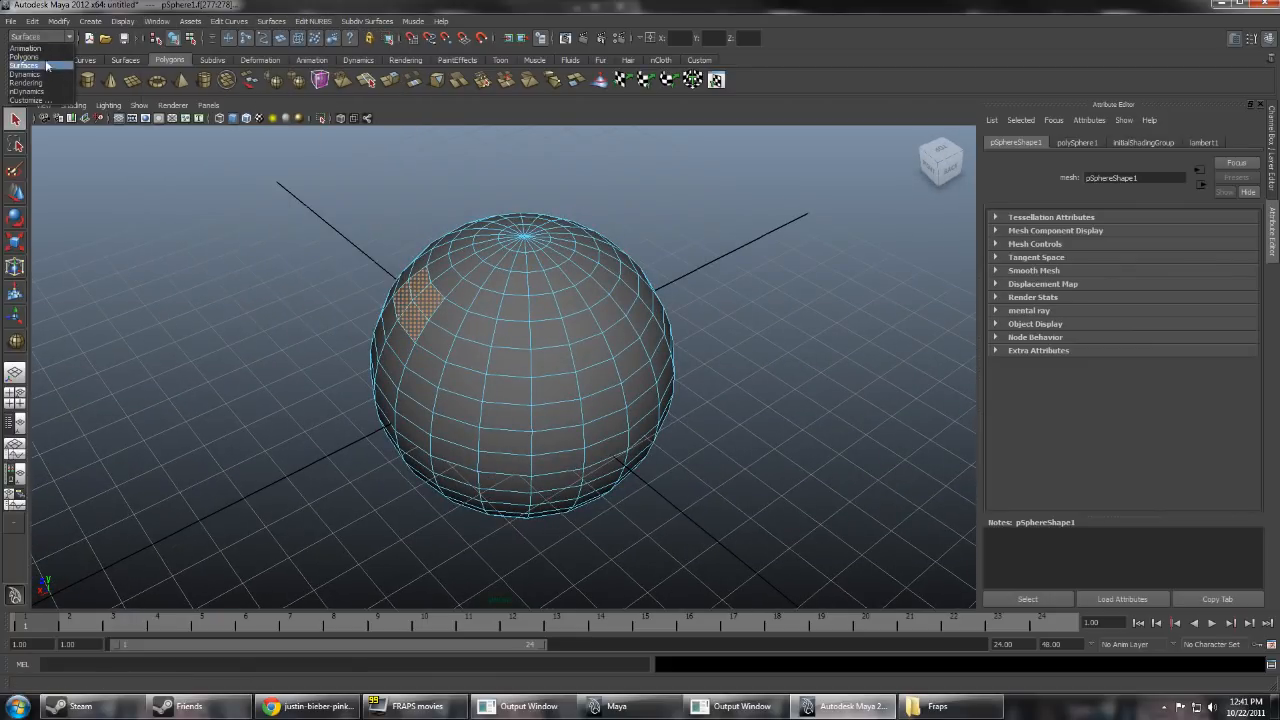
{"action": "left_click", "coordinate": [284, 20]}
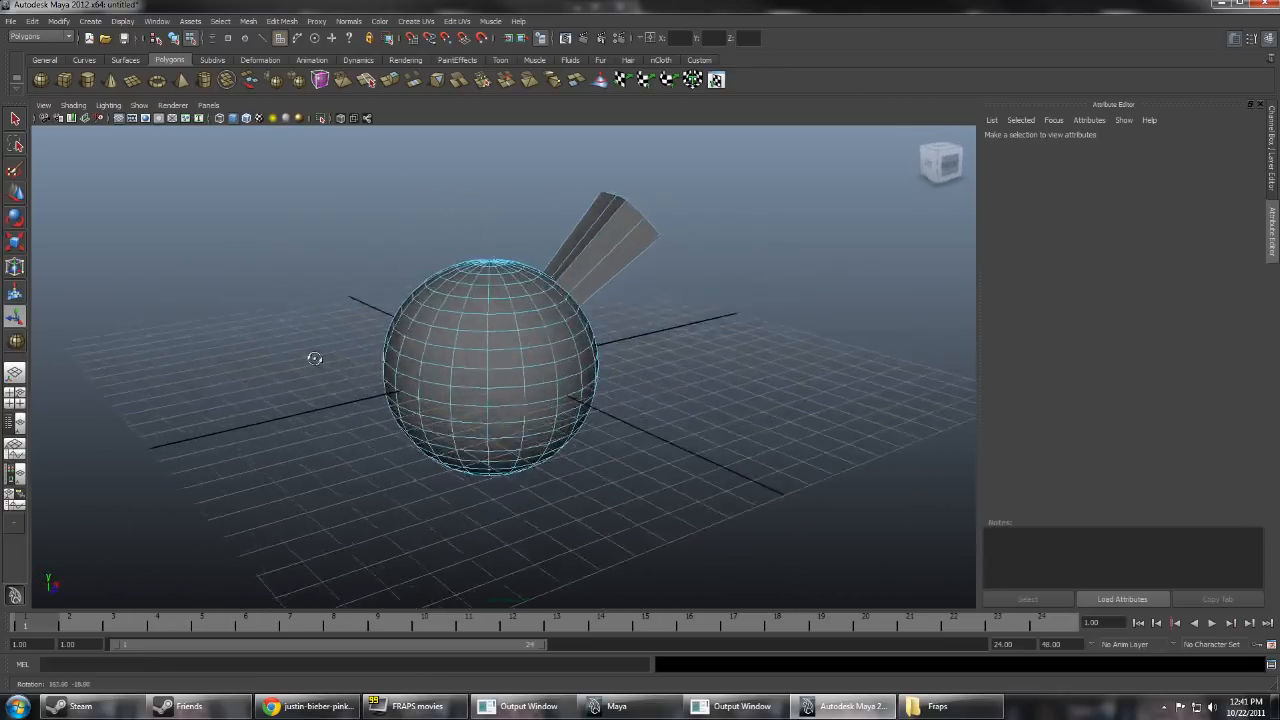
- Extrude sphere faces outward to form a fan-shaped wing
{"action": "left_click_drag", "start_coordinate": [316, 358], "coordinate": [220, 360]}
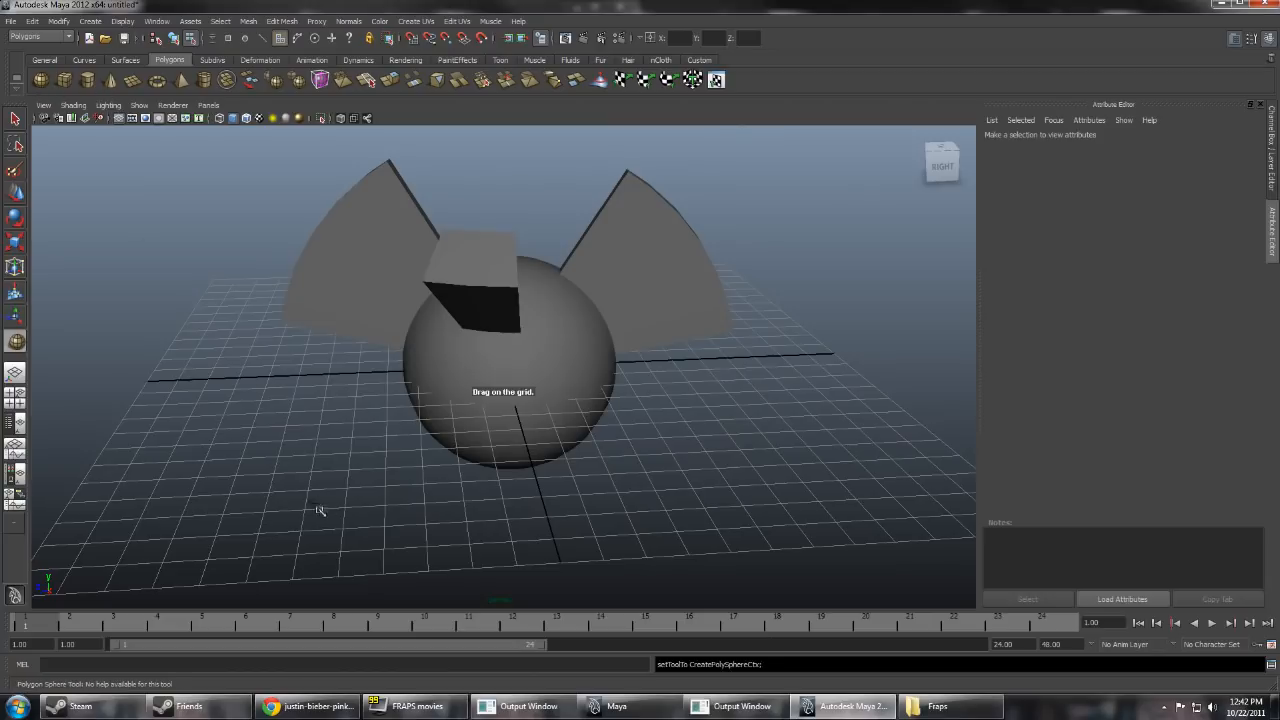
- Create a small eye sphere and move it onto the top of the body
{"action": "left_click_drag", "start_coordinate": [316, 510], "coordinate": [310, 500]}
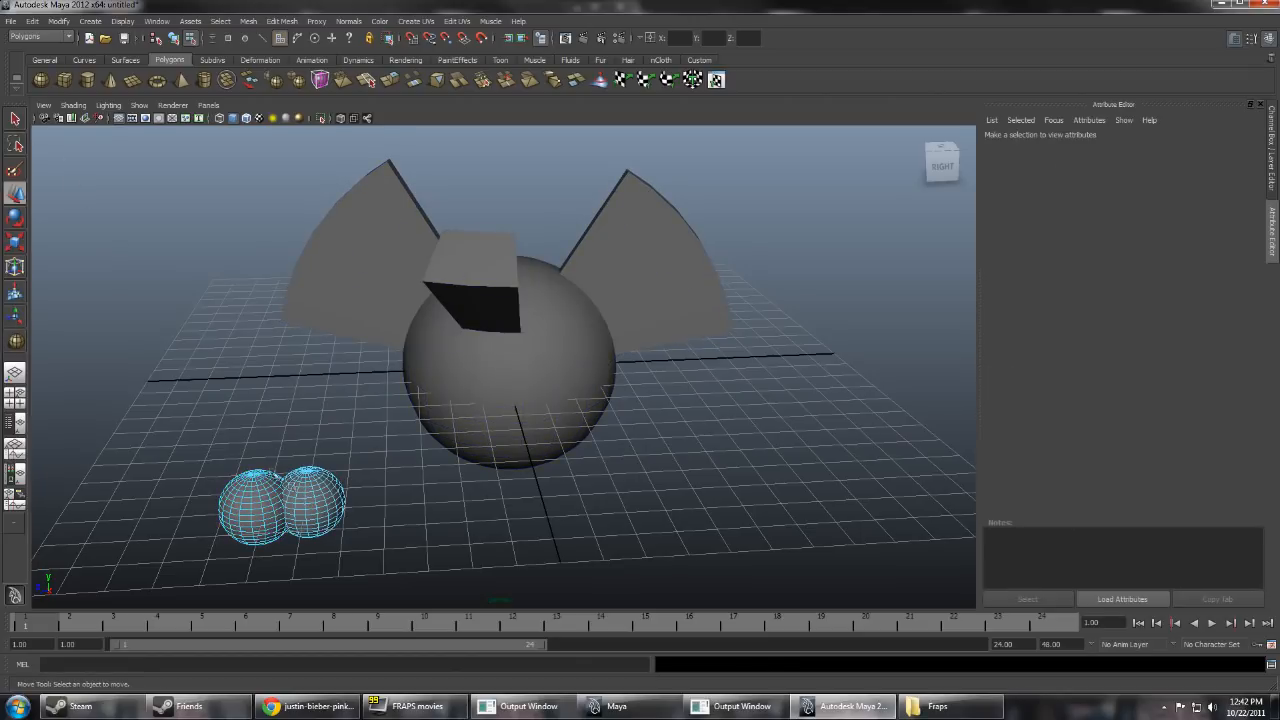
{"action": "right_click", "coordinate": [292, 516]}
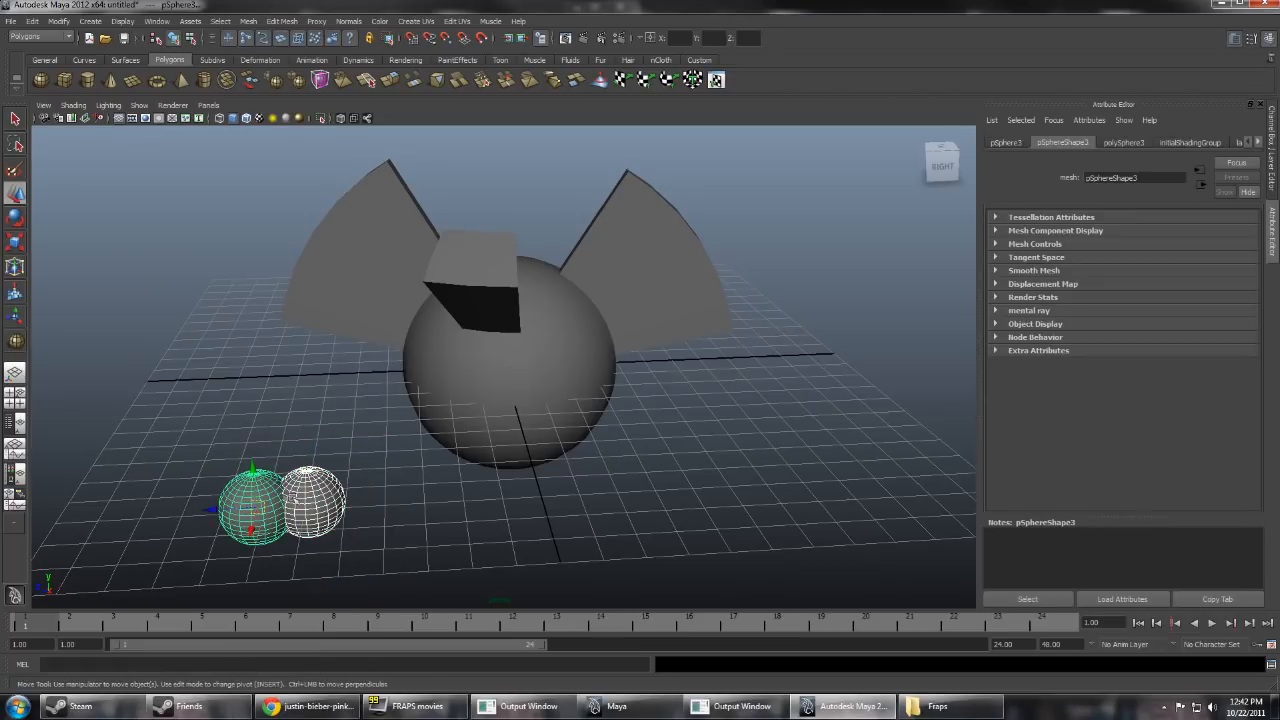
{"action": "left_click_drag", "start_coordinate": [280, 504], "coordinate": [450, 414]}
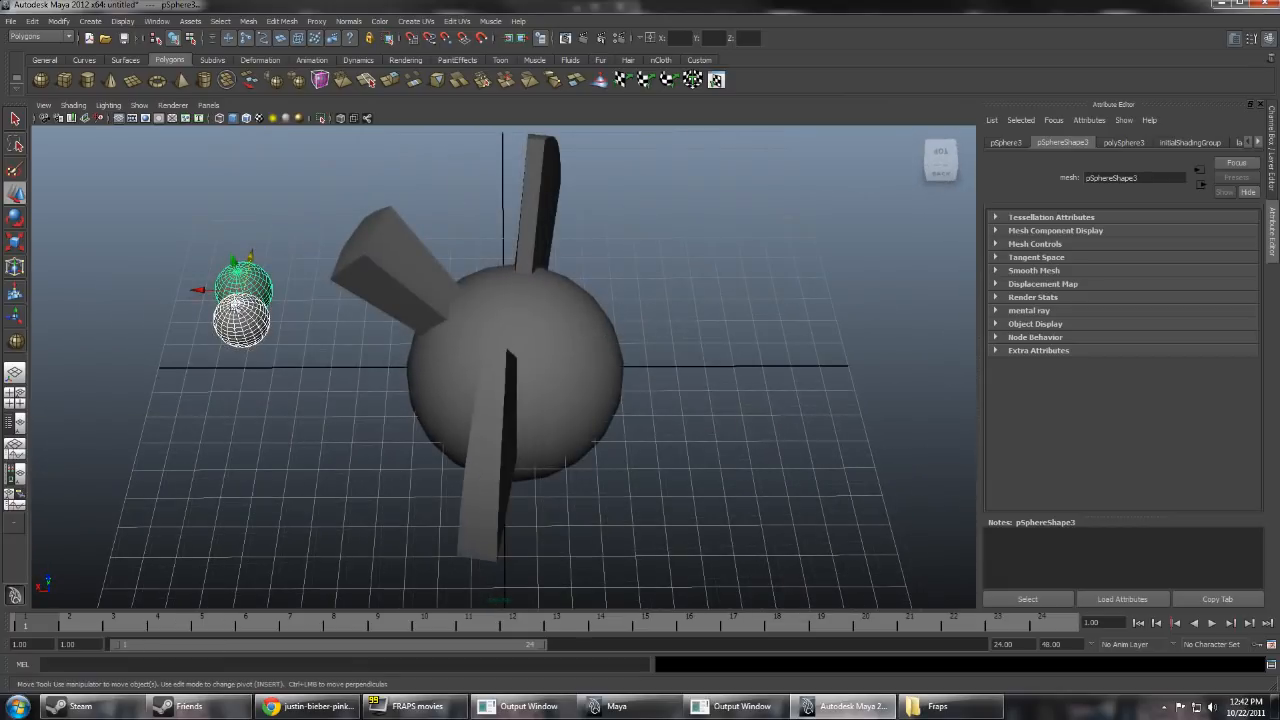
{"action": "left_click_drag", "start_coordinate": [244, 296], "coordinate": [464, 276]}
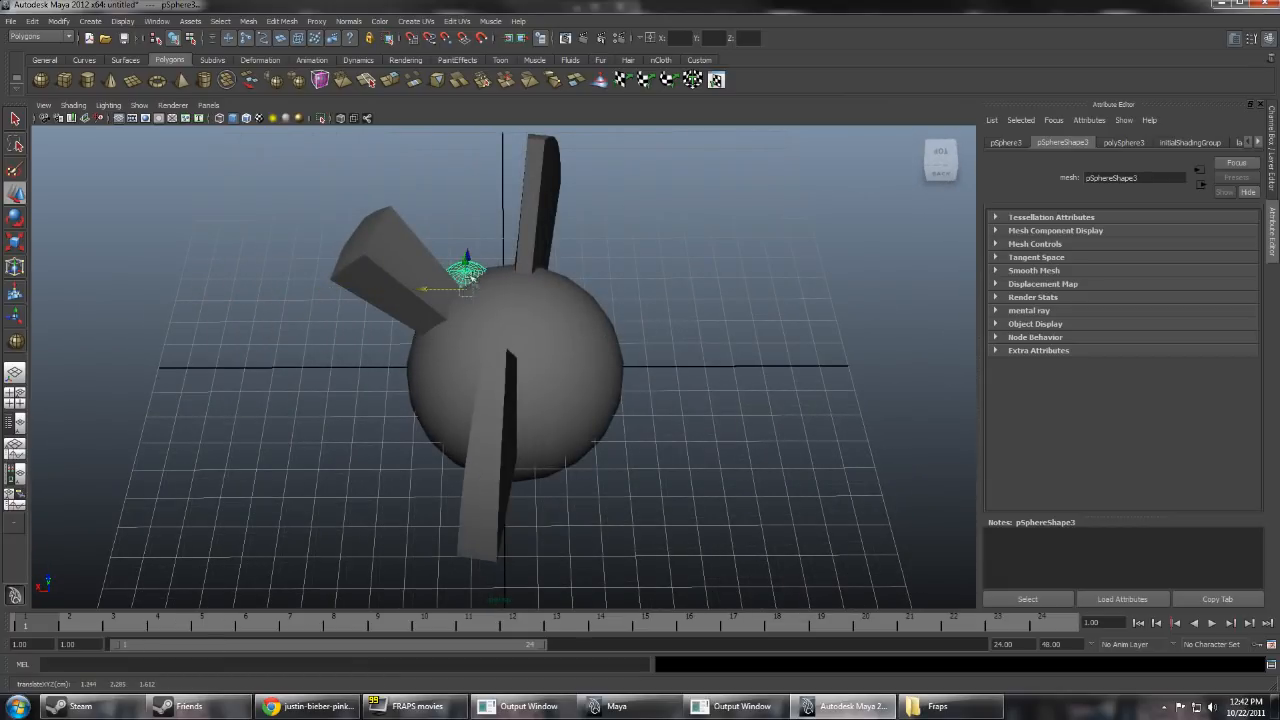
{"action": "left_click_drag", "start_coordinate": [468, 290], "coordinate": [468, 300]}
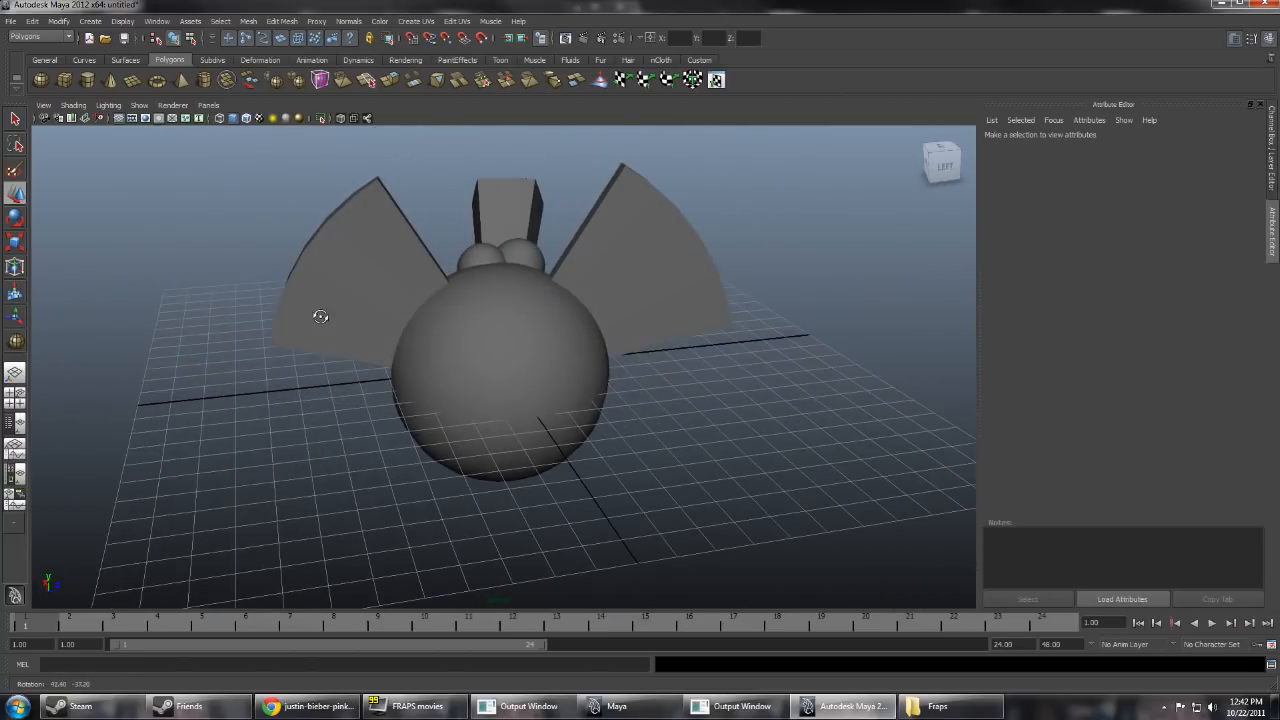
- Scale the body taller and extrude the wings thicker via Edit Mesh
{"action": "right_click", "coordinate": [500, 364]}
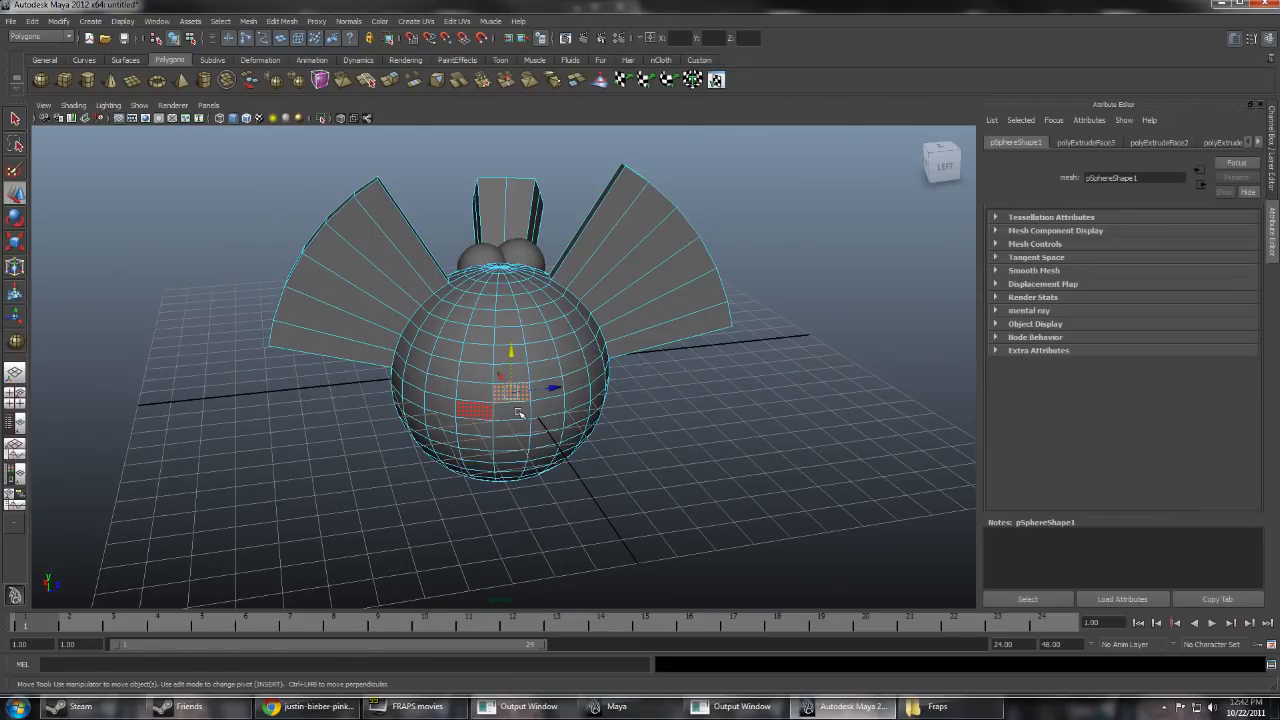
{"action": "left_click_drag", "start_coordinate": [518, 412], "coordinate": [550, 444]}
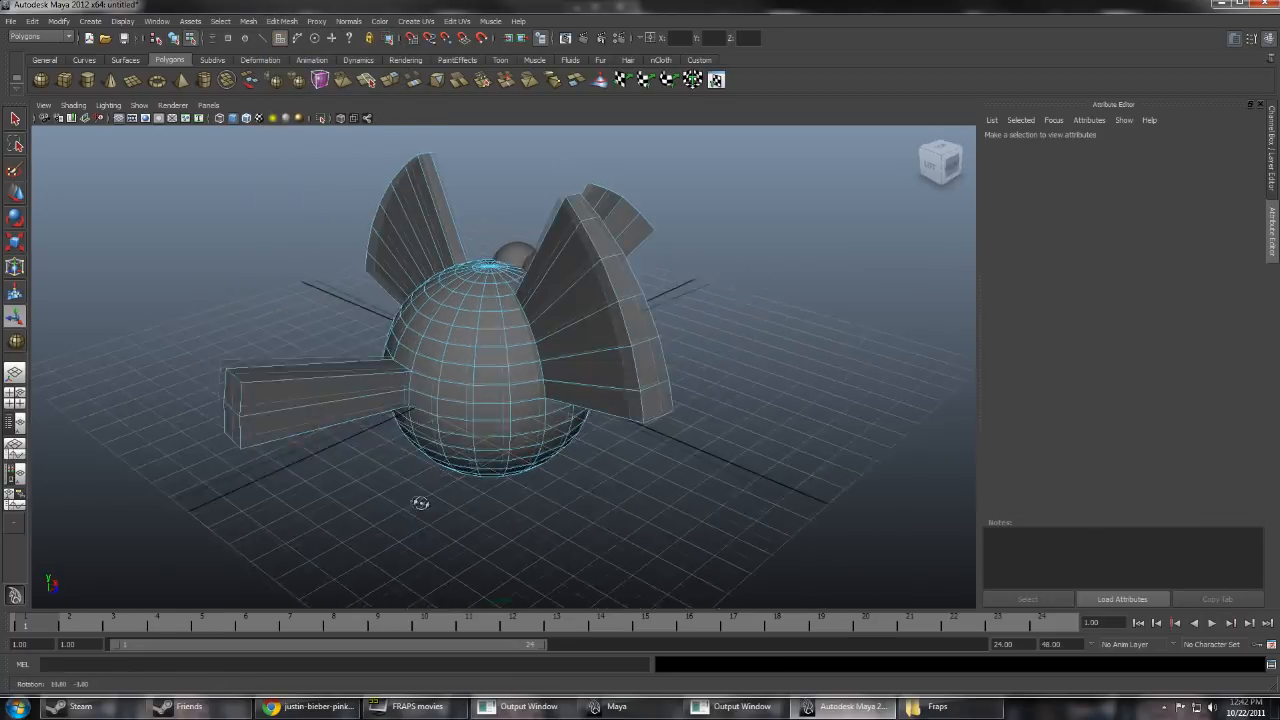
{"action": "left_click", "coordinate": [284, 22]}
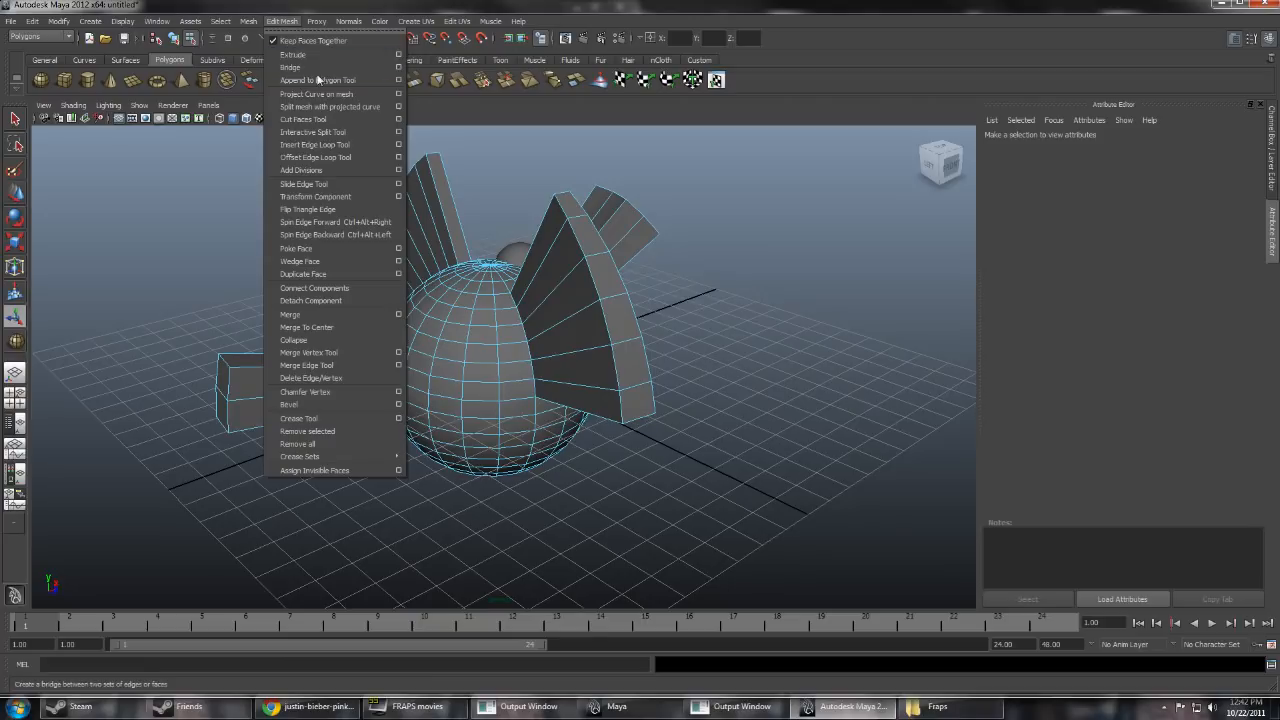
{"action": "left_click", "coordinate": [314, 144]}
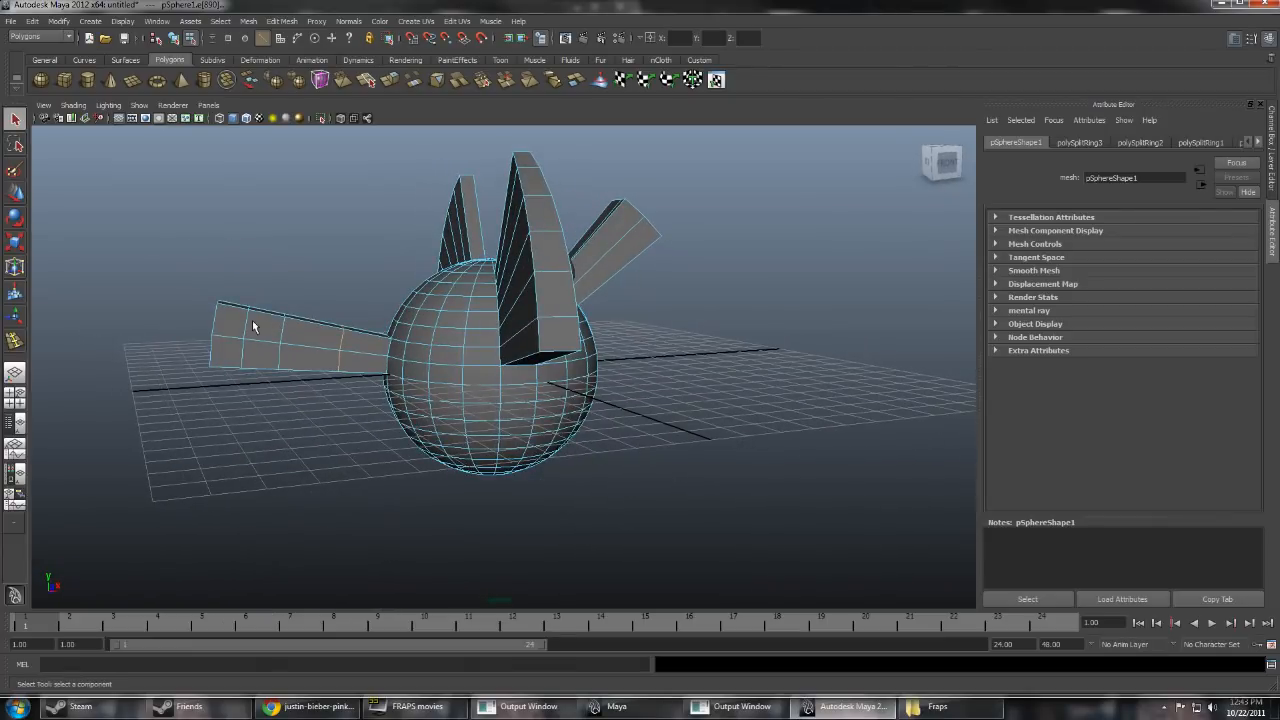
{"action": "left_click", "coordinate": [244, 336]}
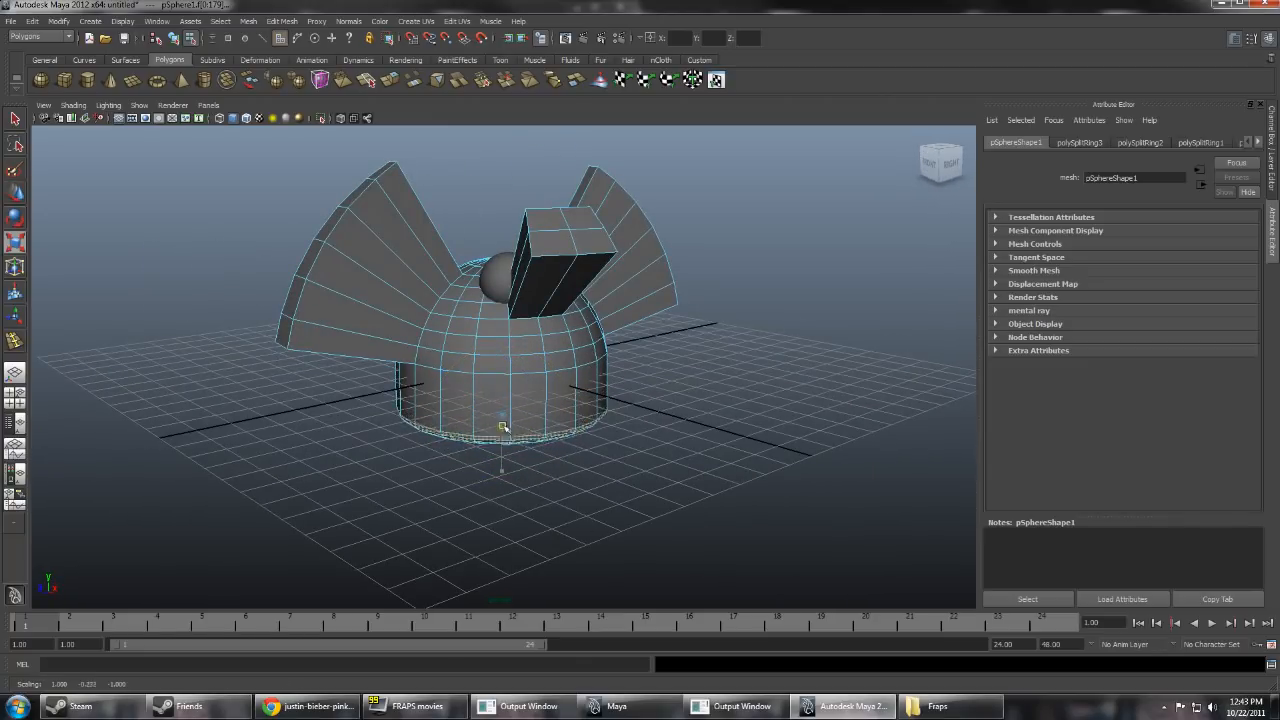
- Orbit the viewport to inspect the hat from the side and front
{"action": "left_click_drag", "start_coordinate": [500, 400], "coordinate": [684, 384]}
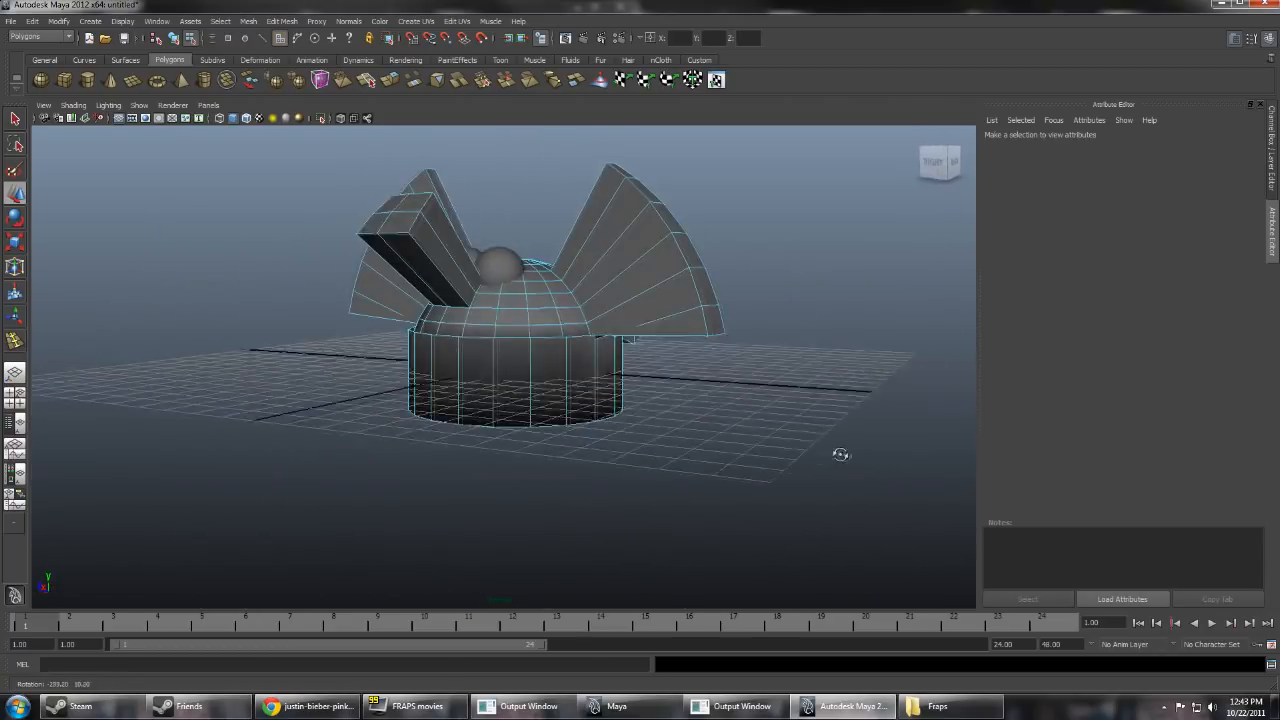
{"action": "left_click_drag", "start_coordinate": [840, 456], "coordinate": [598, 518]}
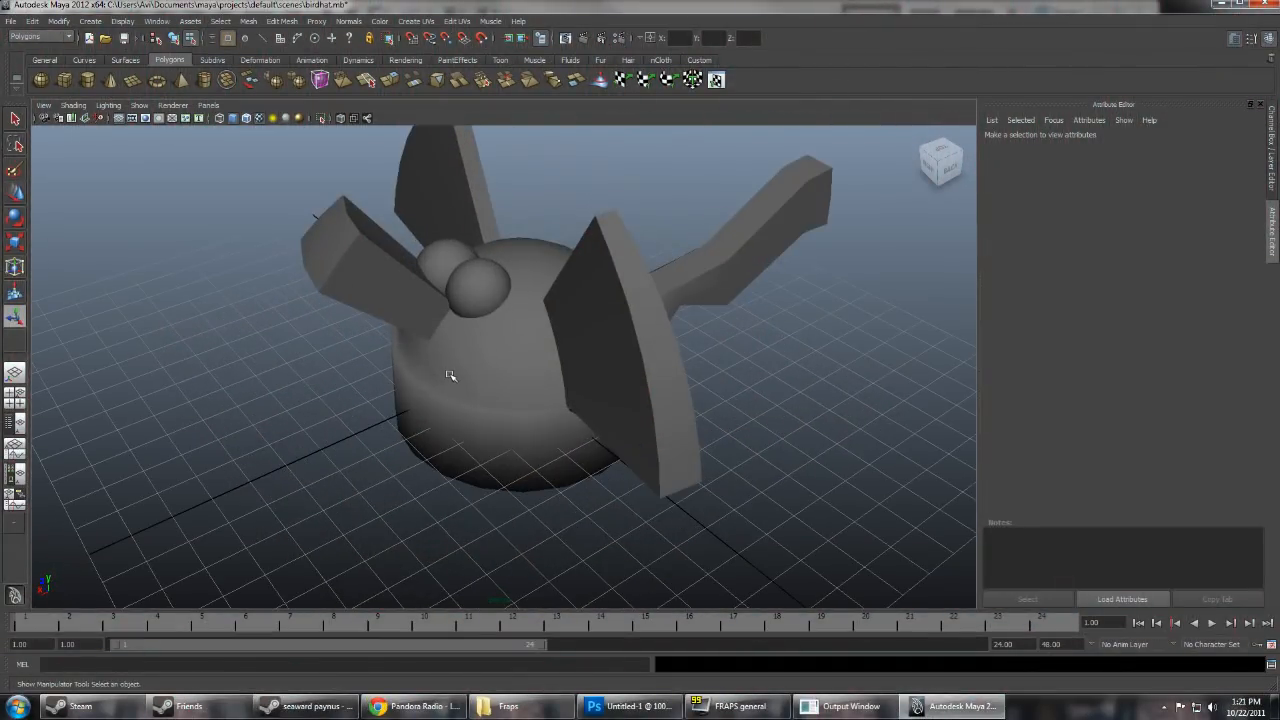
- Apply automatic UV mapping to the whole hat model and switch to Photoshop
{"action": "left_click_drag", "start_coordinate": [450, 376], "coordinate": [616, 348]}
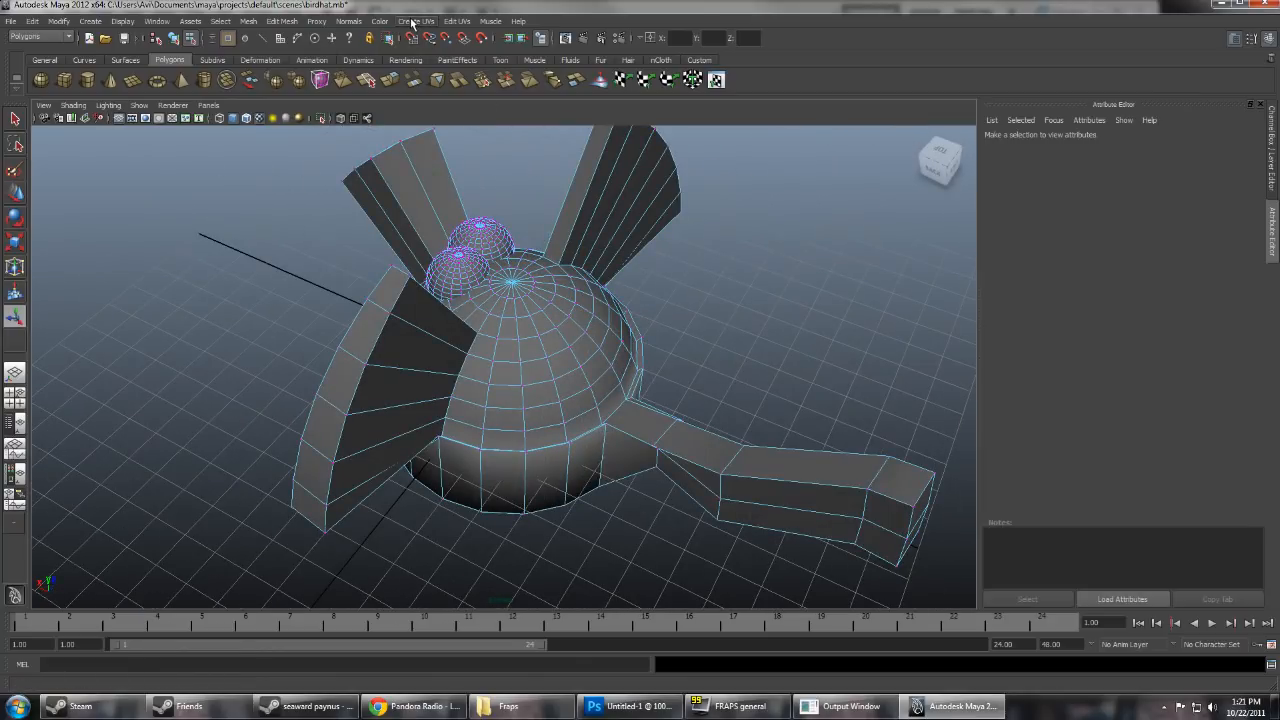
{"action": "left_click", "coordinate": [416, 22]}
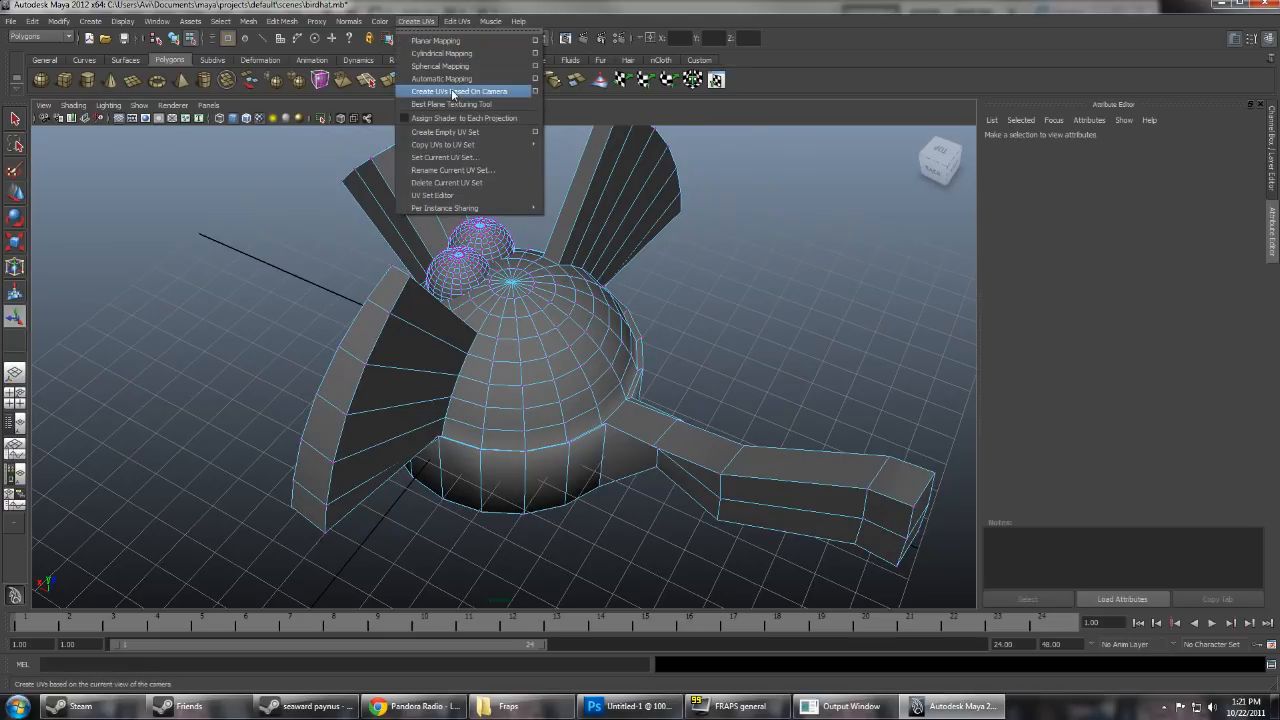
{"action": "left_click", "coordinate": [452, 92]}
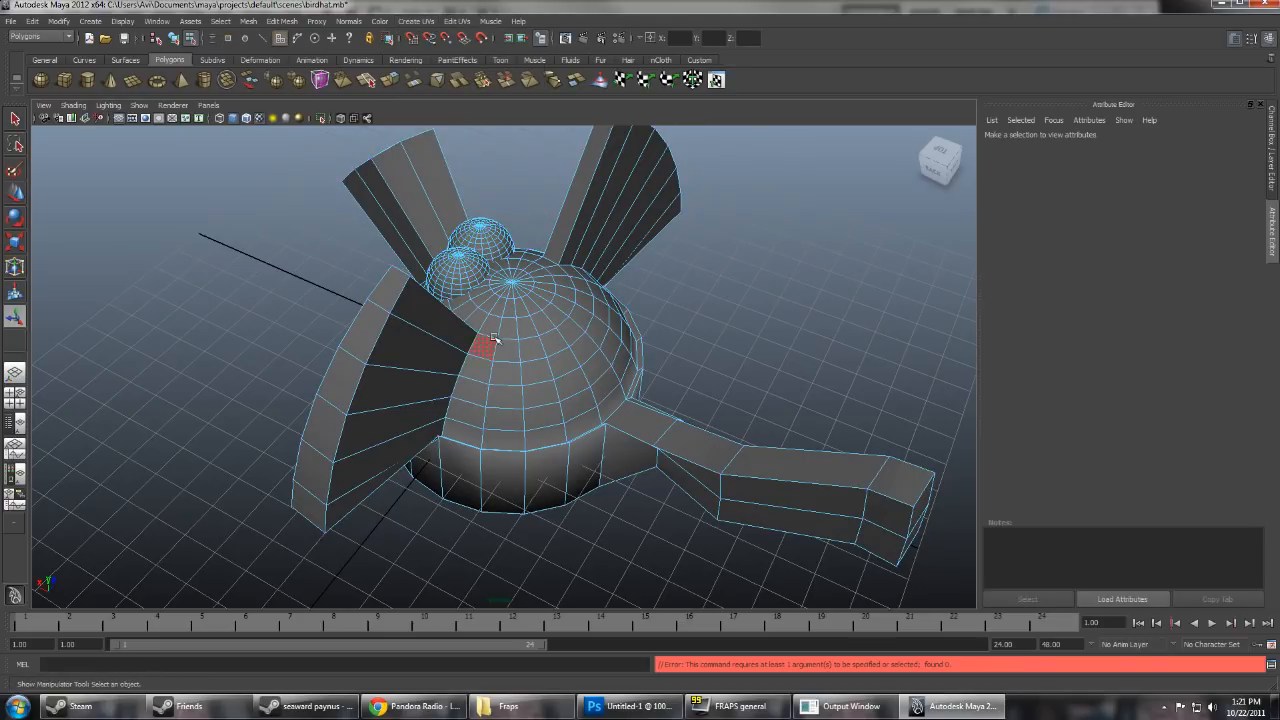
{"action": "right_click", "coordinate": [480, 340]}
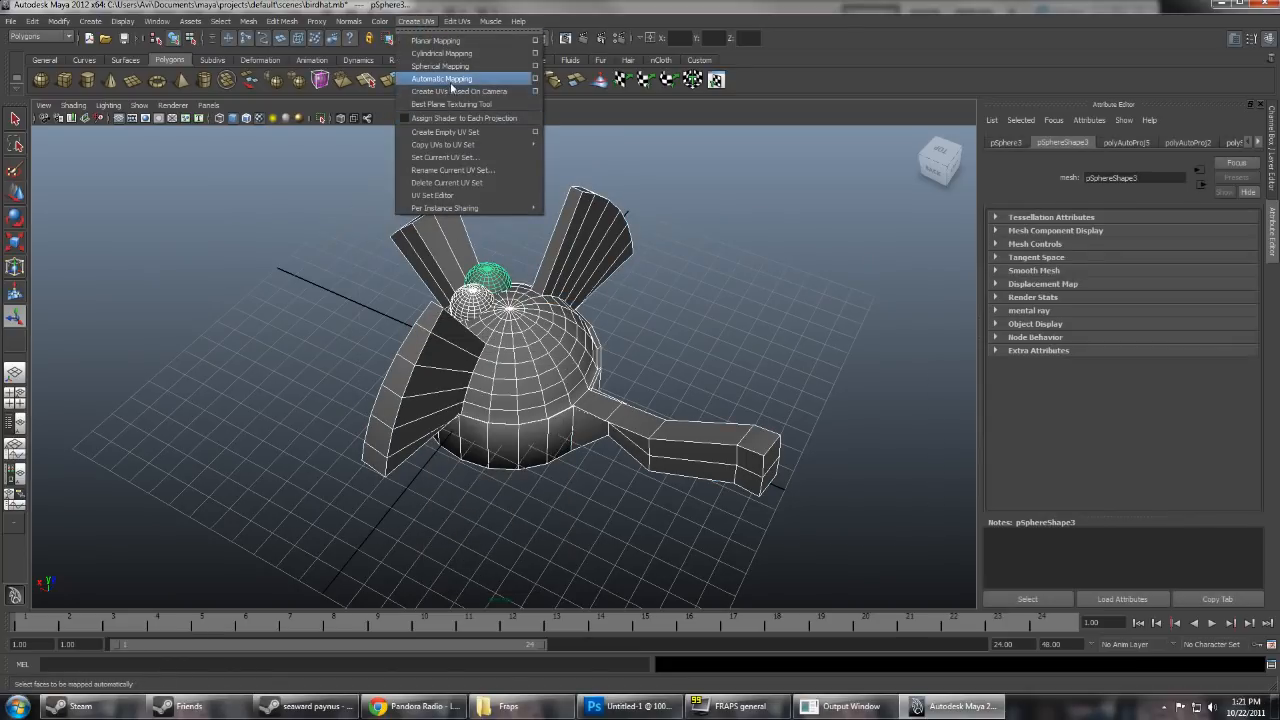
{"action": "left_click", "coordinate": [440, 76]}
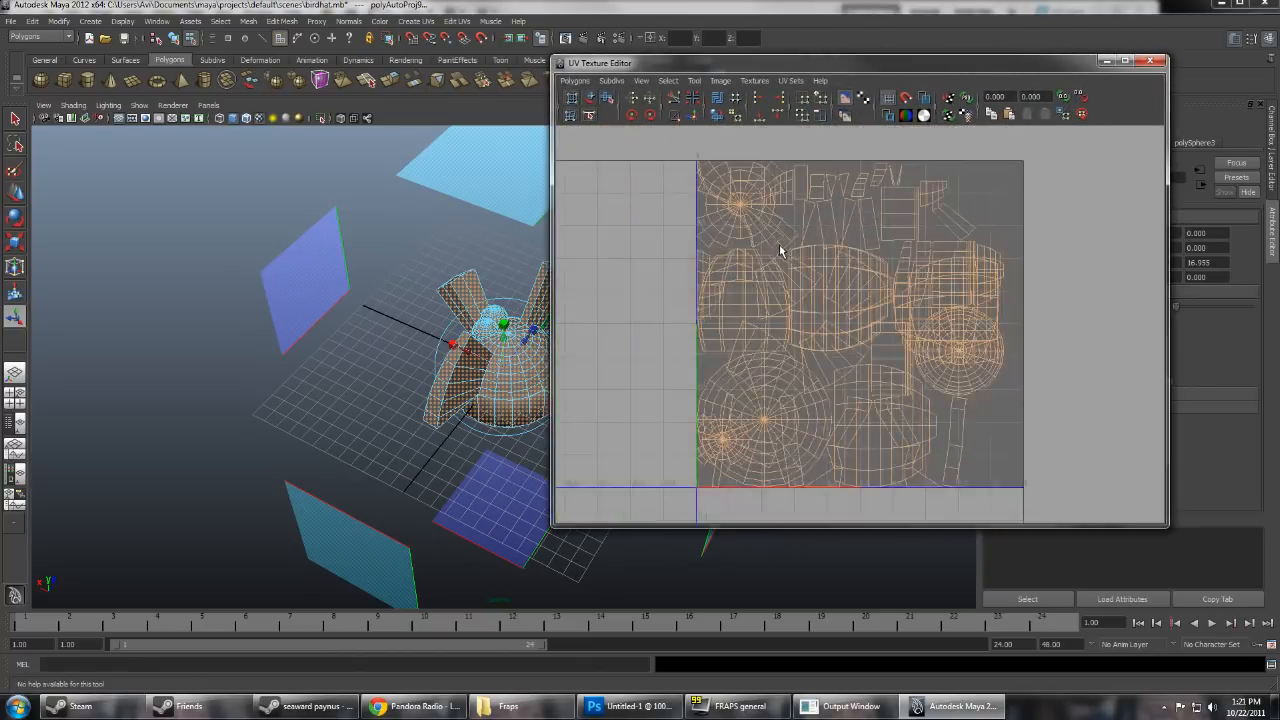
{"action": "left_click", "coordinate": [630, 706]}
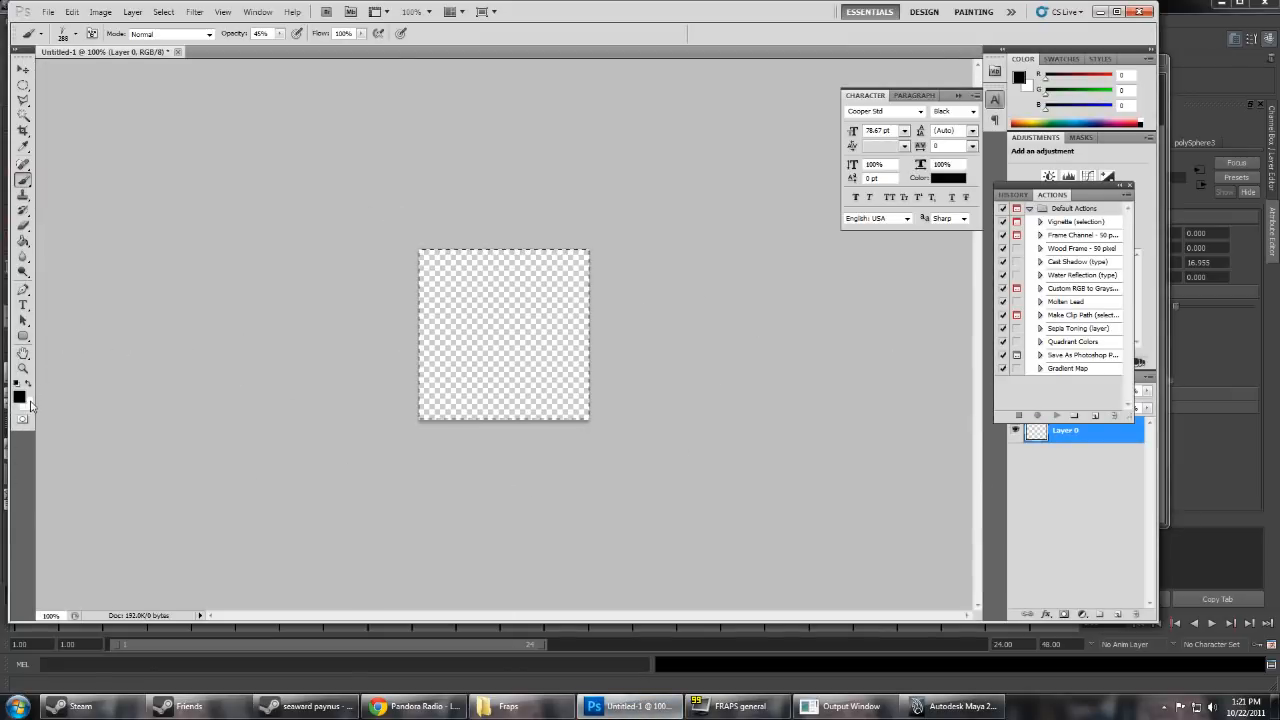
- Set brown foreground and background colours and paint a grassy texture over the canvas
{"action": "left_click", "coordinate": [16, 392]}
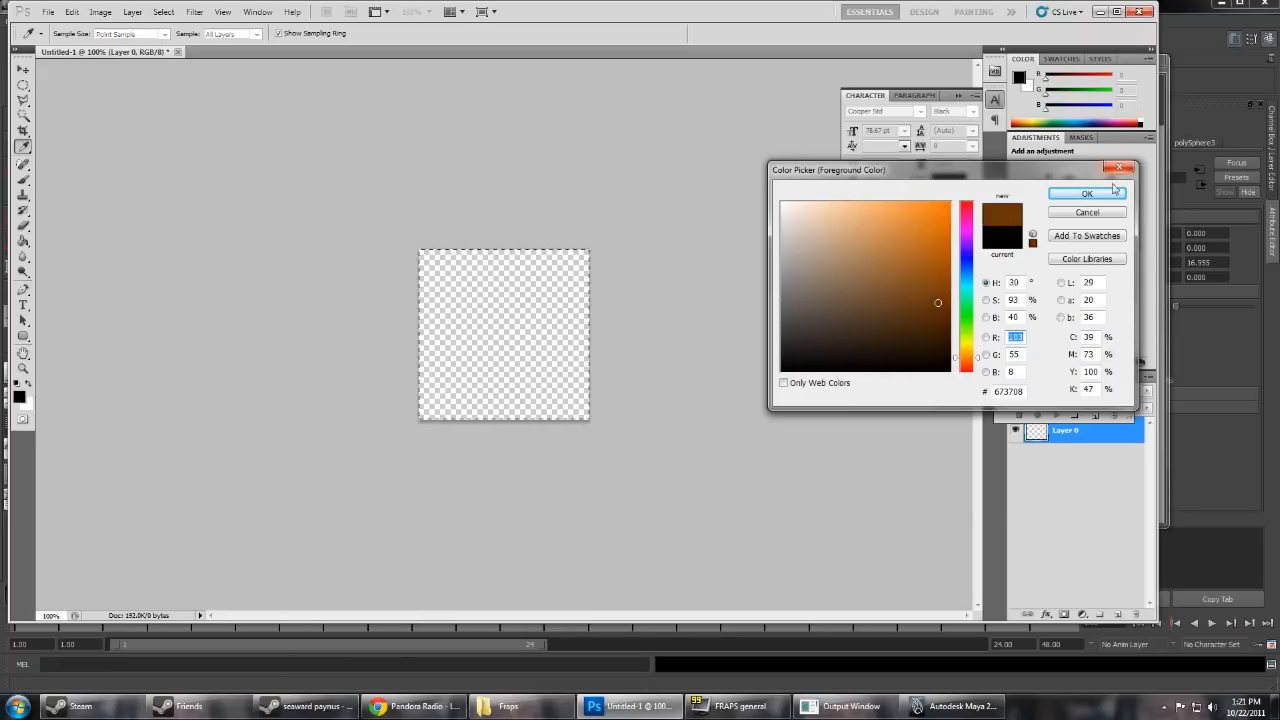
{"action": "left_click", "coordinate": [1088, 192]}
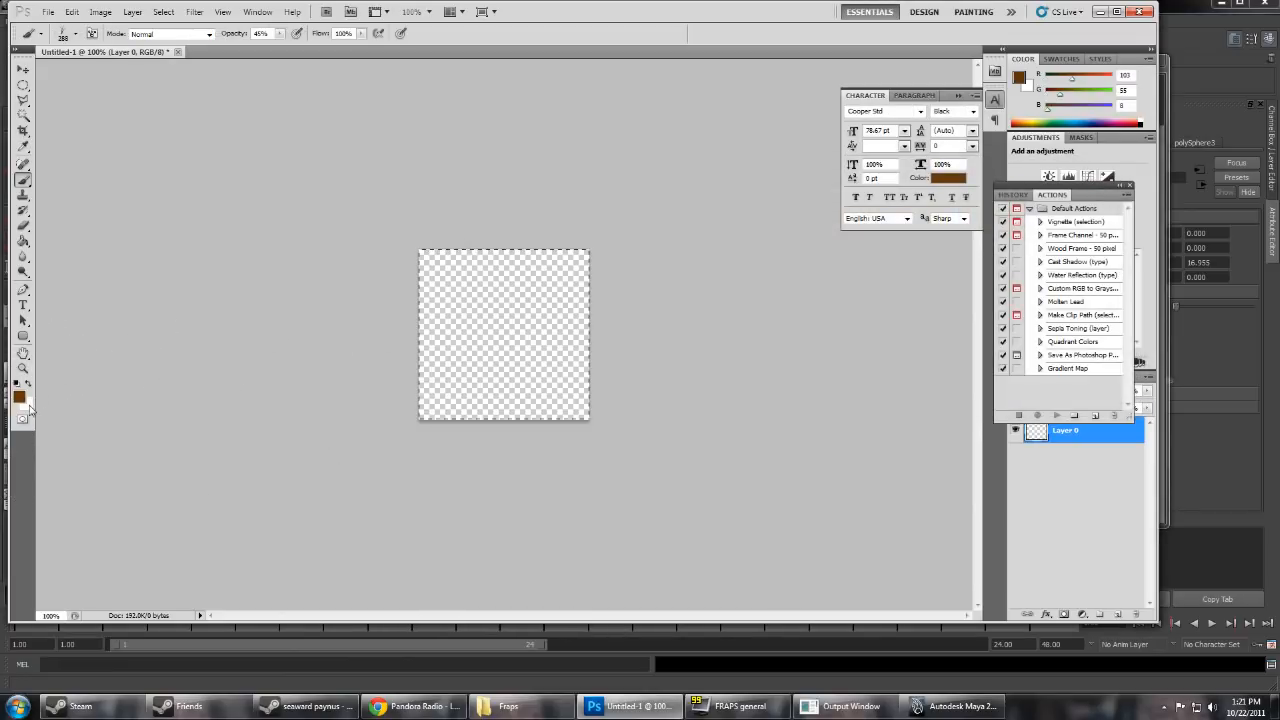
{"action": "left_click", "coordinate": [30, 400]}
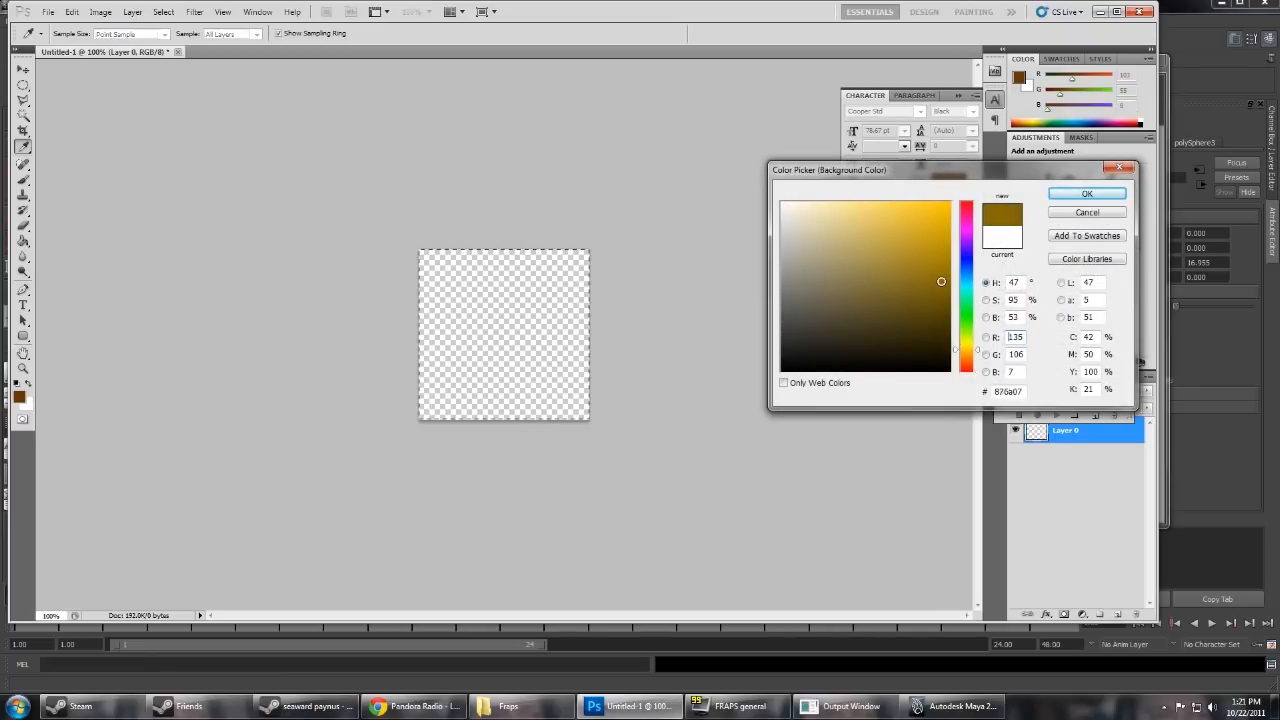
{"action": "left_click", "coordinate": [1088, 192]}
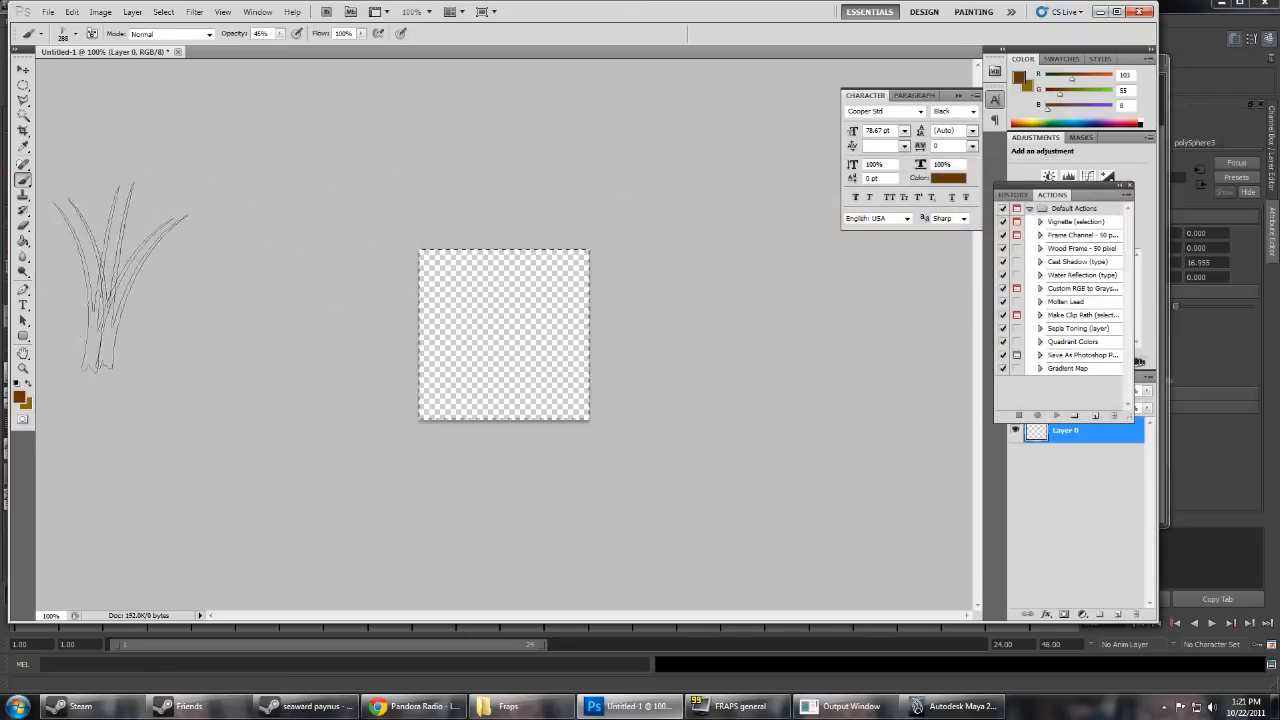
{"action": "left_click", "coordinate": [62, 32]}
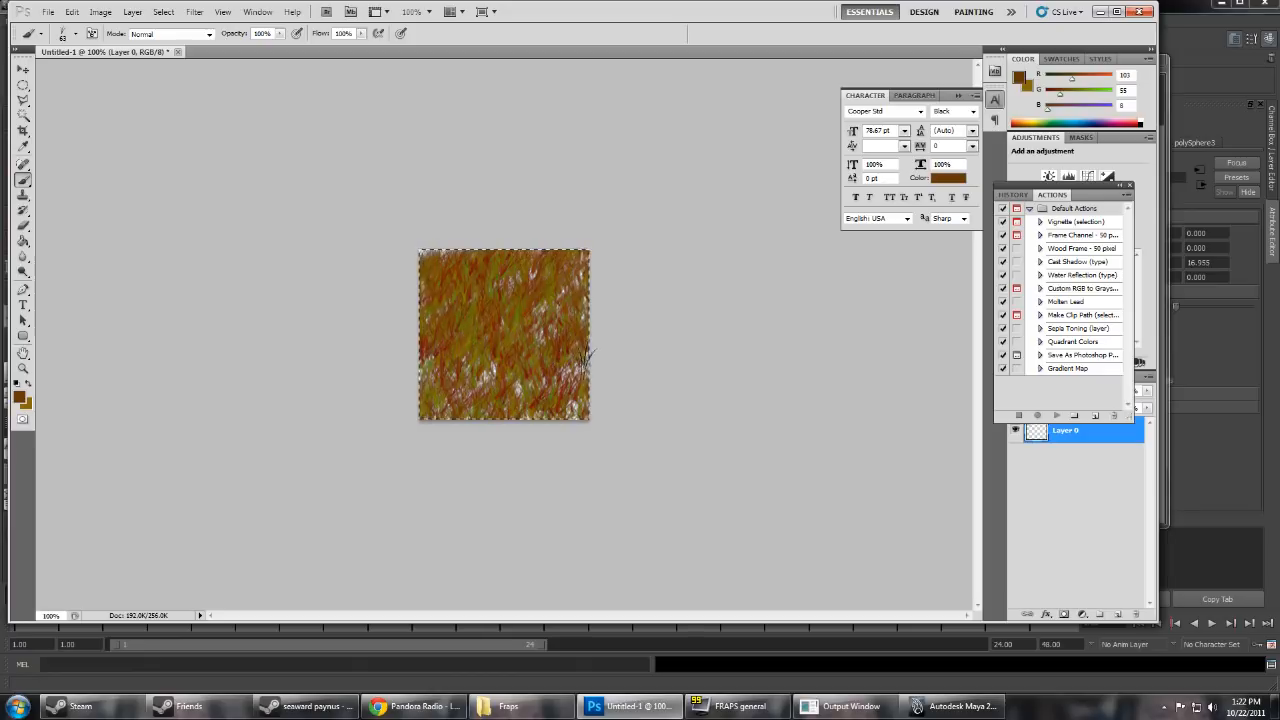
{"action": "left_click", "coordinate": [64, 12]}
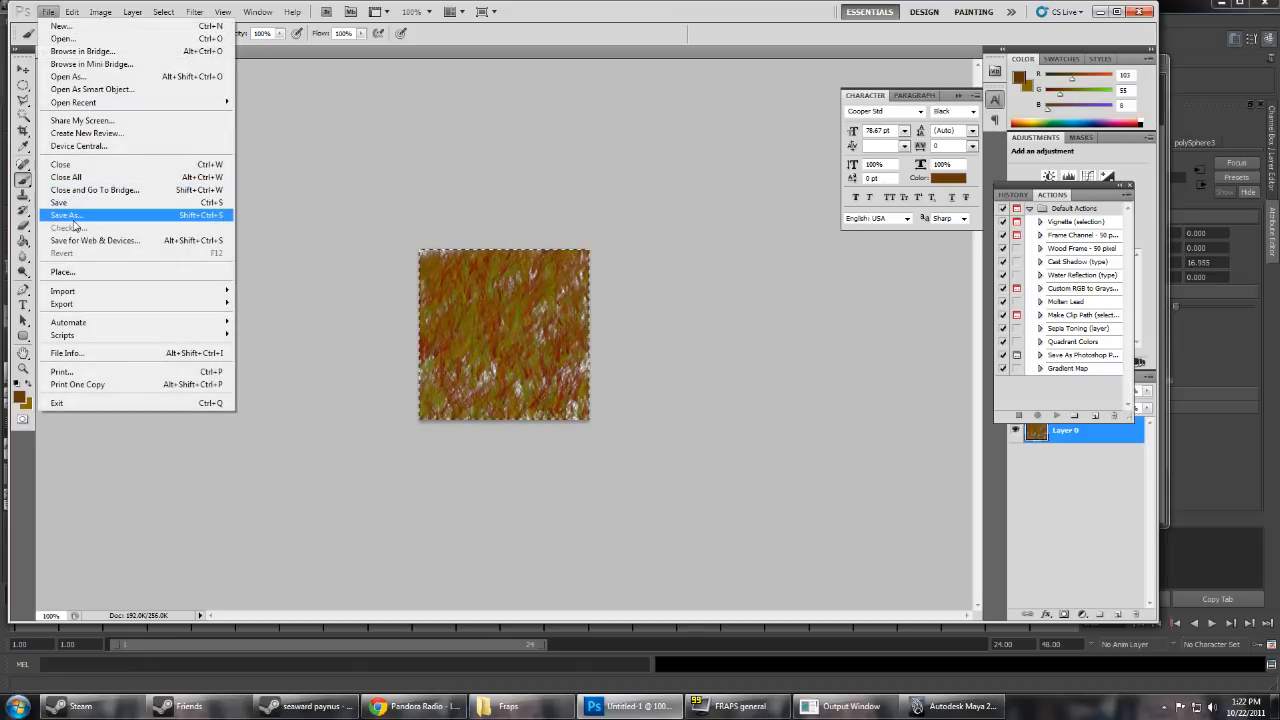
- Save the texture as a PNG named 'FEHUAS;HEAS' and return to Maya
{"action": "left_click", "coordinate": [64, 216]}
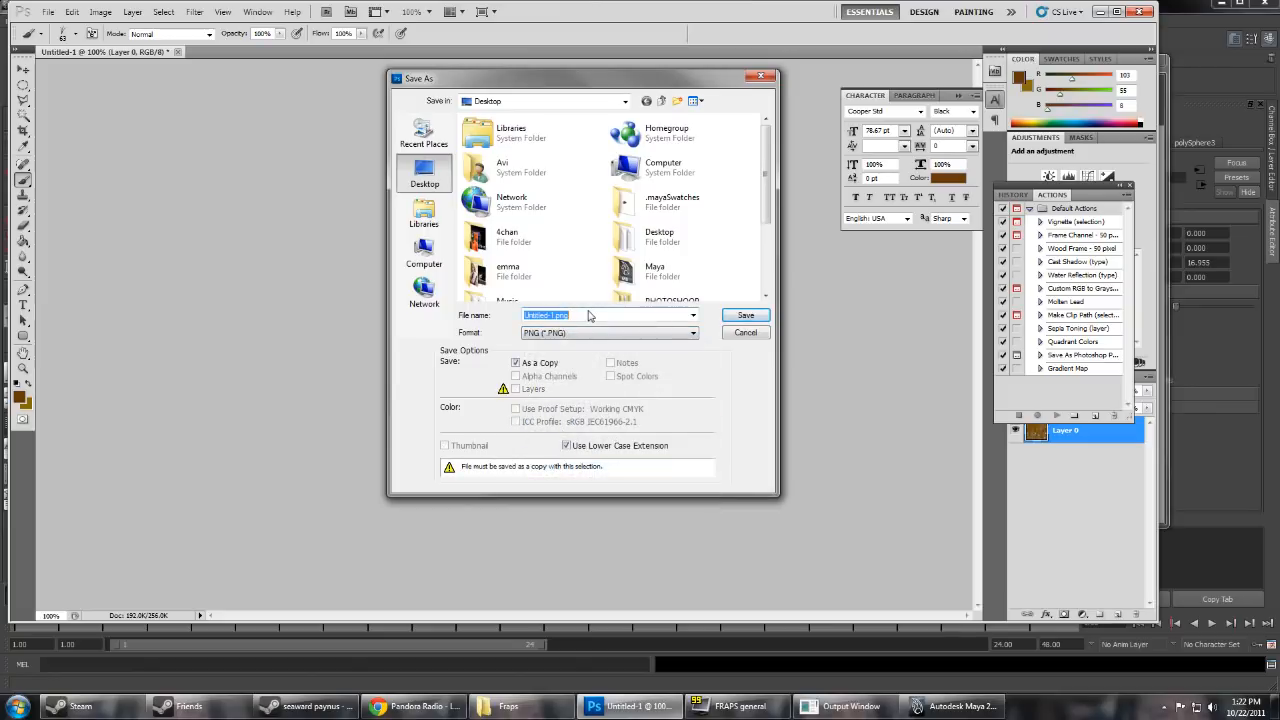
{"action": "type", "text": "FEHUAS;HEAS"}
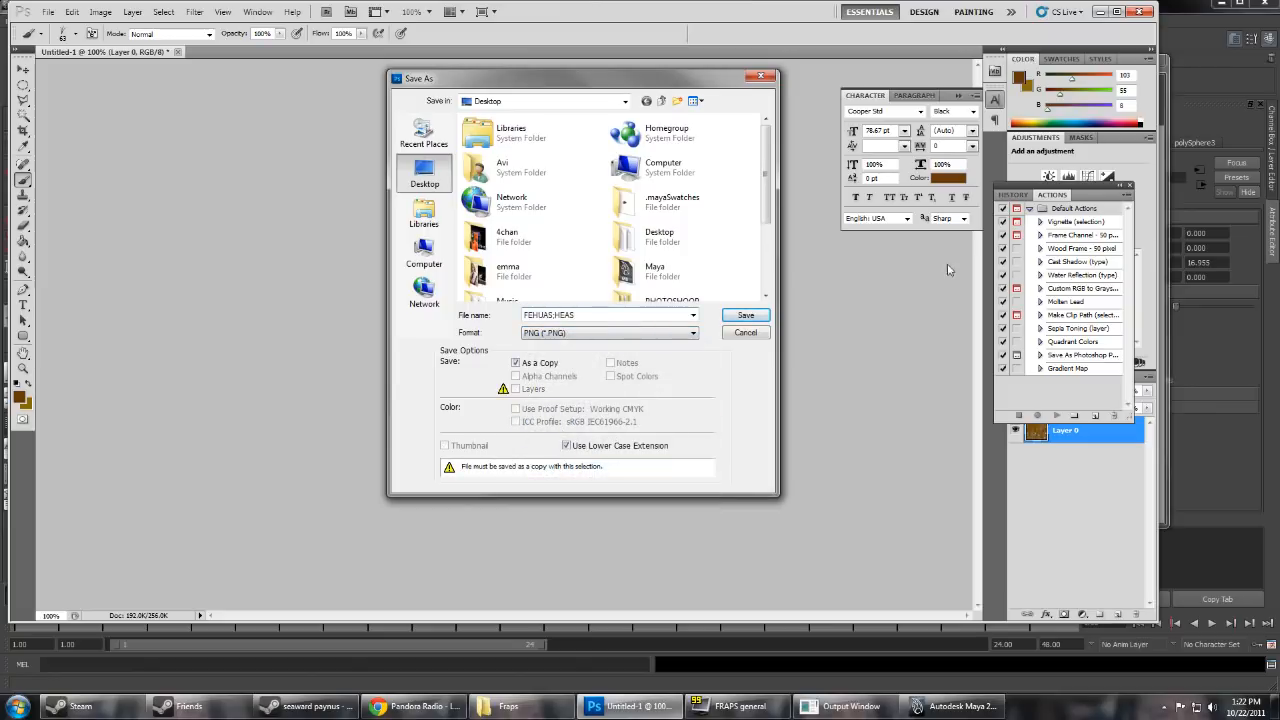
{"action": "left_click", "coordinate": [744, 314]}
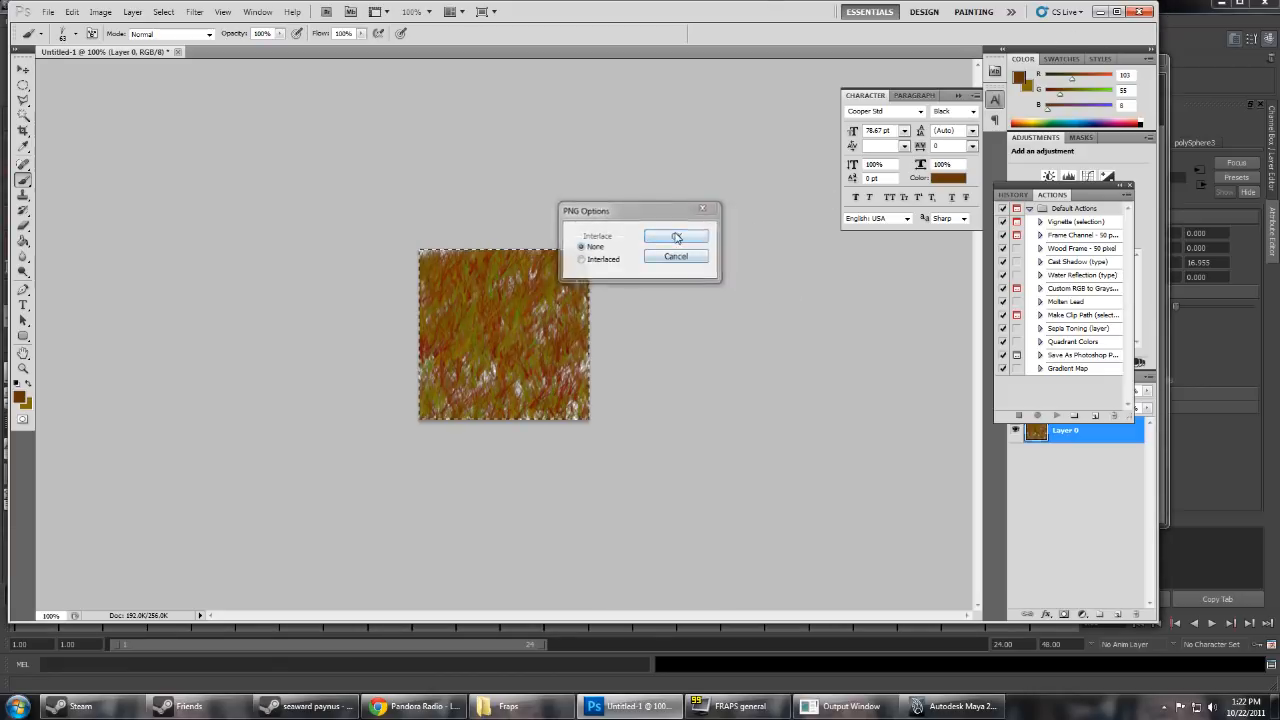
{"action": "left_click", "coordinate": [676, 236]}
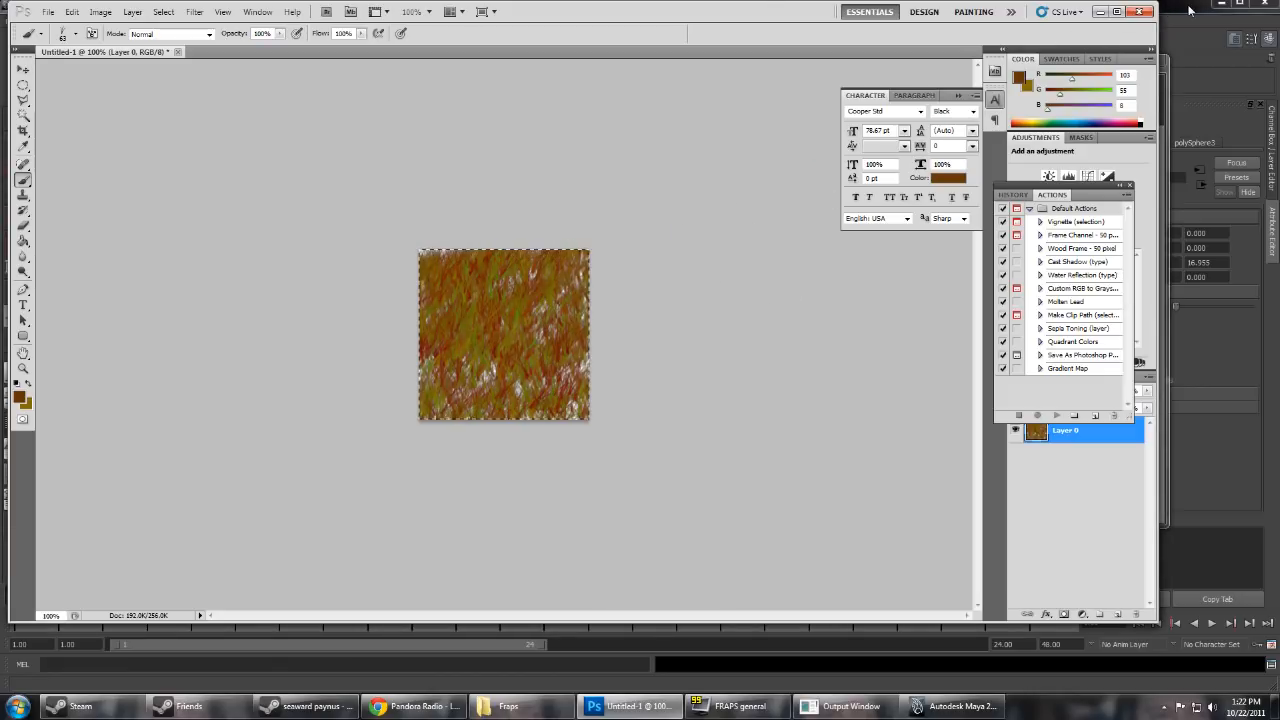
{"action": "left_click", "coordinate": [956, 706]}
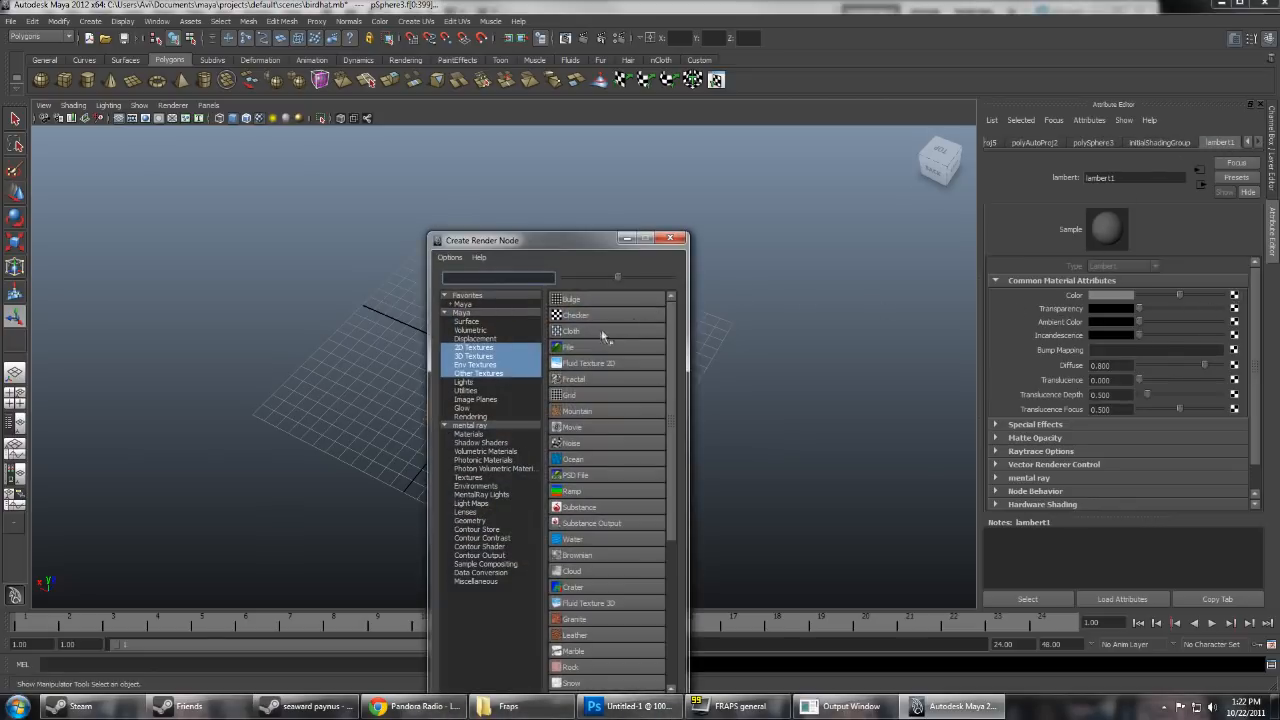
- Give lambert1 a File texture node loaded with the painted PNG from the Desktop
{"action": "left_click", "coordinate": [566, 348]}
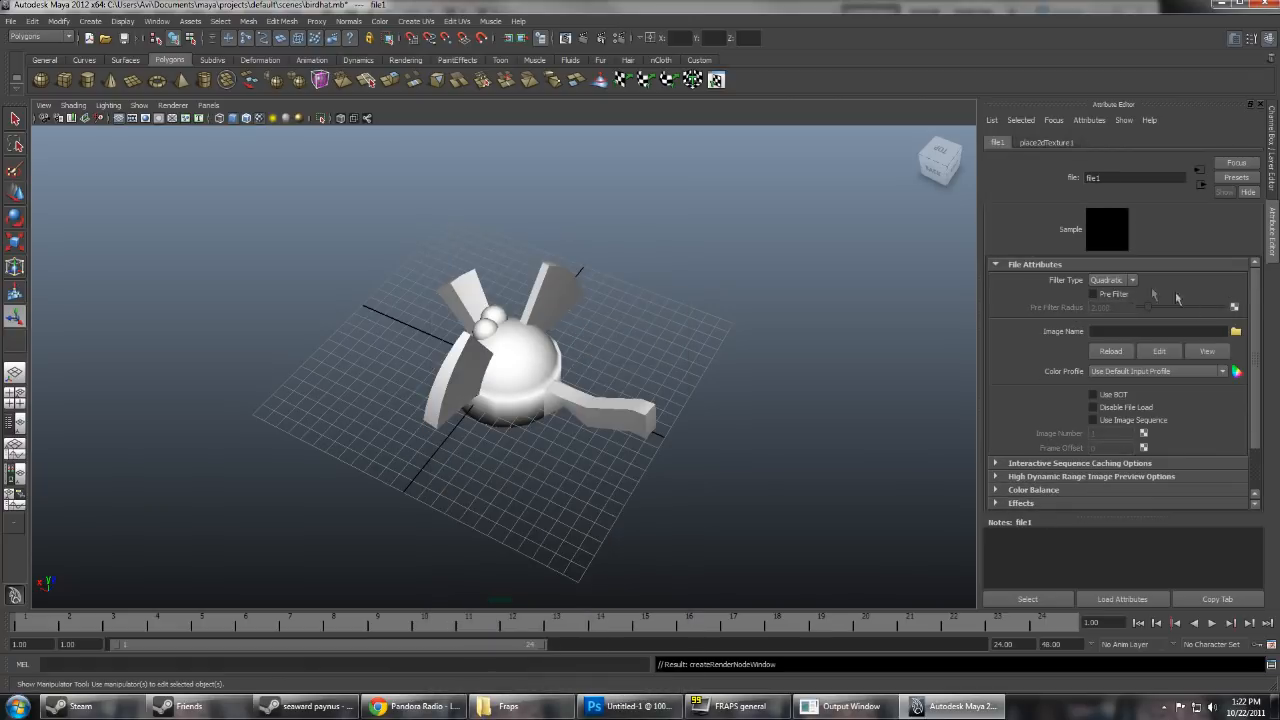
{"action": "left_click", "coordinate": [1236, 332]}
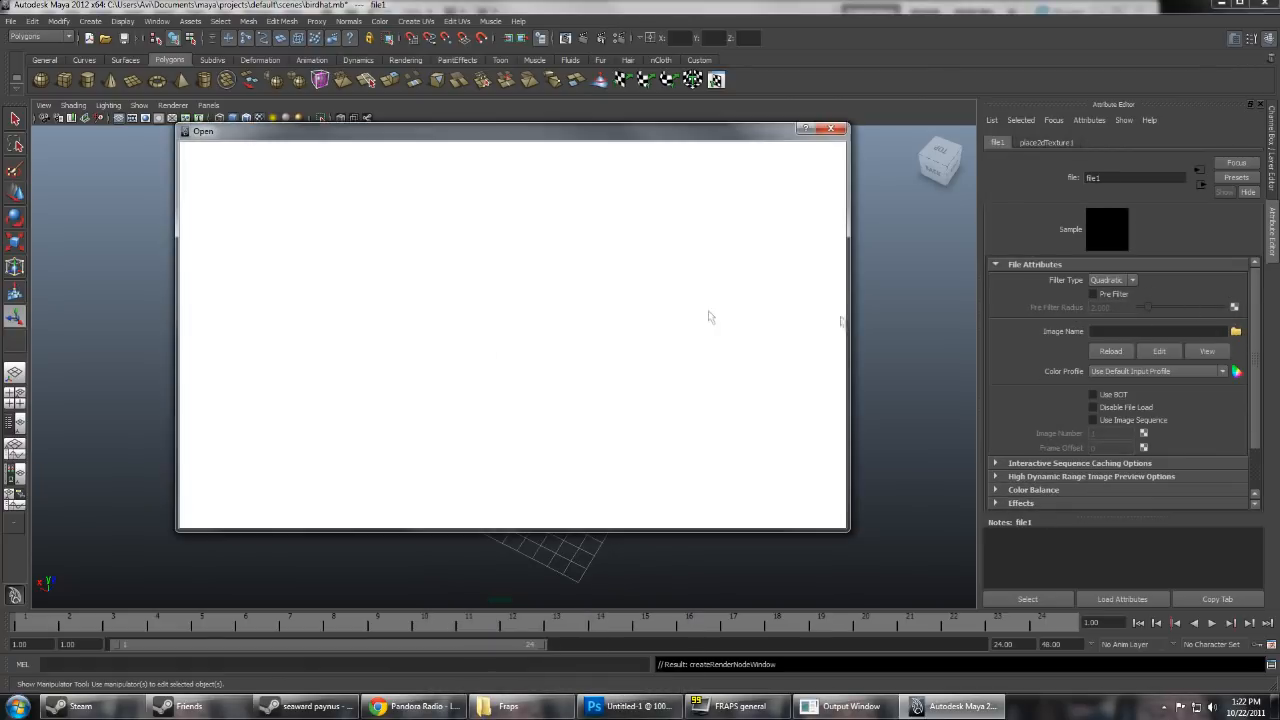
{"action": "mouse_move", "coordinate": [284, 190]}
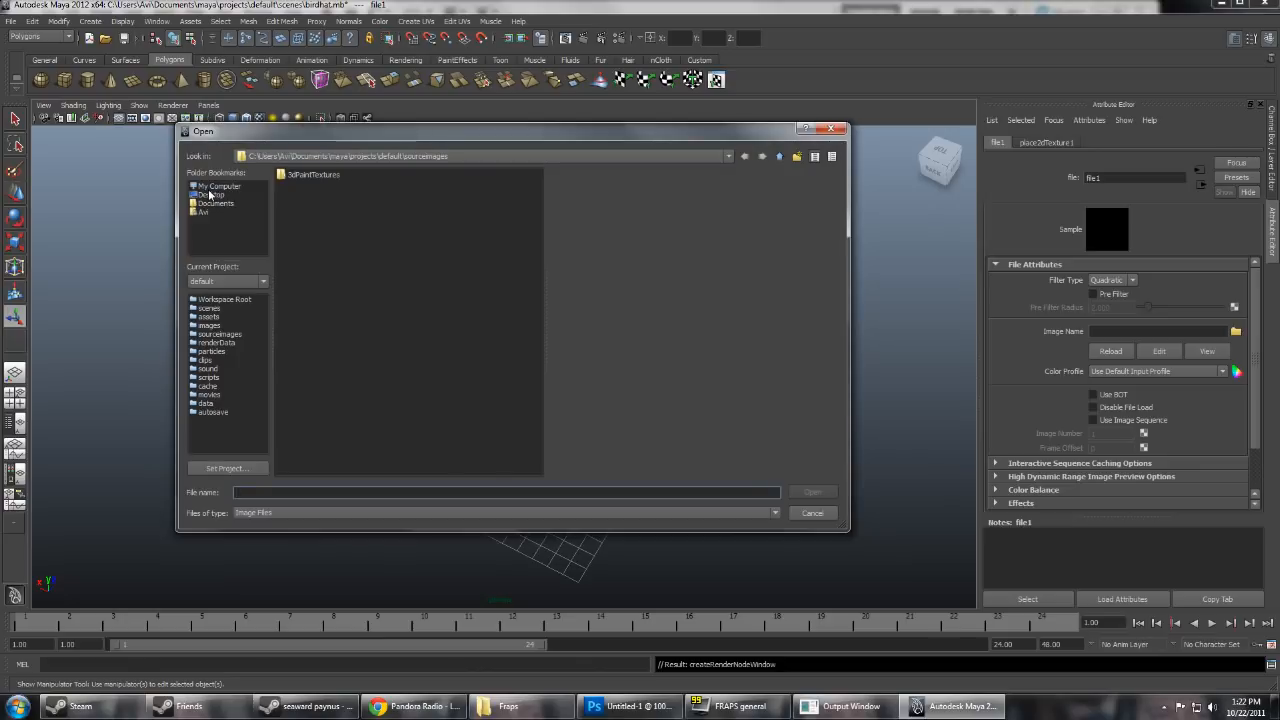
{"action": "mouse_move", "coordinate": [220, 186]}
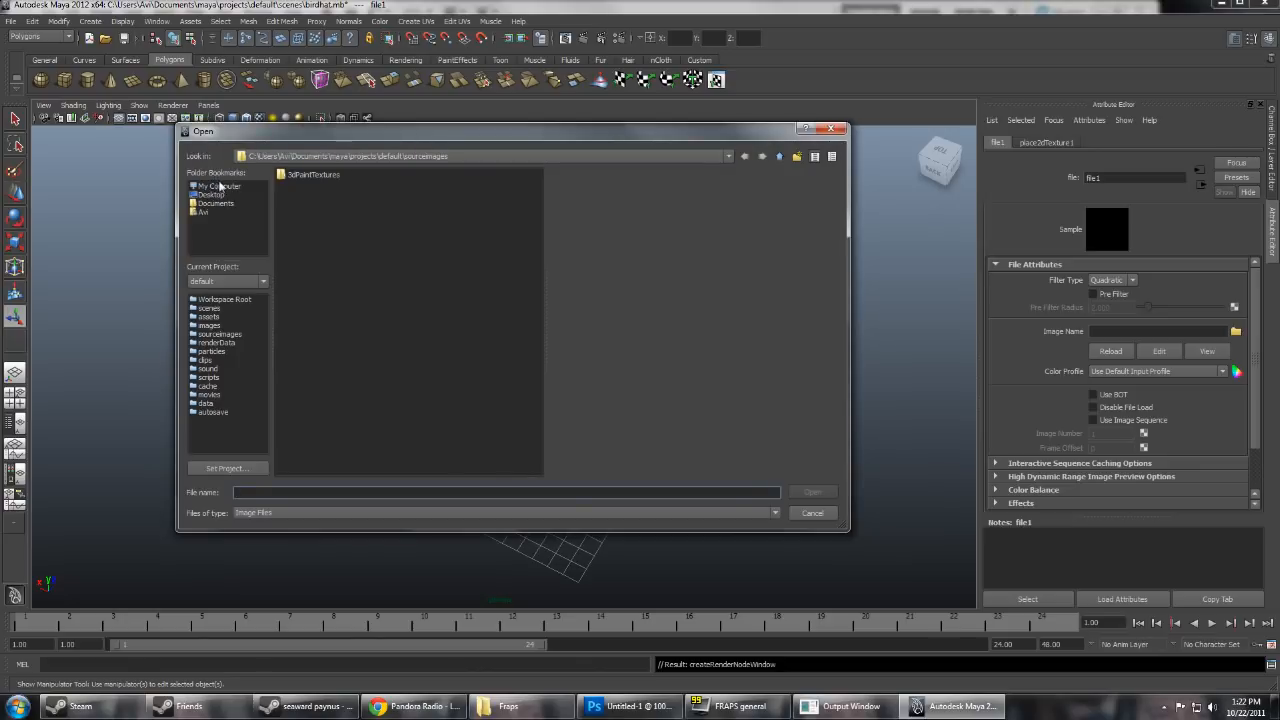
{"action": "left_click", "coordinate": [210, 194]}
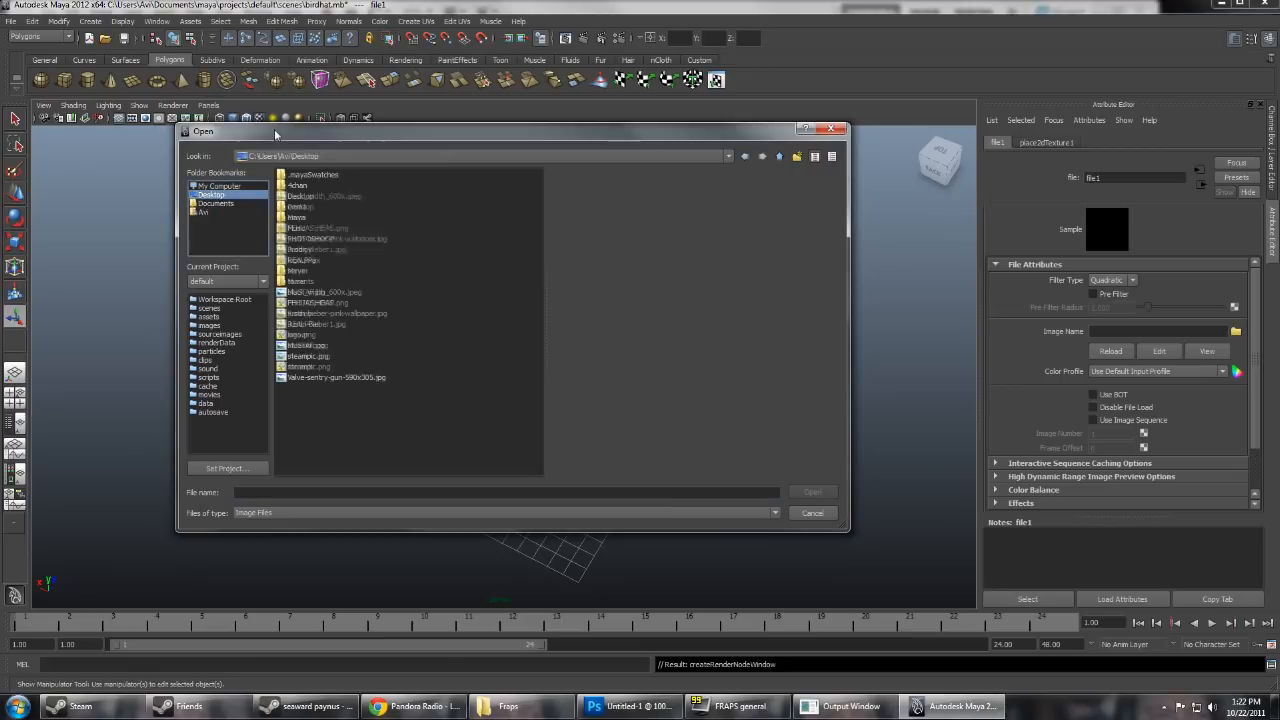
{"action": "left_click", "coordinate": [318, 302]}
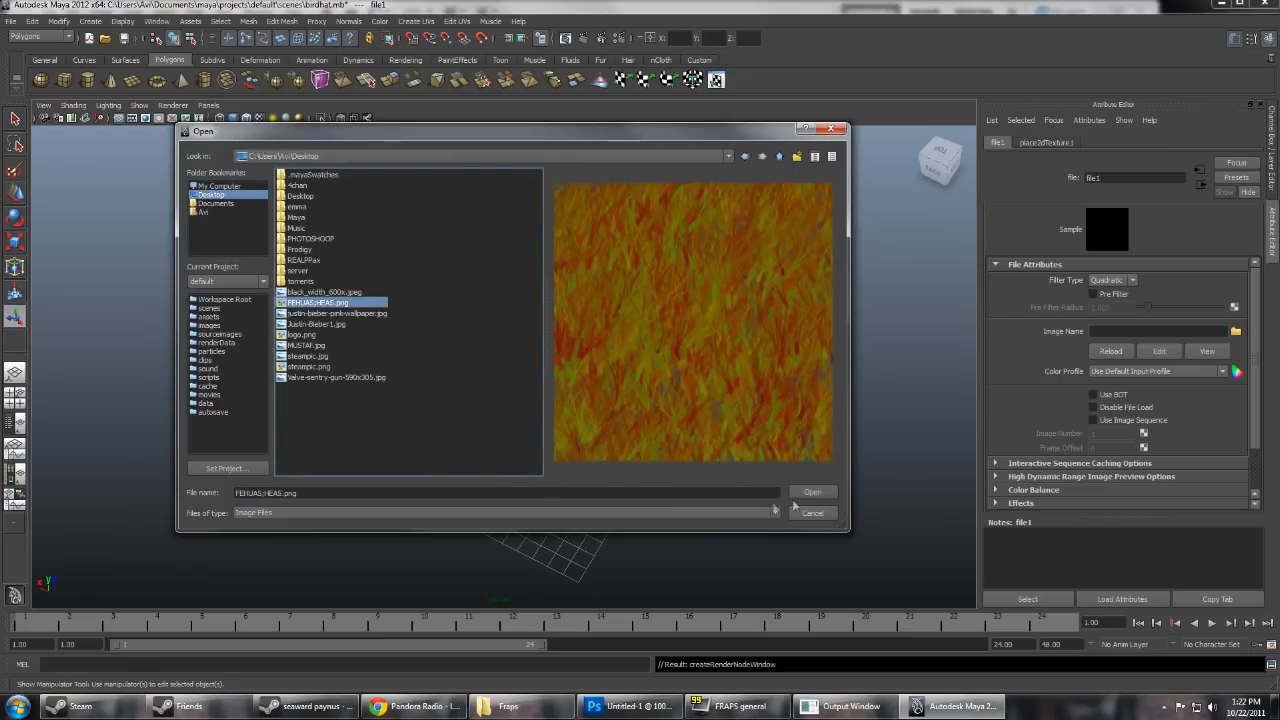
{"action": "left_click", "coordinate": [812, 492]}
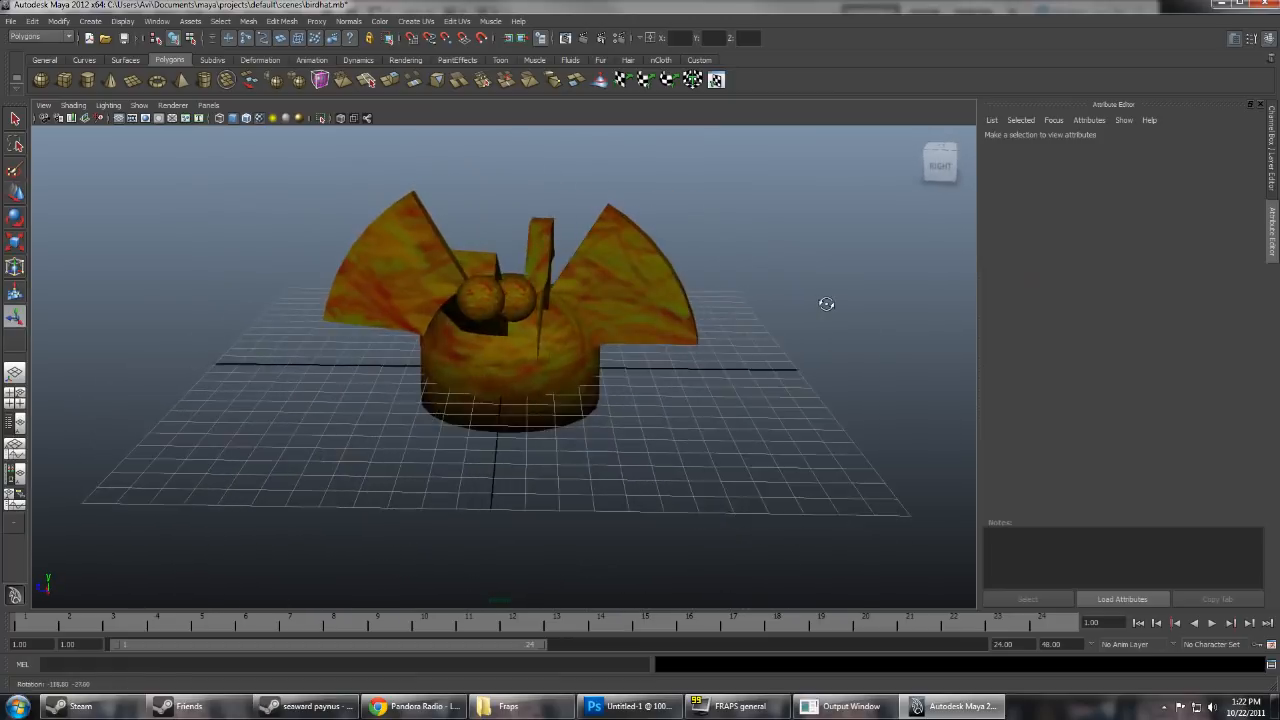
- Orbit around the hat to inspect the orange painted texture from above, below and the sides
{"action": "left_click_drag", "start_coordinate": [826, 304], "coordinate": [516, 296]}
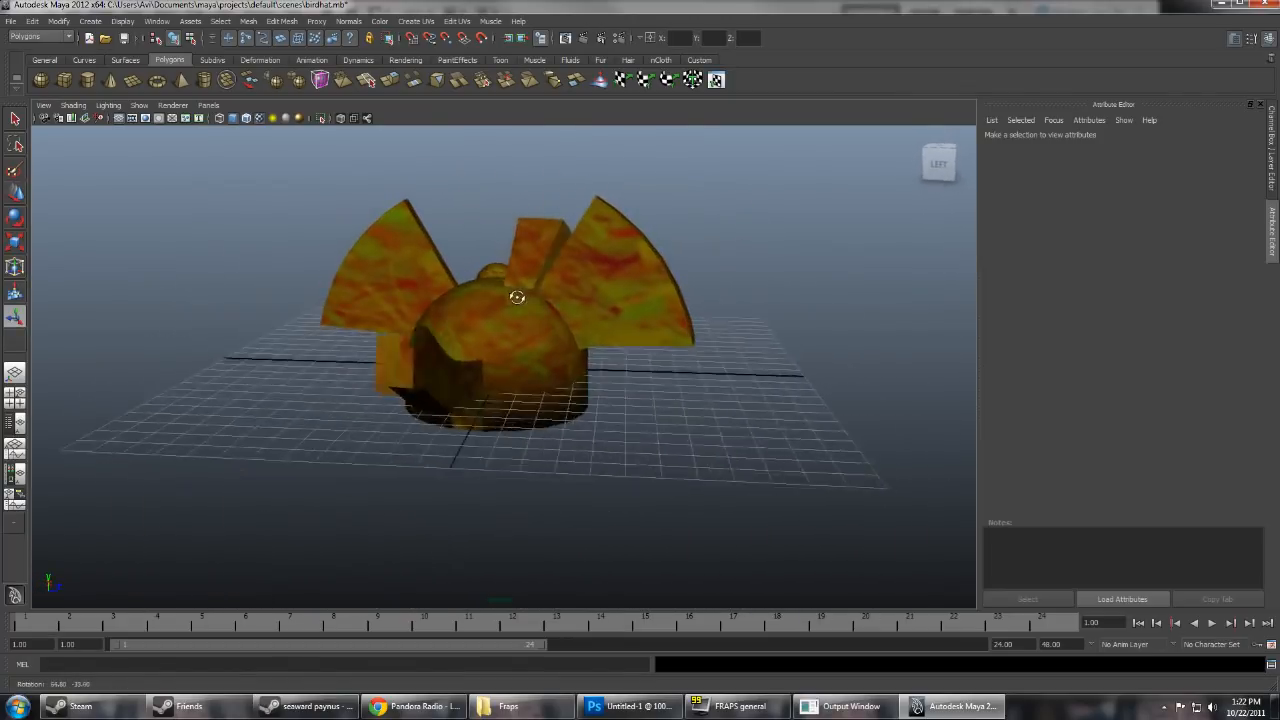
{"action": "left_click_drag", "start_coordinate": [516, 296], "coordinate": [624, 328]}
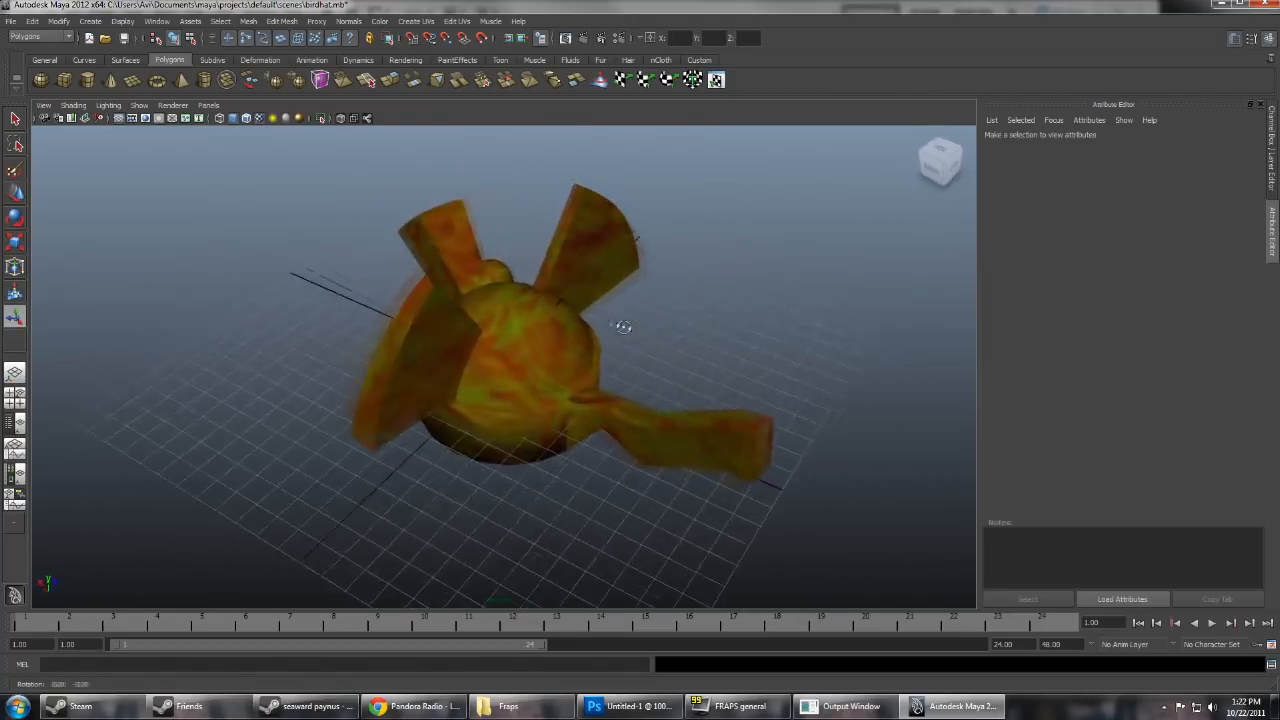
{"action": "left_click_drag", "start_coordinate": [624, 328], "coordinate": [896, 272]}
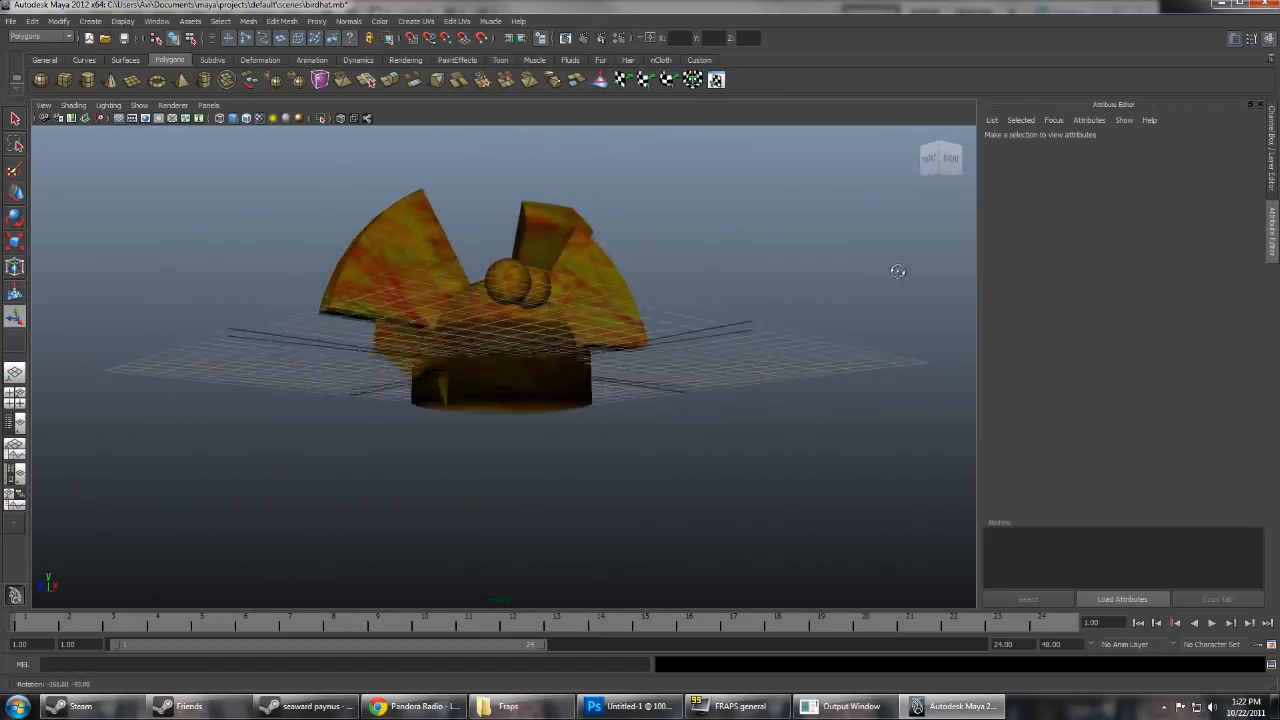
{"action": "left_click_drag", "start_coordinate": [896, 272], "coordinate": [582, 336]}
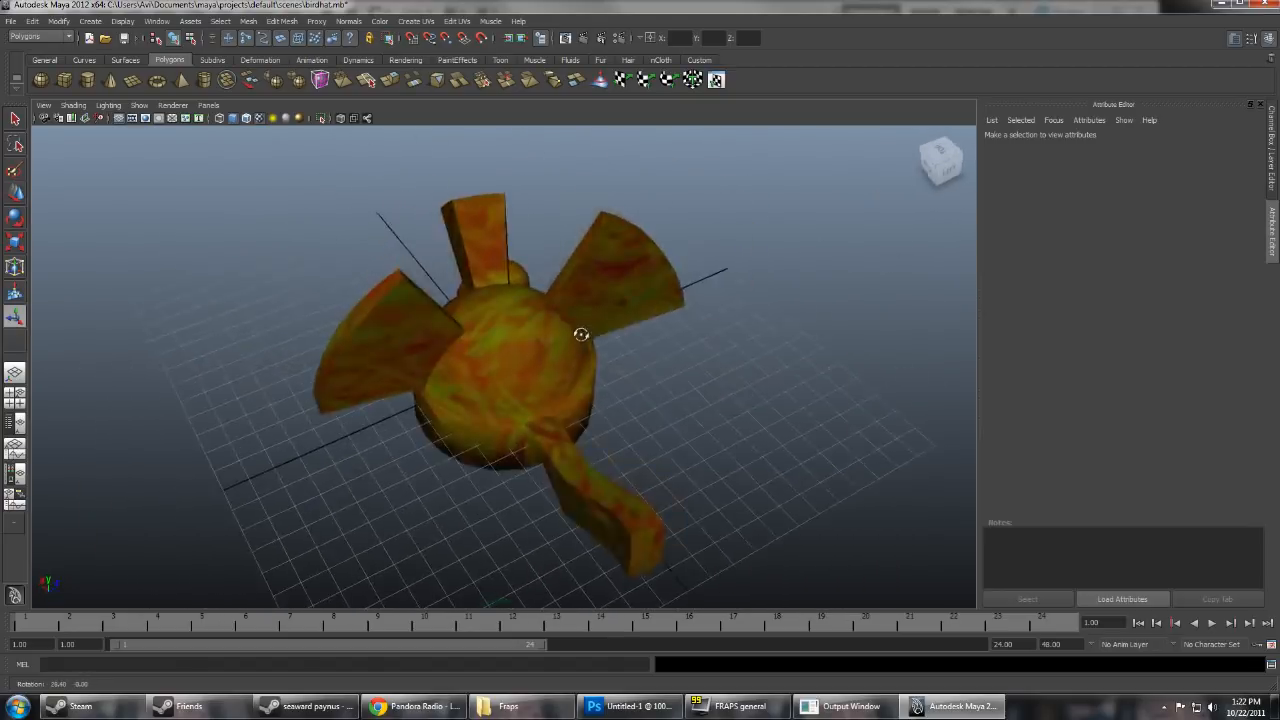
{"action": "left_click_drag", "start_coordinate": [582, 334], "coordinate": [130, 320]}
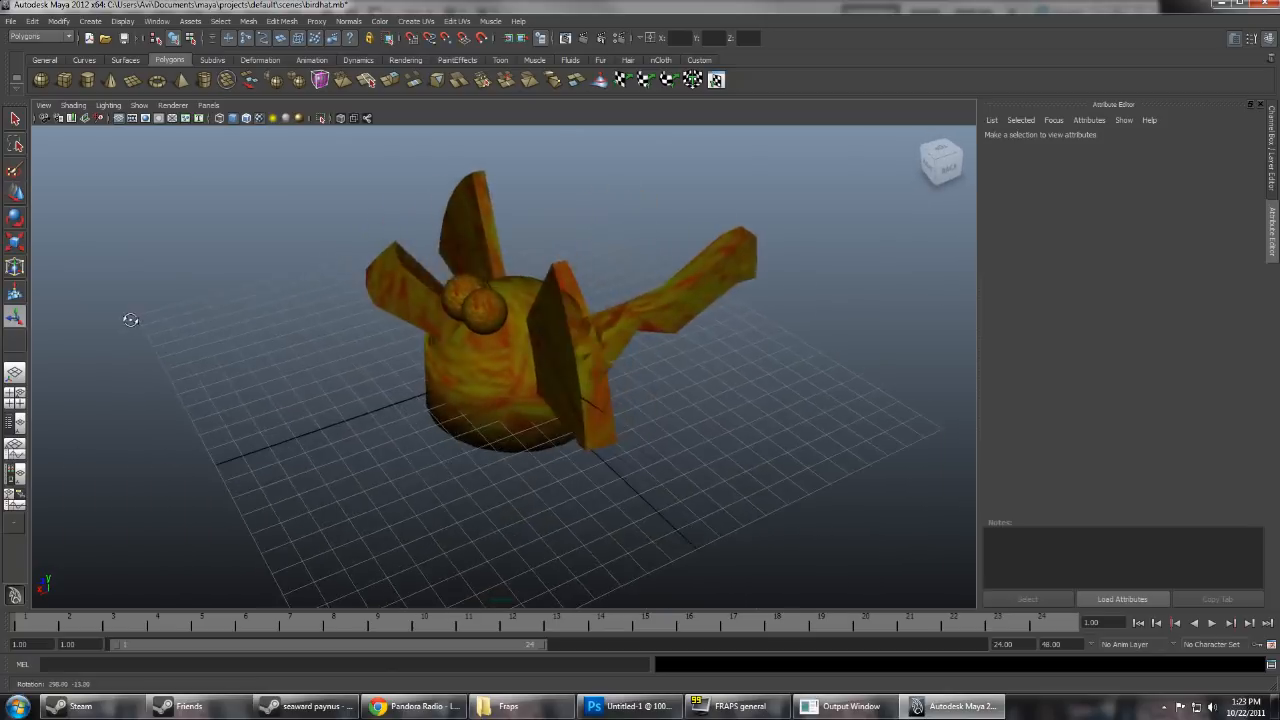
{"action": "left_click_drag", "start_coordinate": [130, 320], "coordinate": [714, 256]}
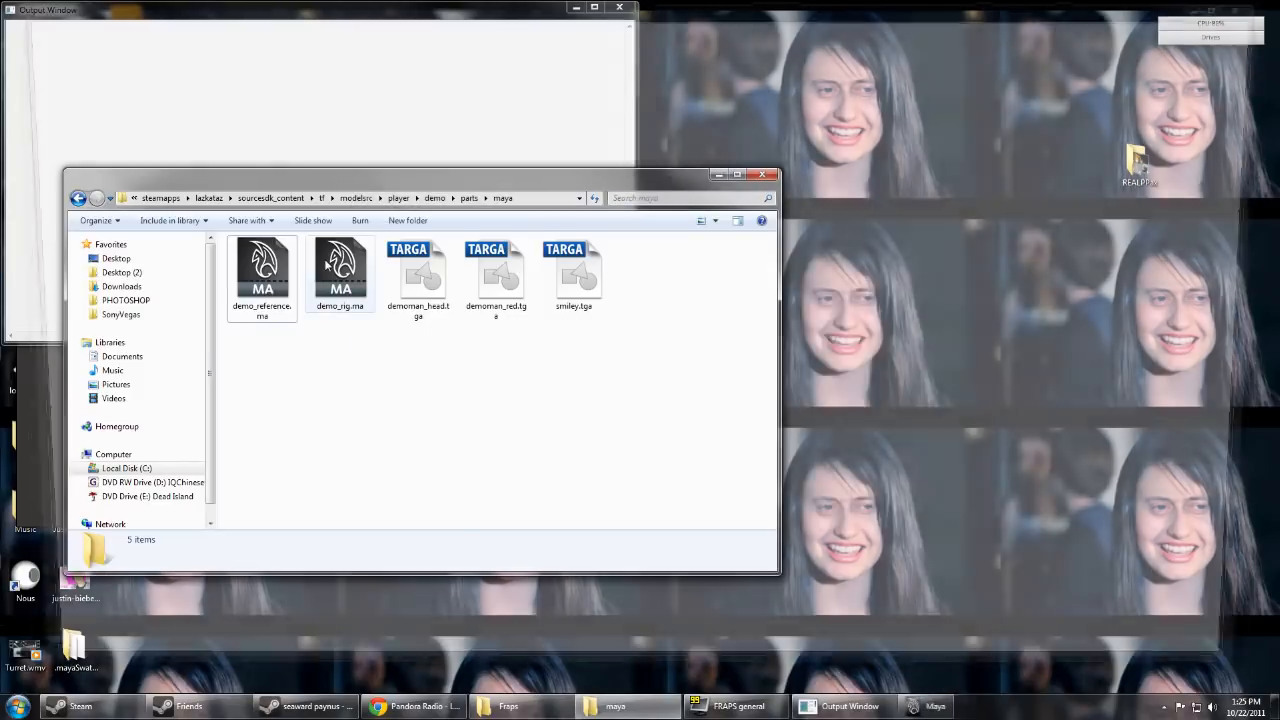
- Launch a fresh Maya session from the Demoman's parts\maya folder
{"action": "left_click", "coordinate": [952, 706]}
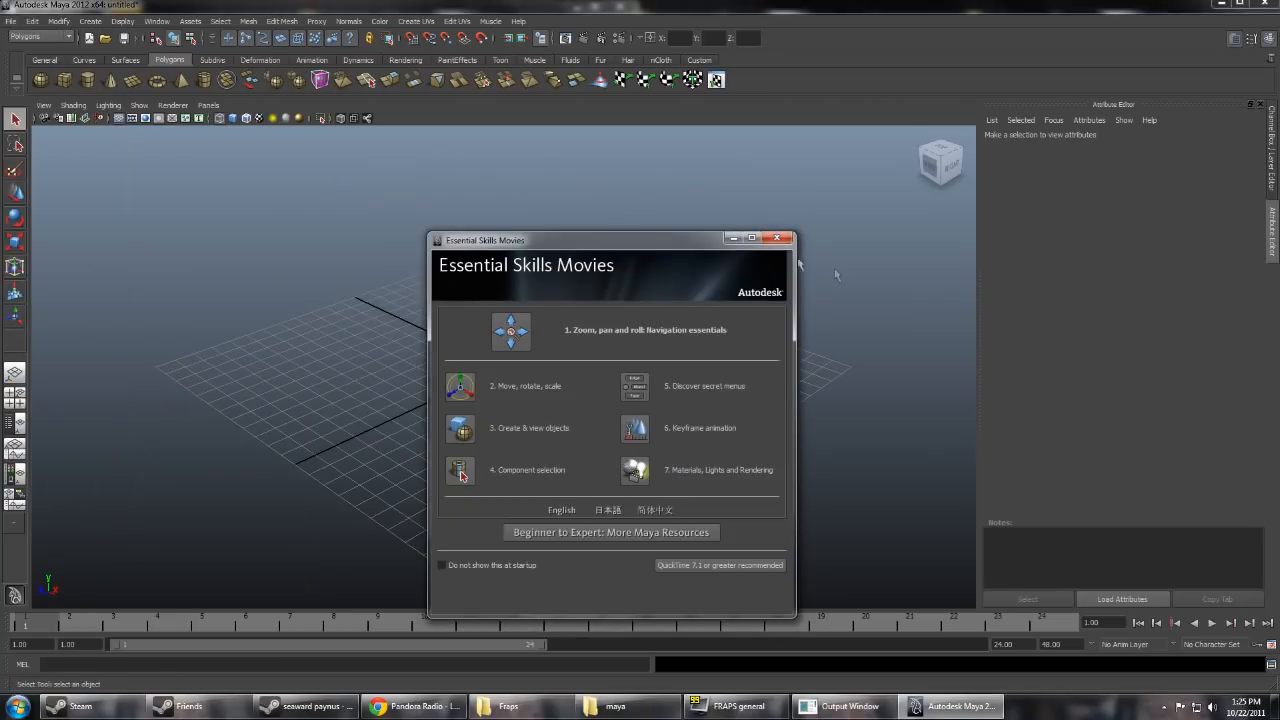
- Dismiss the Essential Skills window and bring up the File menu to load the Demoman and hat
{"action": "left_click", "coordinate": [776, 238]}
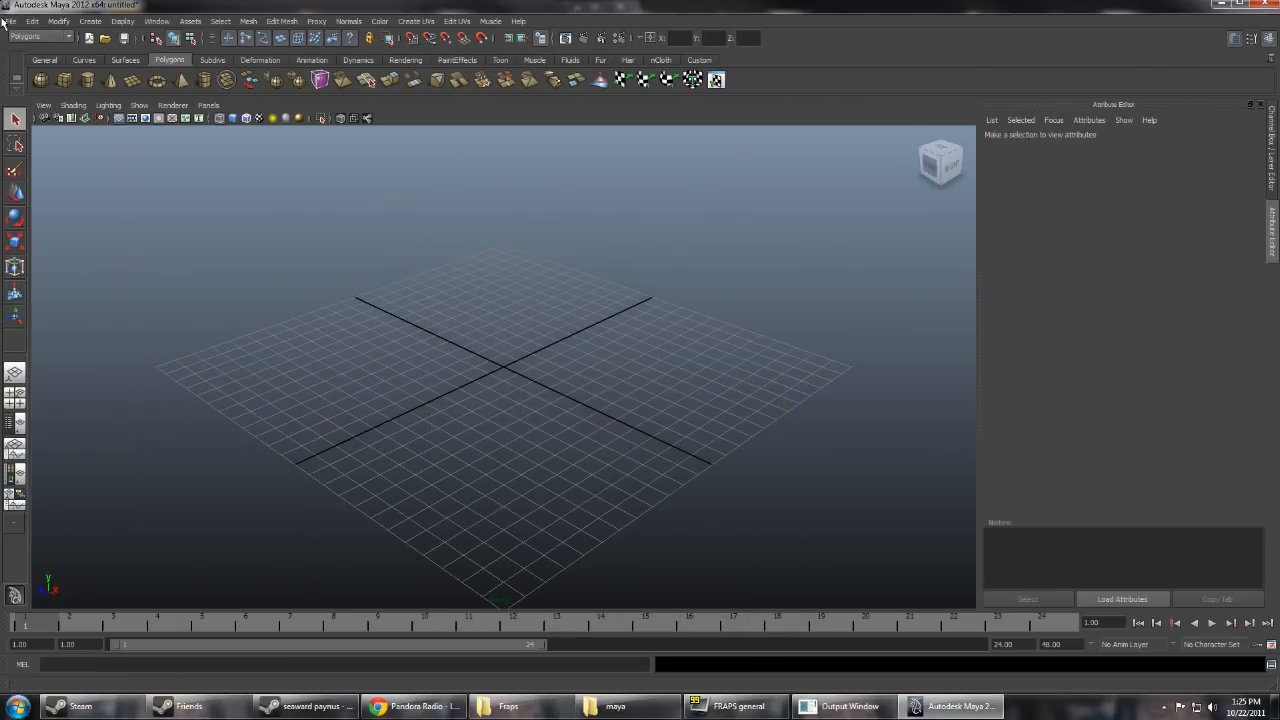
{"action": "left_click", "coordinate": [12, 24]}
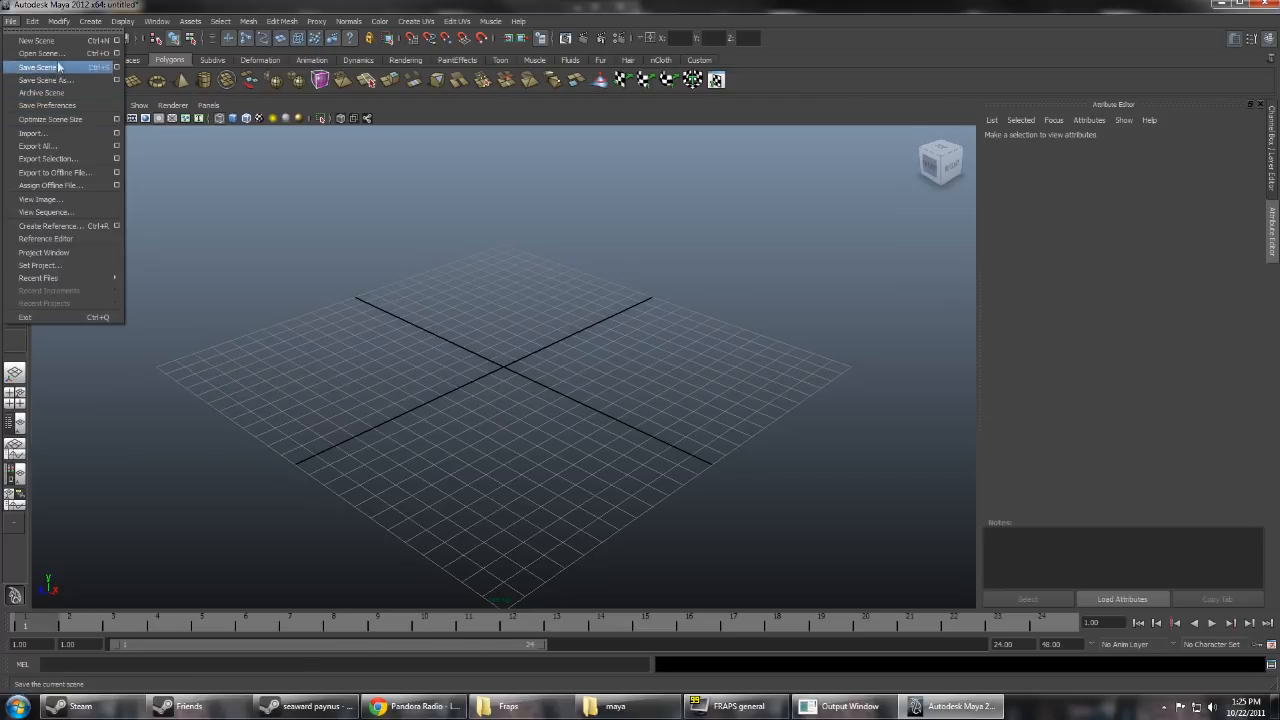
{"action": "mouse_move", "coordinate": [38, 278]}
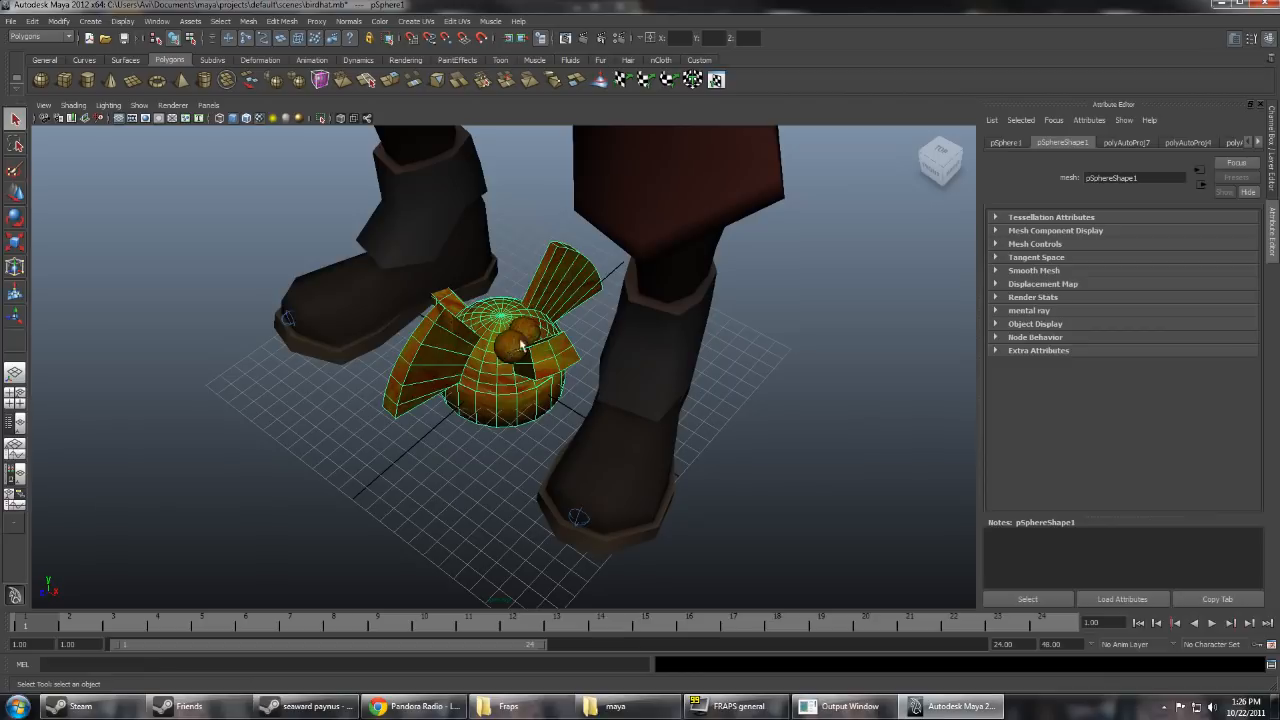
- Raise the hat with the Move tool onto the Demoman's head, checking placement from the side
{"action": "right_click", "coordinate": [500, 344]}
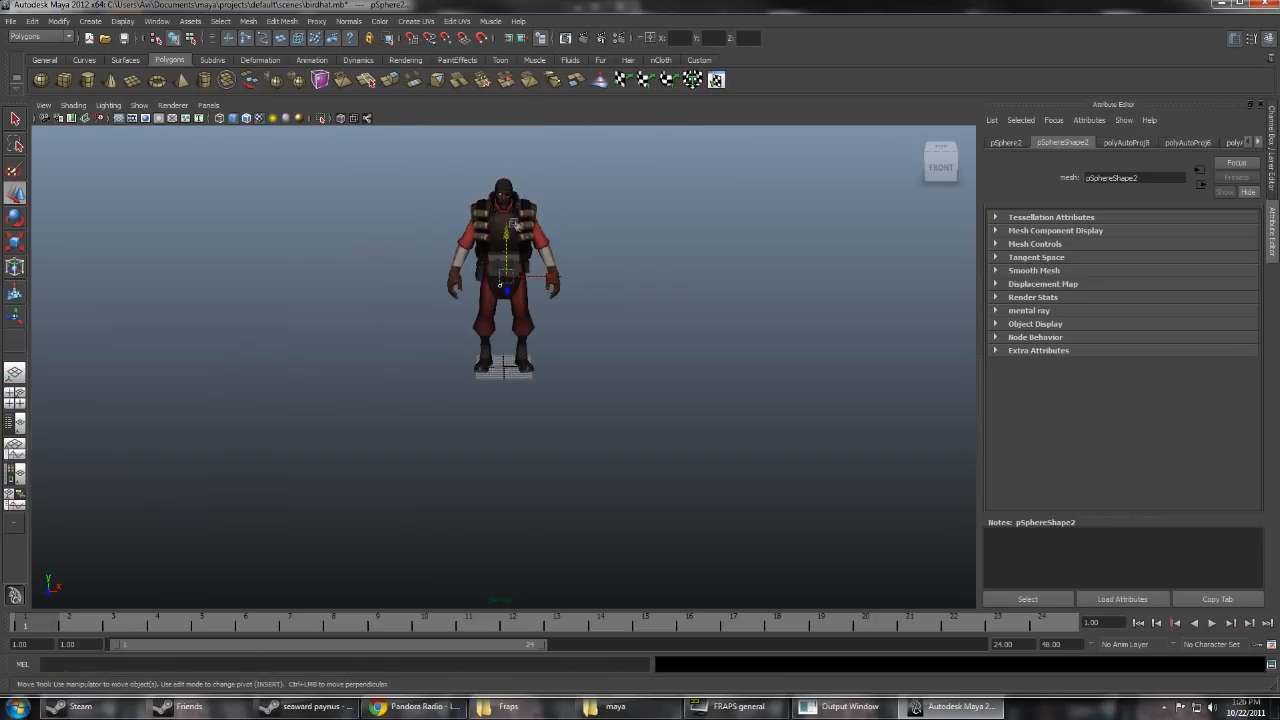
{"action": "left_click_drag", "start_coordinate": [504, 284], "coordinate": [504, 176]}
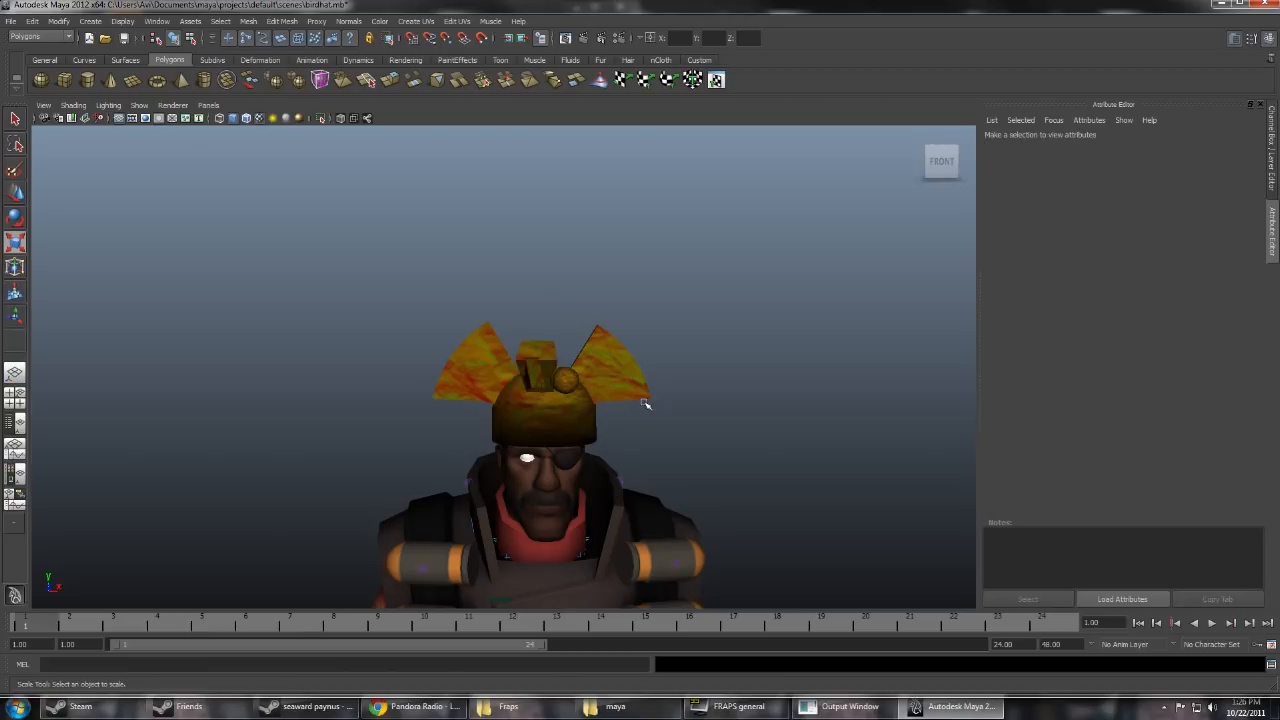
{"action": "left_click_drag", "start_coordinate": [644, 404], "coordinate": [476, 396]}
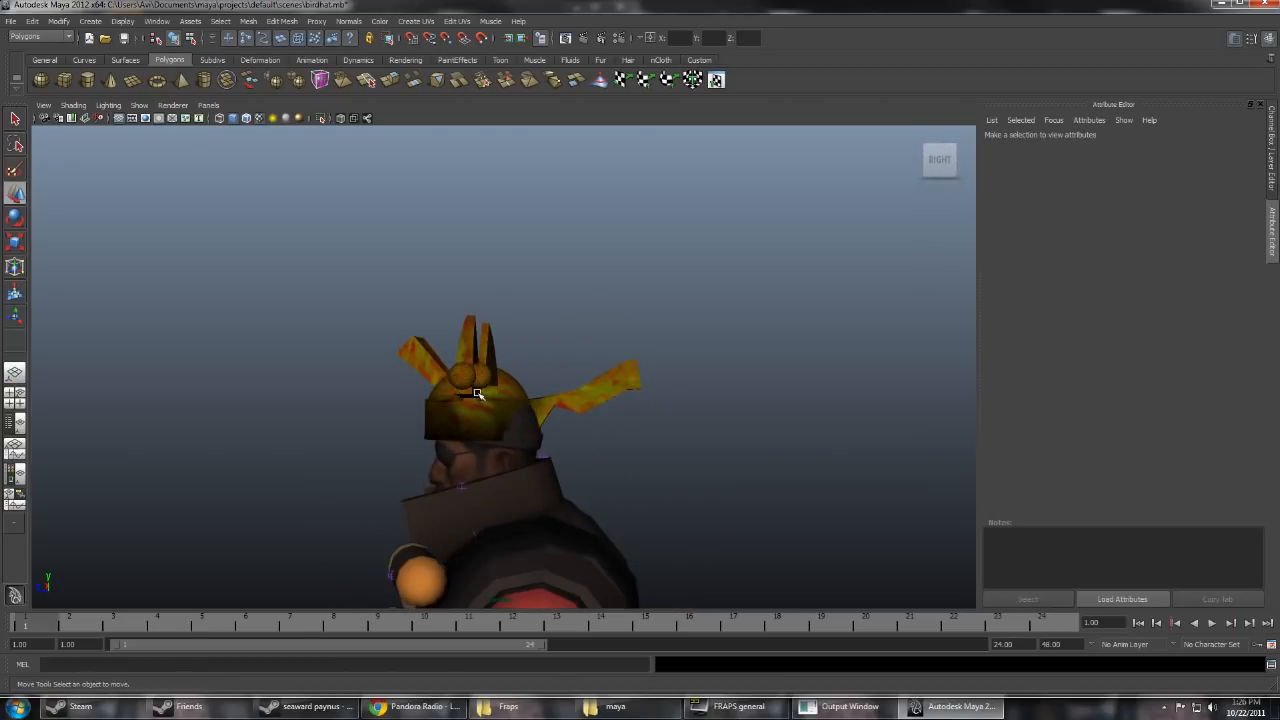
{"action": "left_click", "coordinate": [476, 392]}
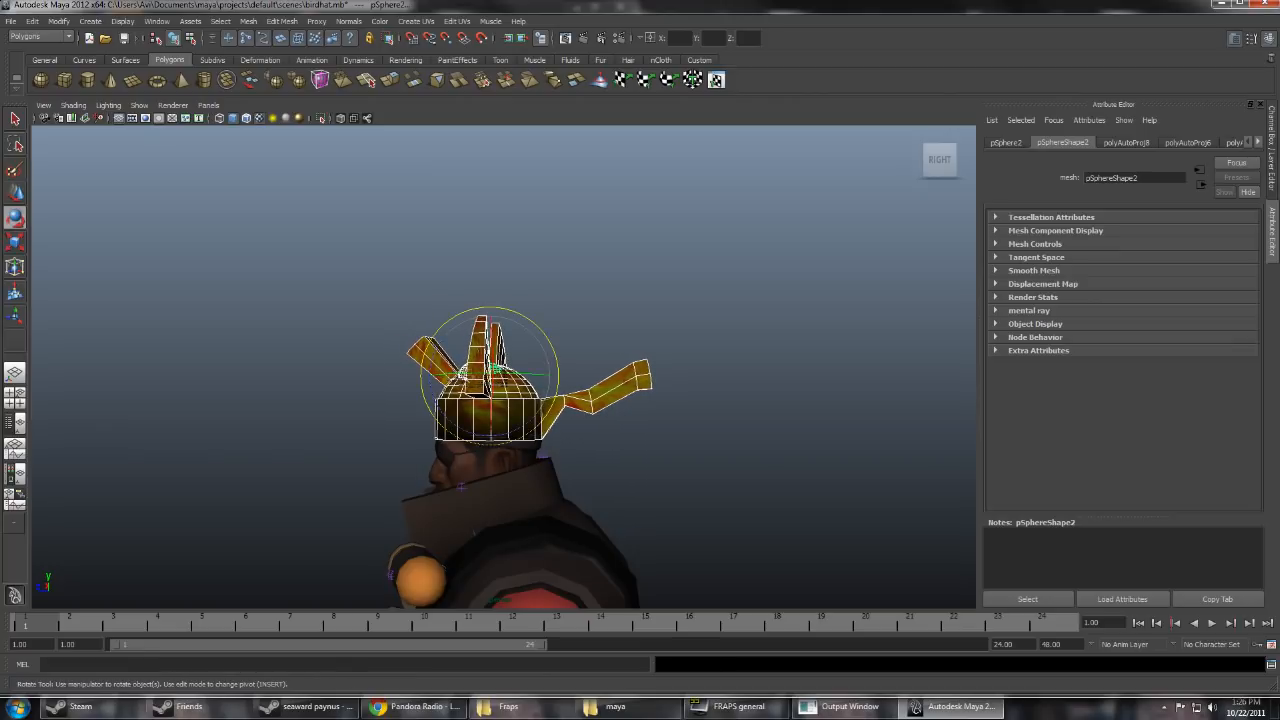
{"action": "left_click", "coordinate": [636, 456]}
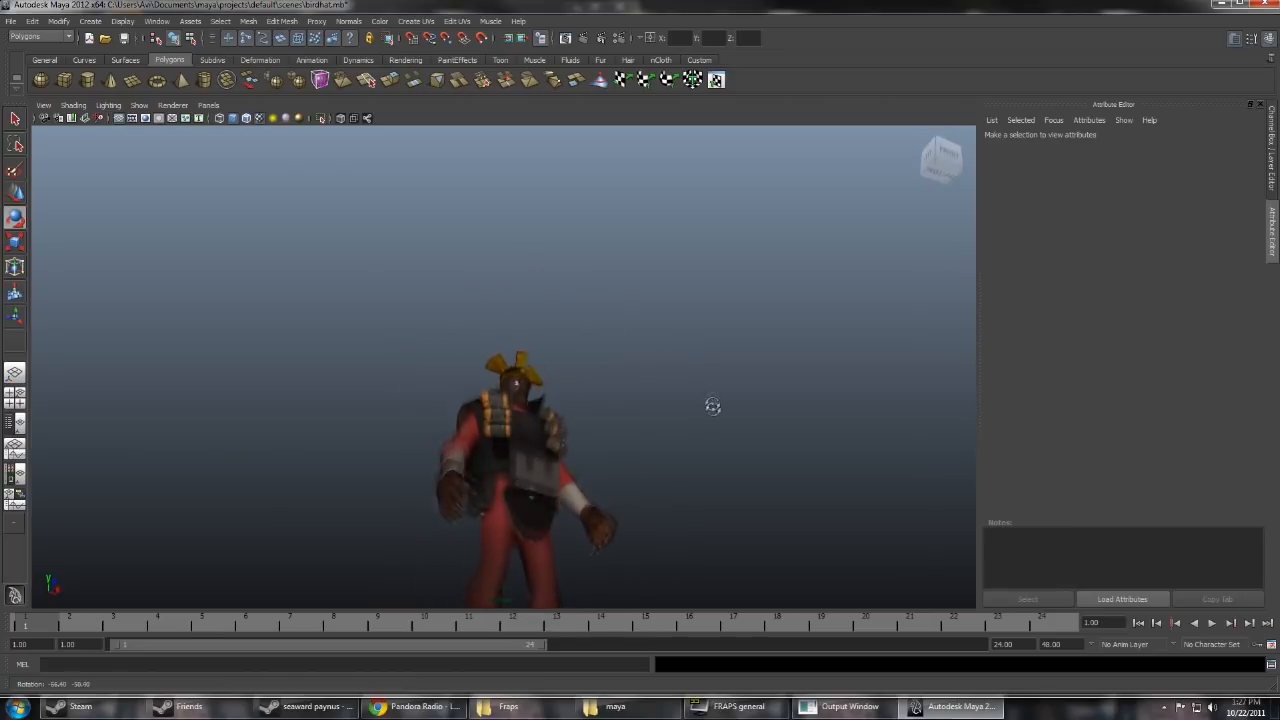
- Orbit and dolly around the Demoman's head to check the hat's fit from all sides
{"action": "left_click_drag", "start_coordinate": [712, 404], "coordinate": [444, 424]}
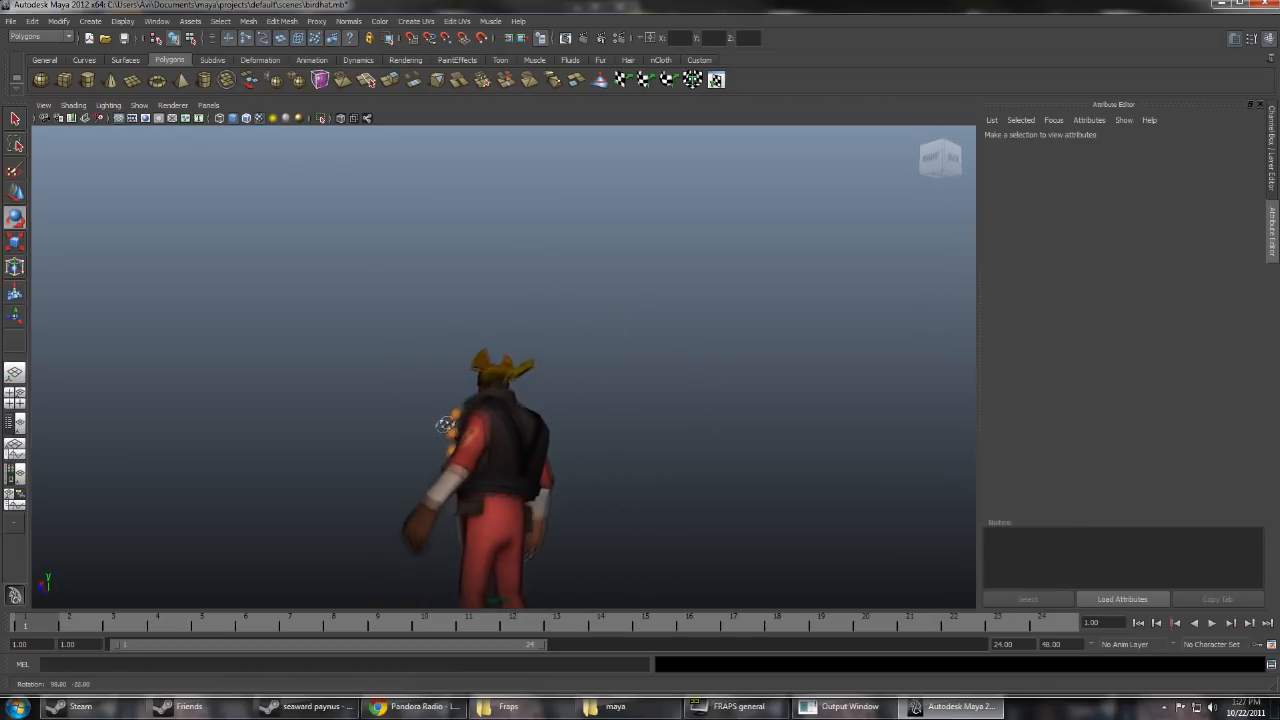
{"action": "left_click_drag", "start_coordinate": [444, 424], "coordinate": [596, 452]}
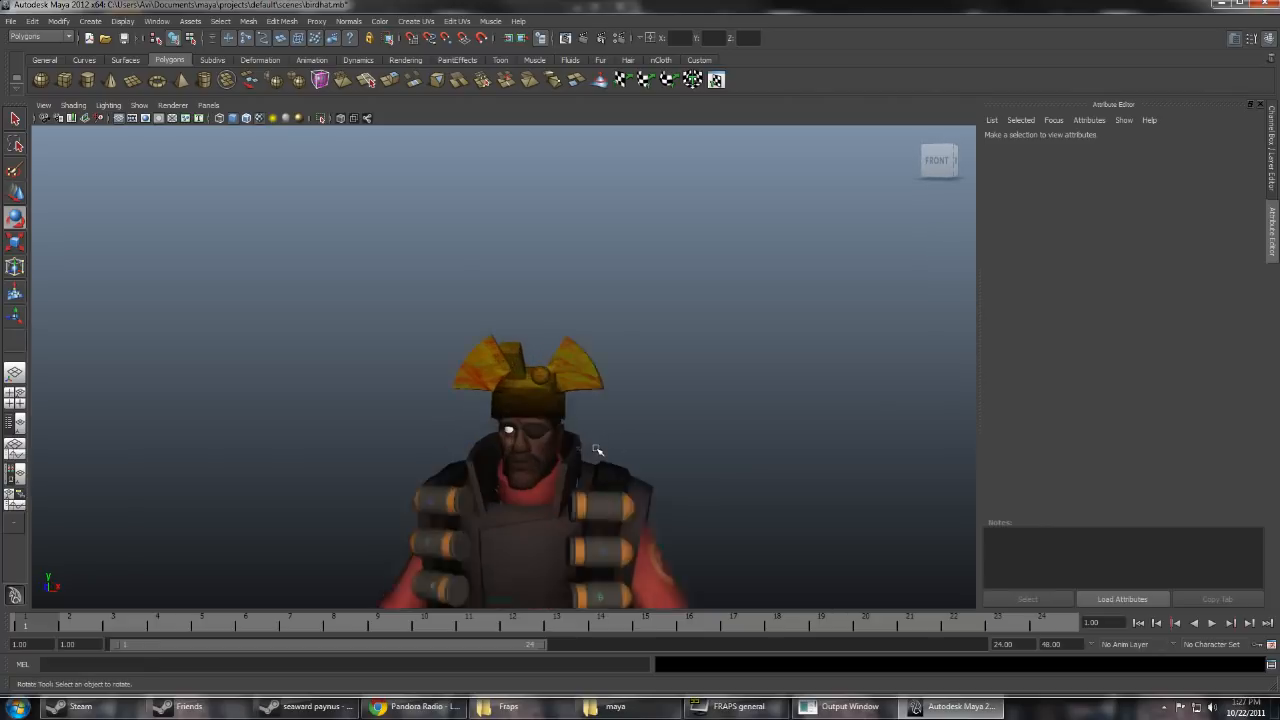
{"action": "left_click_drag", "start_coordinate": [596, 450], "coordinate": [568, 476]}
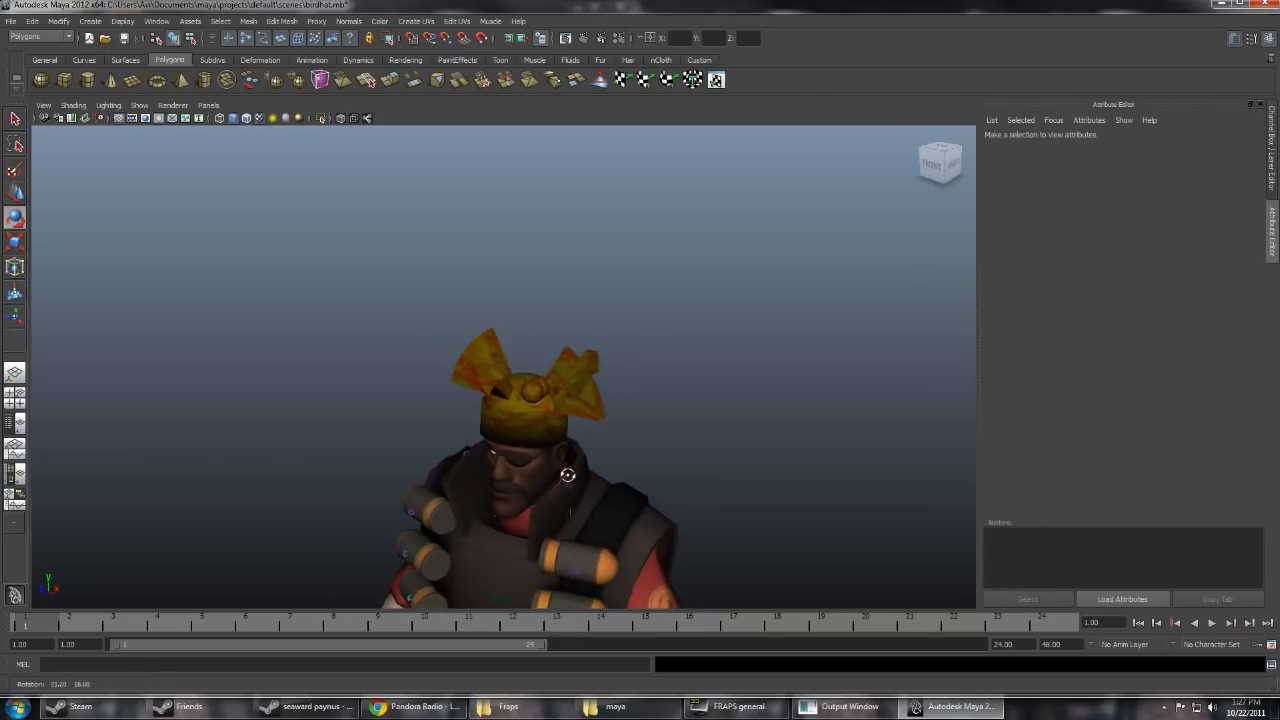
{"action": "left_click_drag", "start_coordinate": [568, 476], "coordinate": [480, 472]}
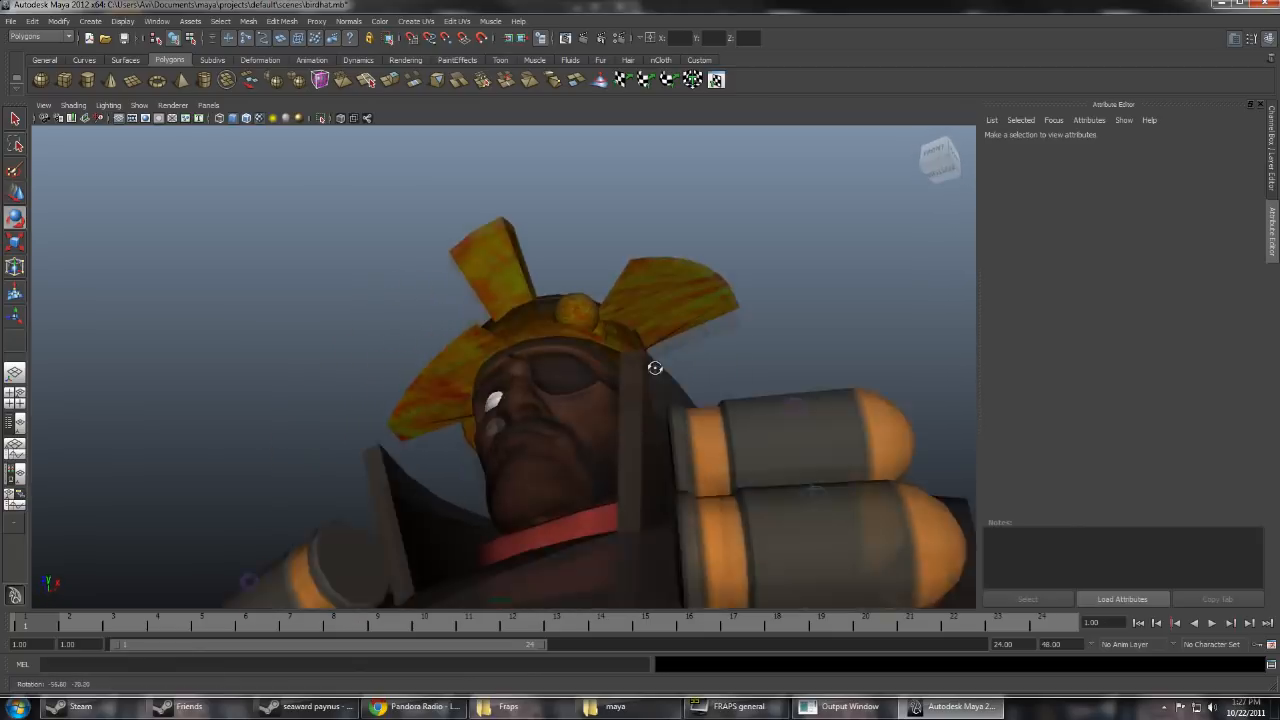
{"action": "left_click_drag", "start_coordinate": [656, 368], "coordinate": [636, 446]}
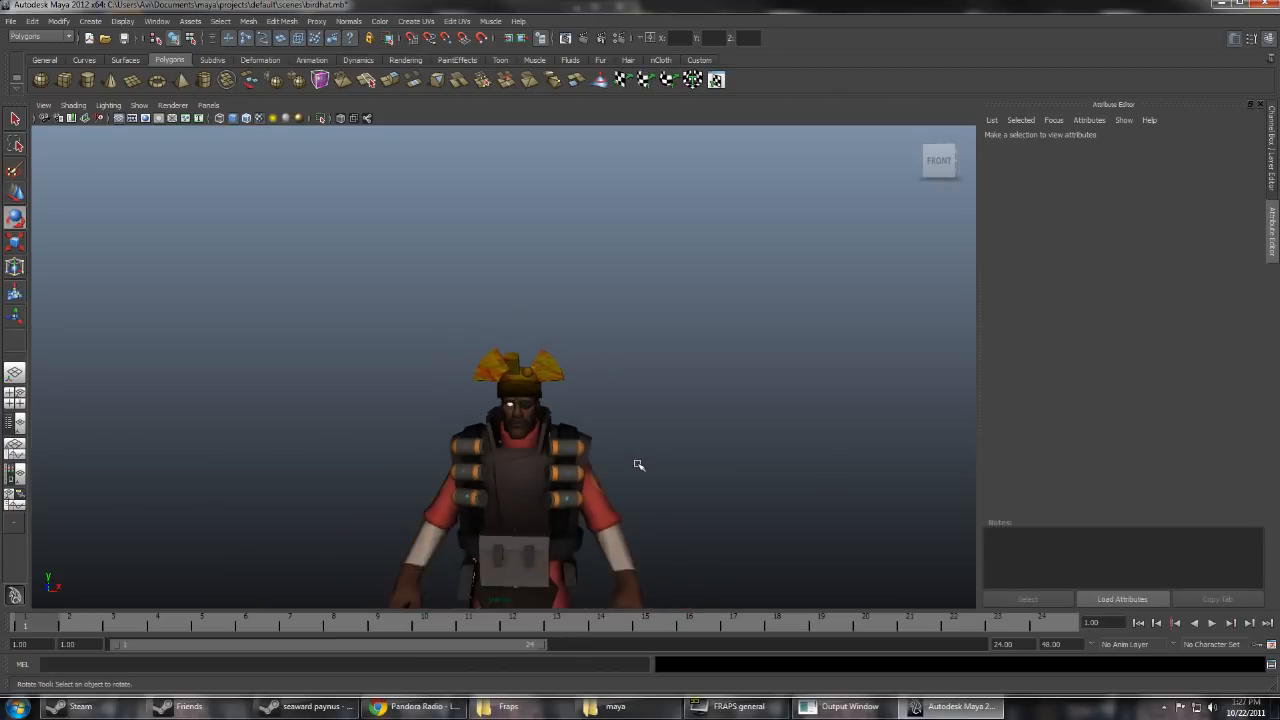
{"action": "left_click_drag", "start_coordinate": [640, 464], "coordinate": [560, 450]}
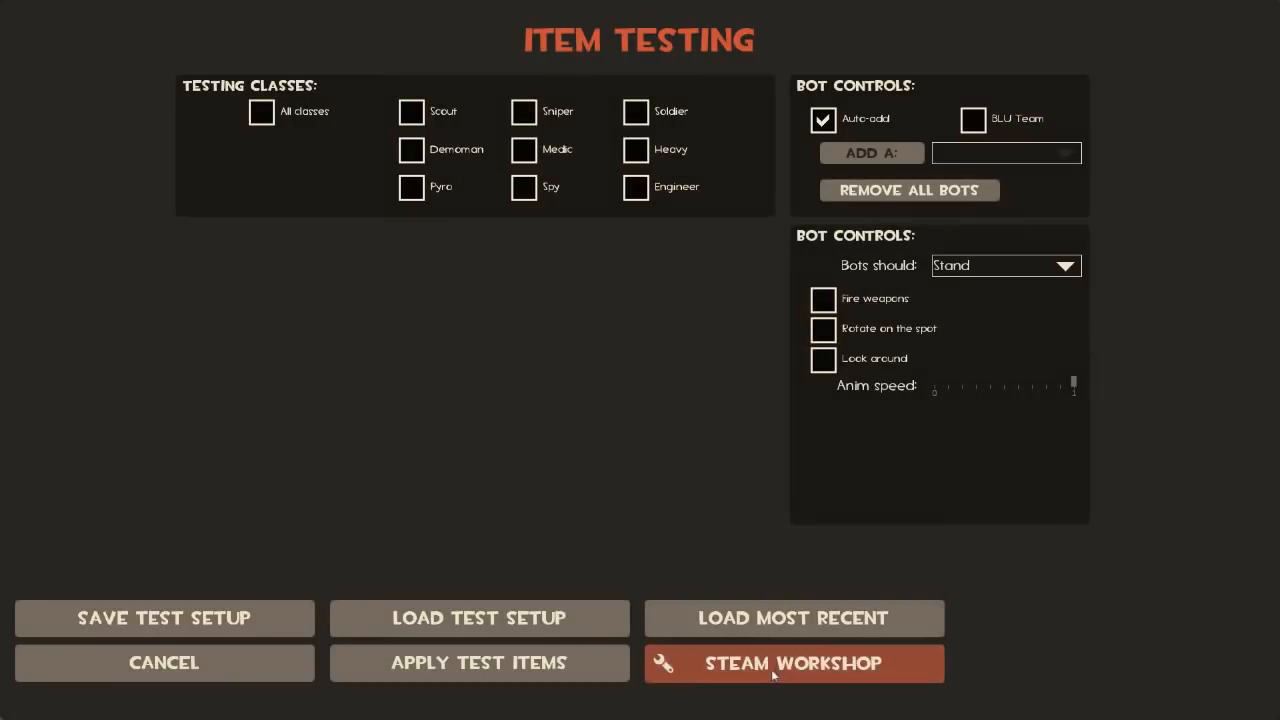
- Start a Workshop publish with title 'The Incredible Flightless Head-Bird' and the hat render as preview
{"action": "left_click", "coordinate": [788, 664]}
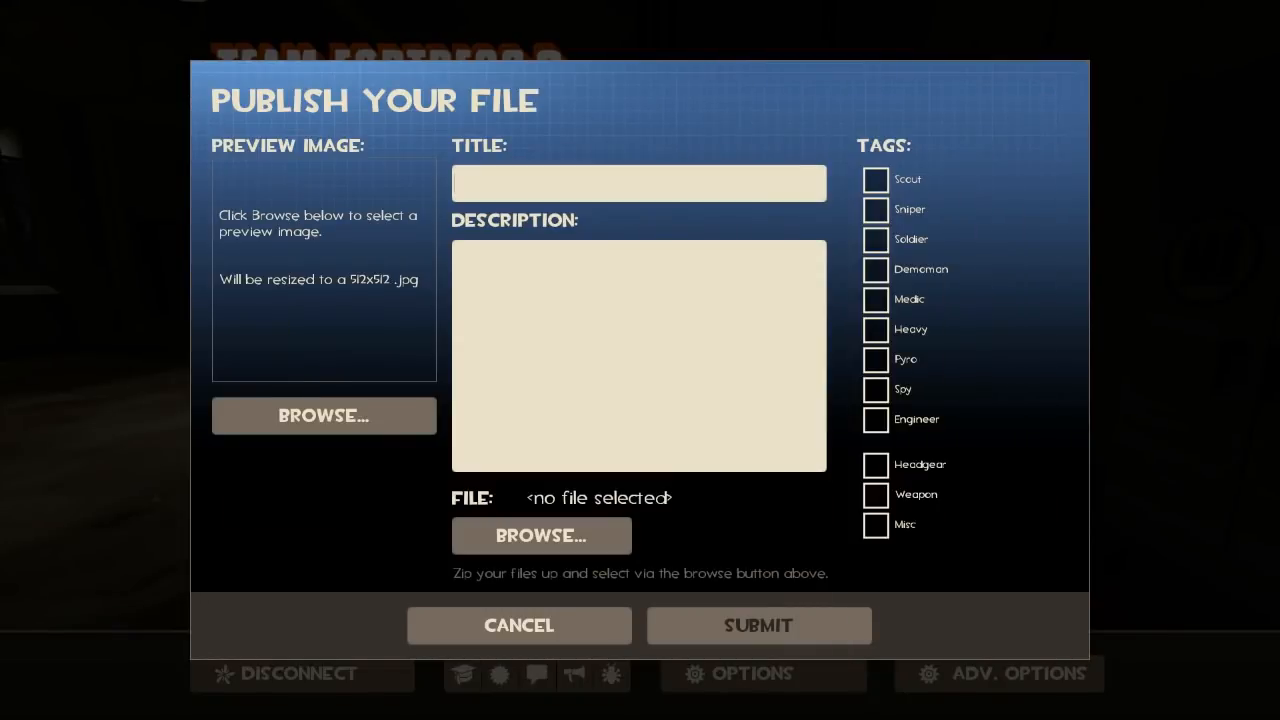
{"action": "type", "text": "The Incredi"}
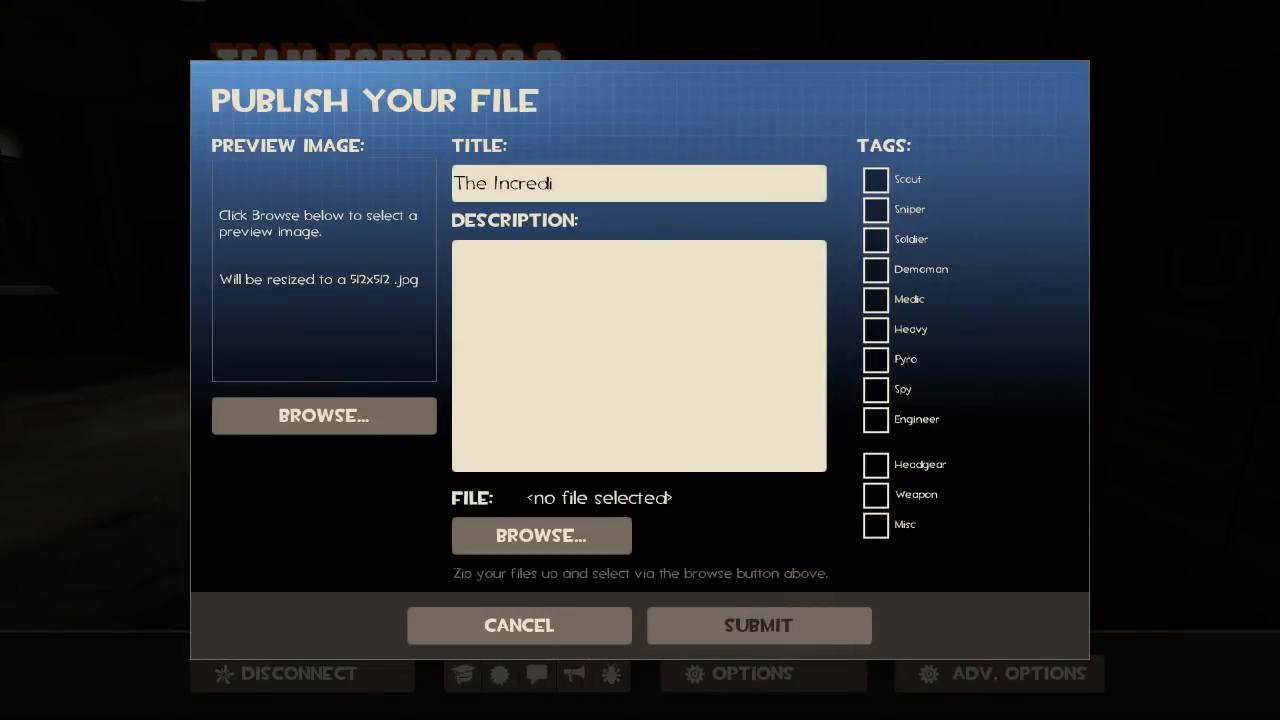
{"action": "type", "text": "ble Flight"}
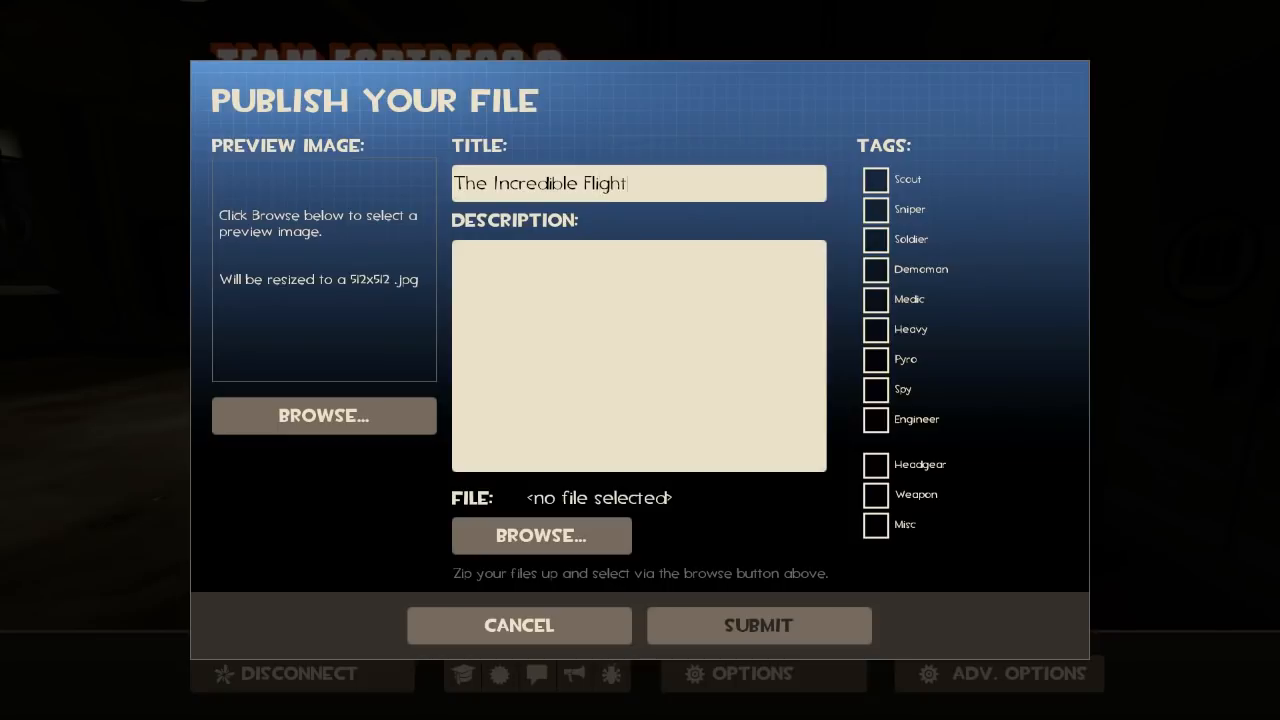
{"action": "type", "text": "less Head"}
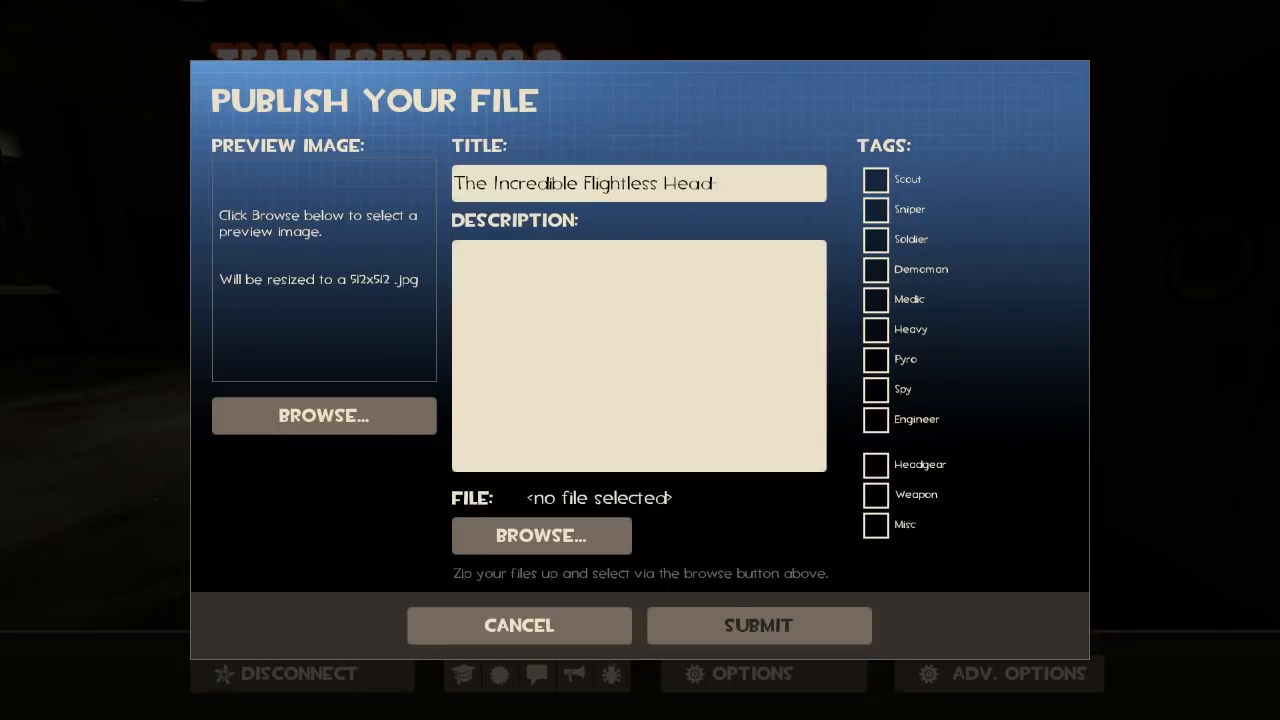
{"action": "left_click", "coordinate": [324, 414]}
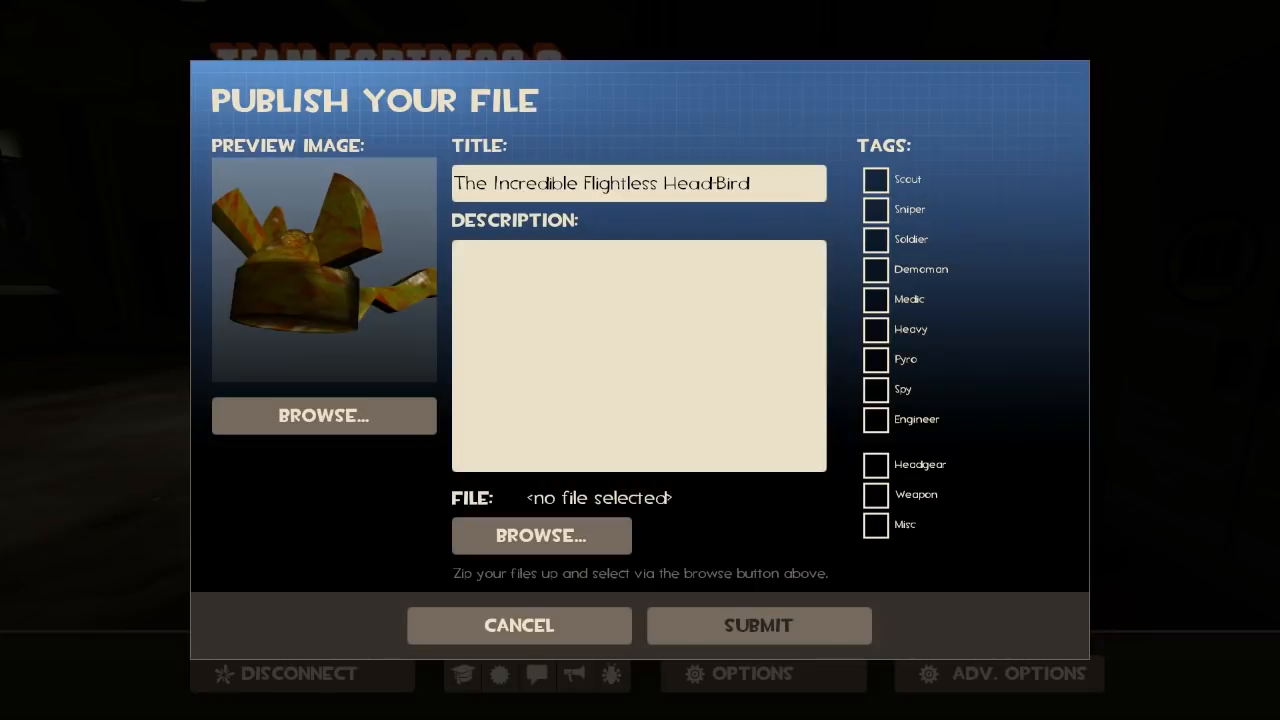
- Write the description 'WOW It looks just like a real Bongo-African Swallow'
{"action": "type", "text": "WOW"}
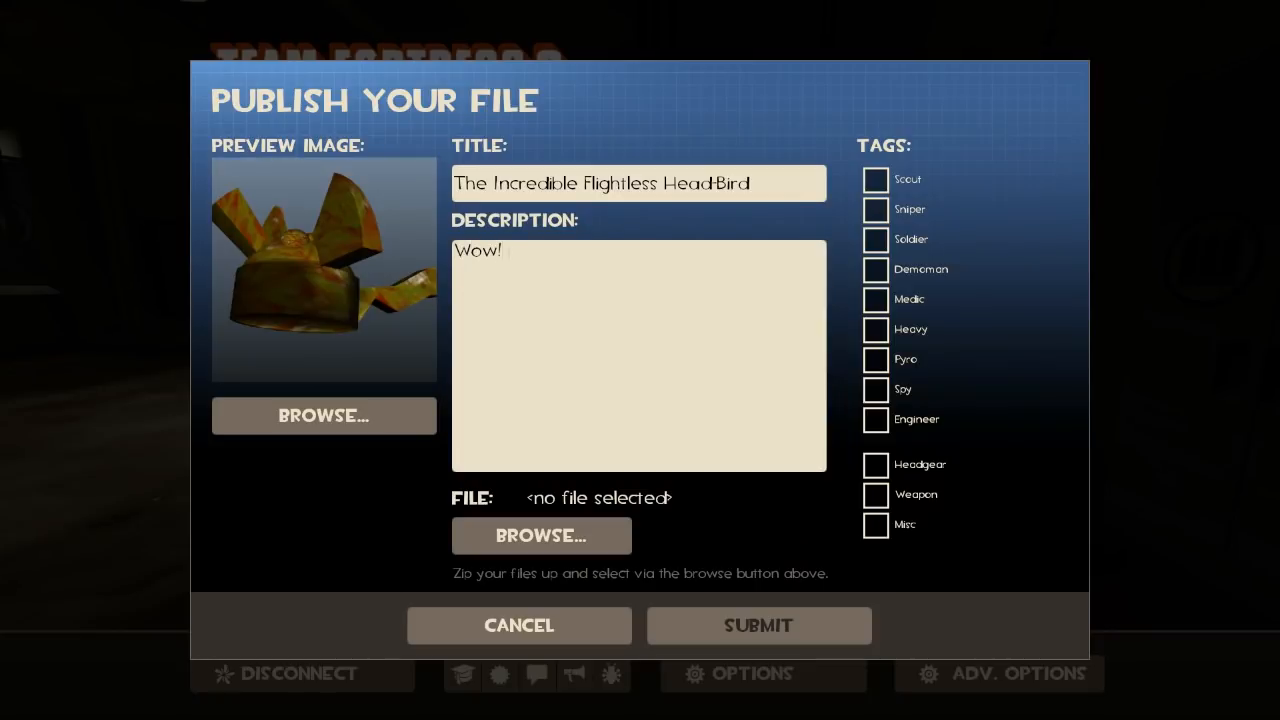
{"action": "type", "text": "It looks just li"}
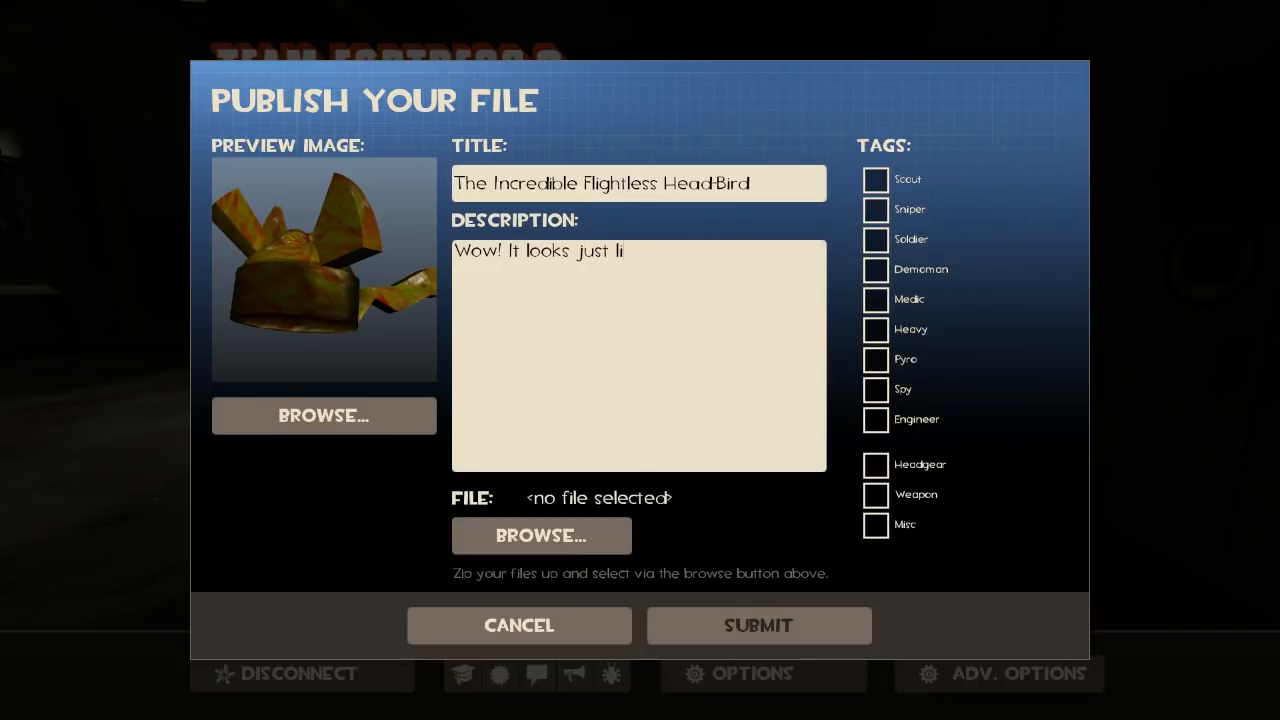
{"action": "type", "text": "ke a ral Bon"}
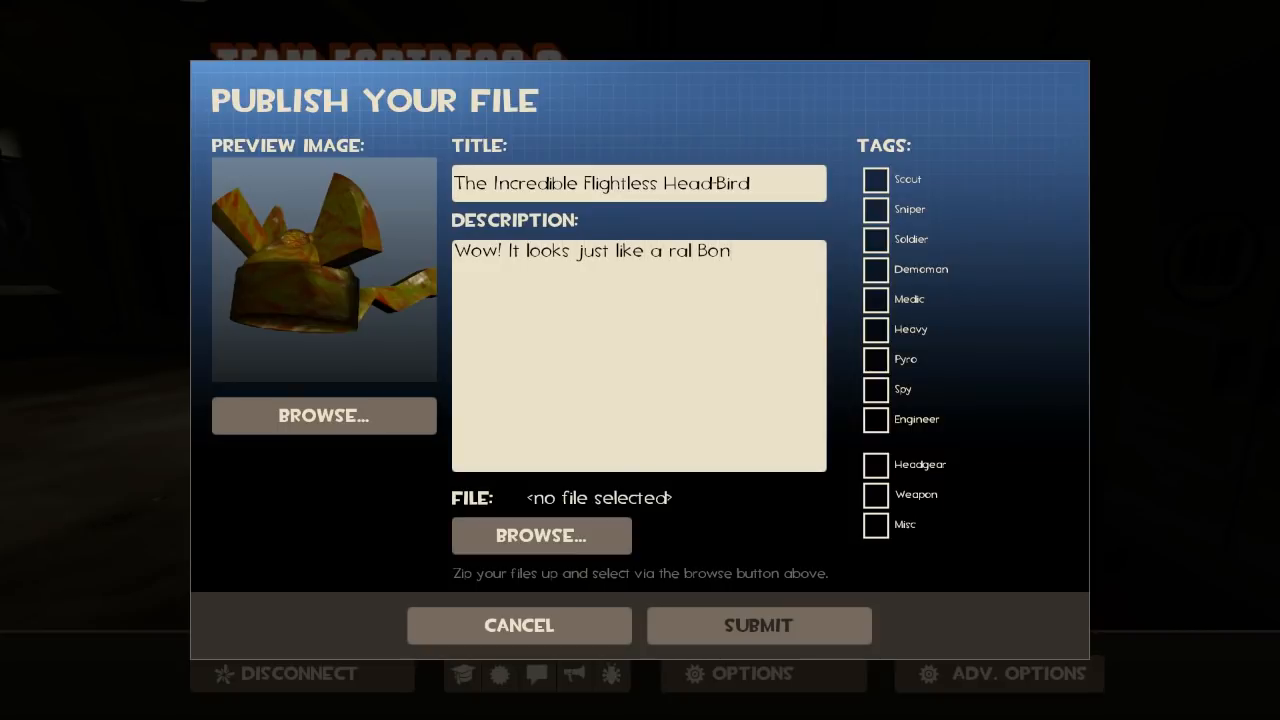
{"action": "type", "text": "real Bo"}
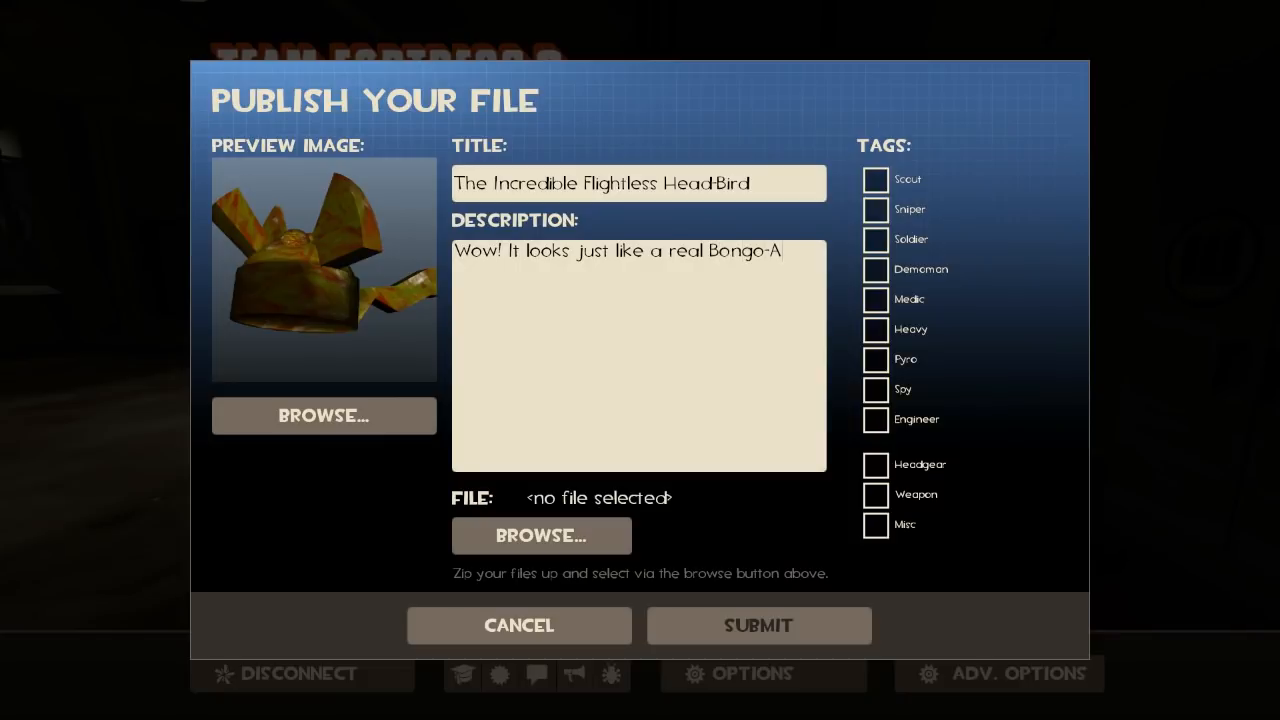
{"action": "type", "text": "frican Swallow!"}
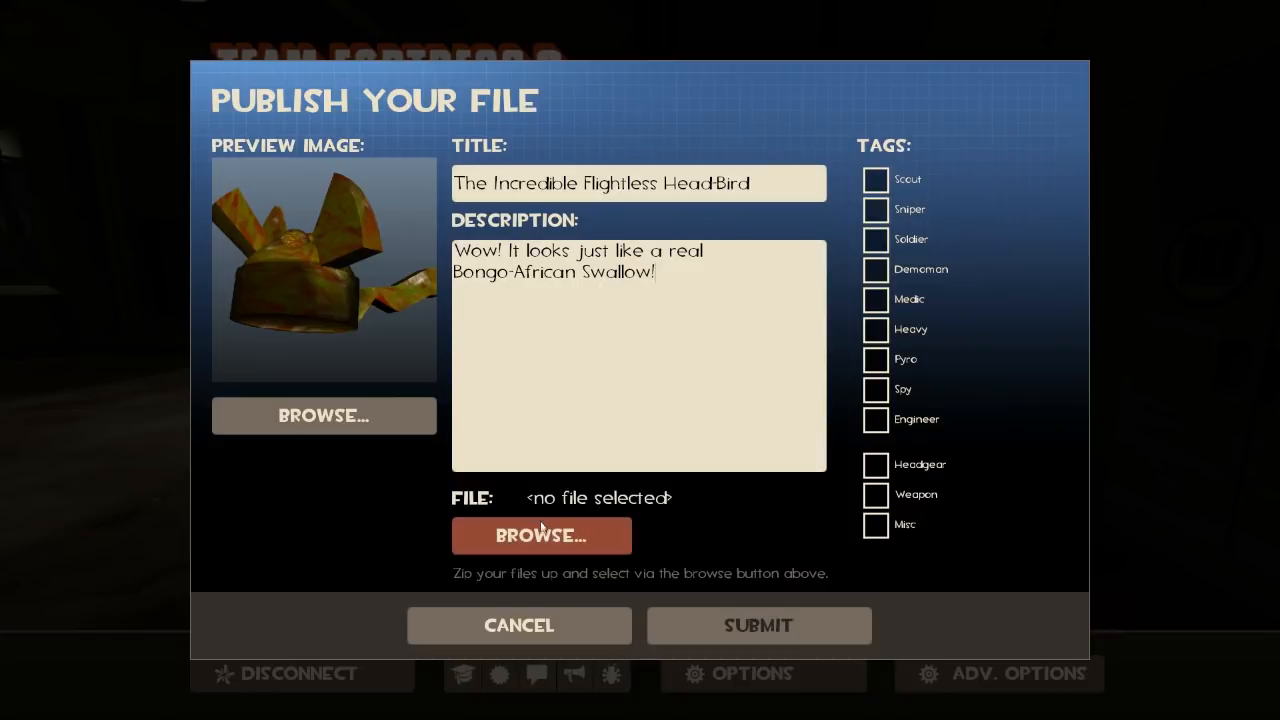
- Attach the packaged hat zip from the sourcesdk_content folder as the item file
{"action": "left_click", "coordinate": [540, 536]}
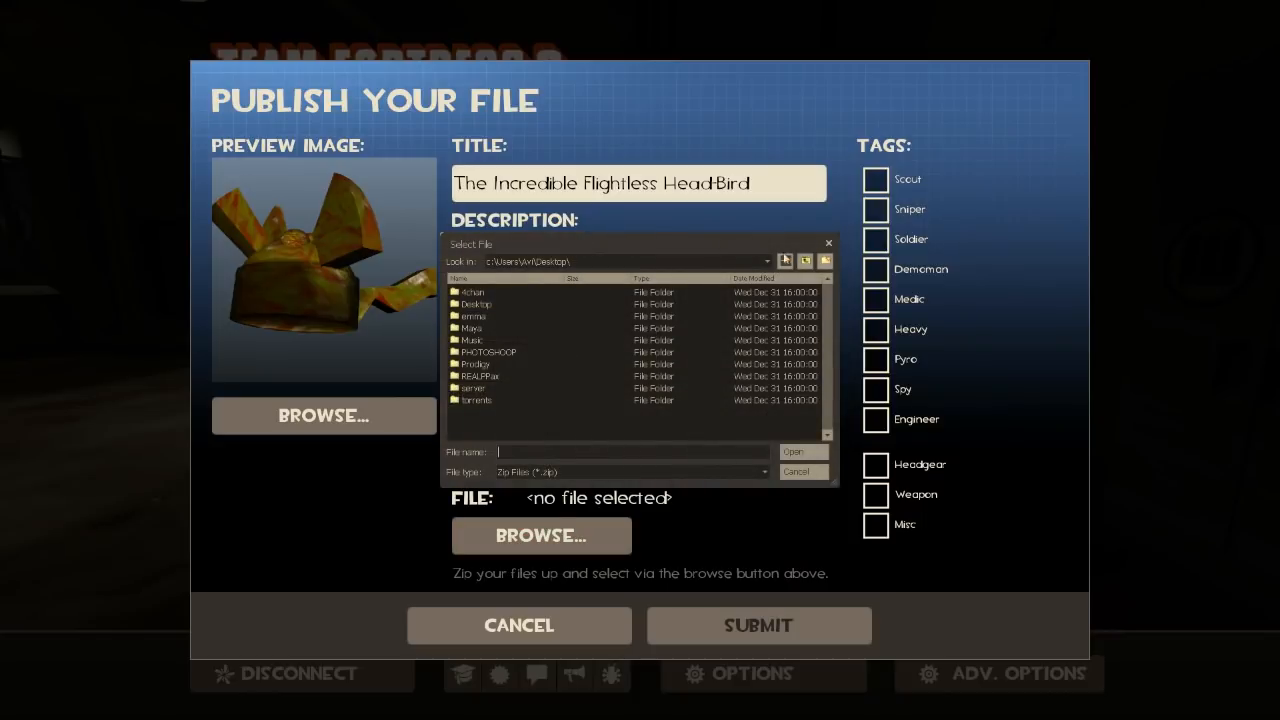
{"action": "left_click", "coordinate": [804, 260]}
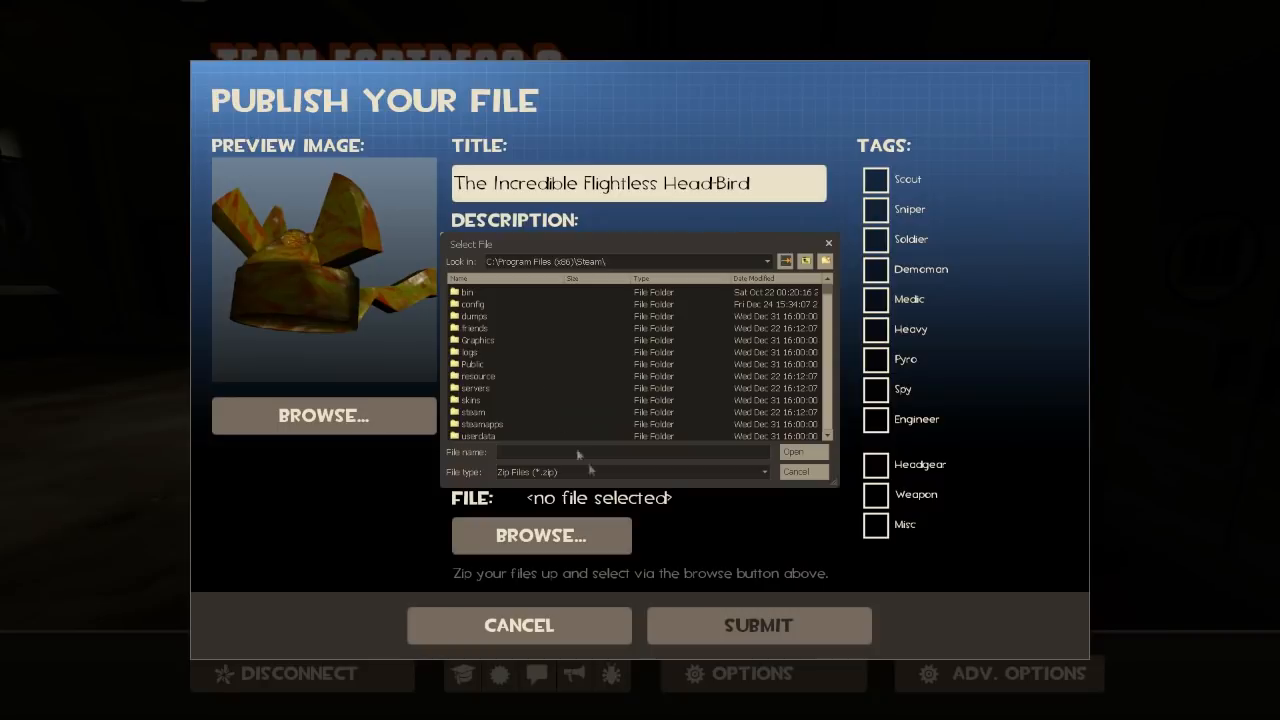
{"action": "mouse_move", "coordinate": [752, 692]}
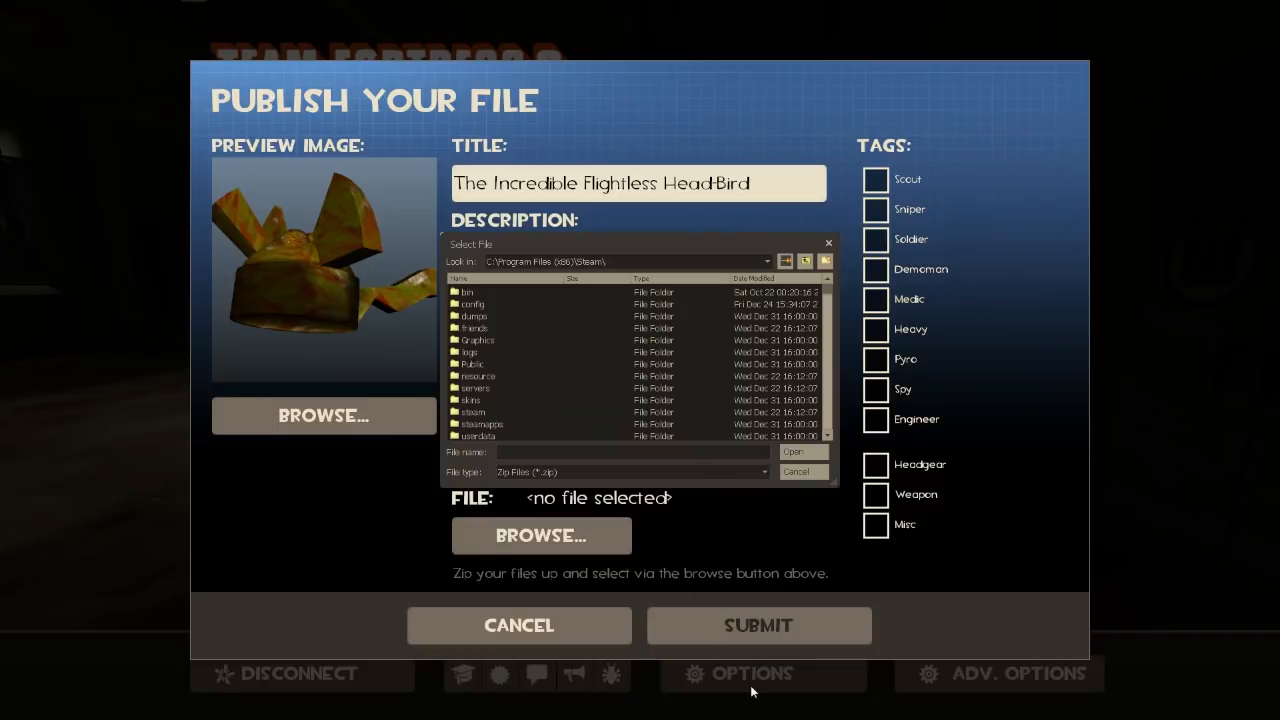
{"action": "mouse_move", "coordinate": [338, 336]}
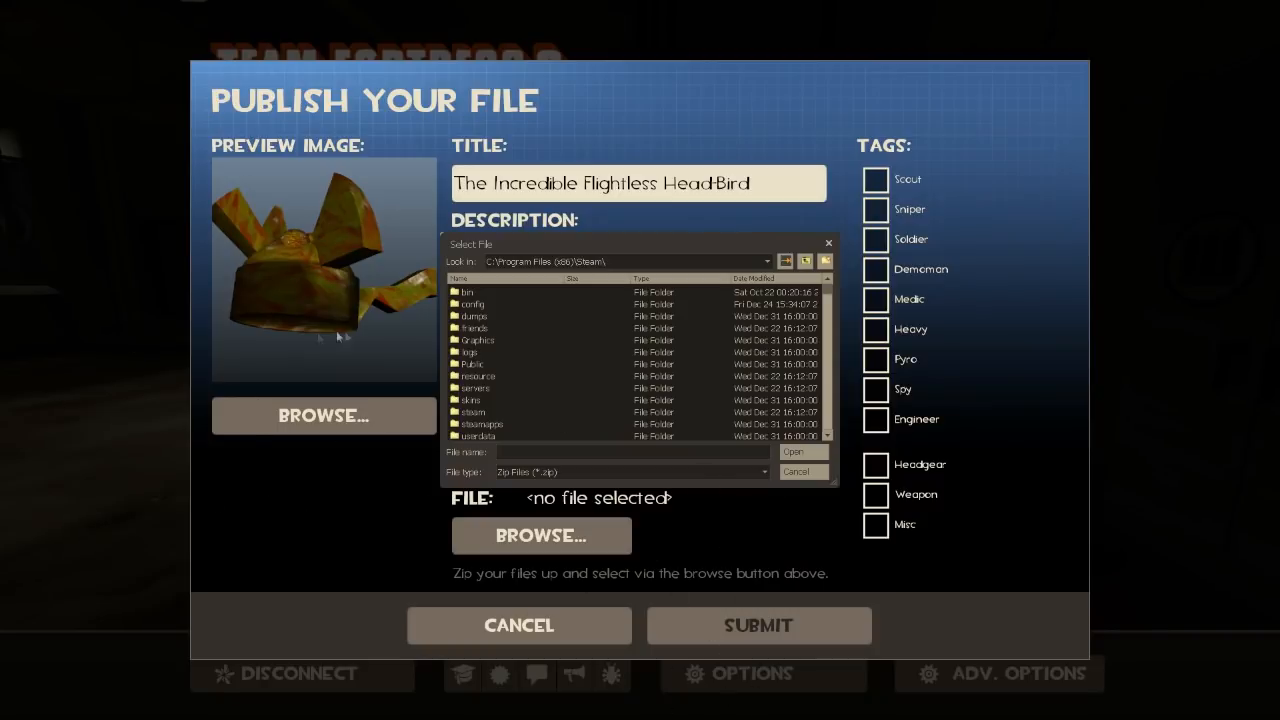
{"action": "left_click", "coordinate": [480, 400]}
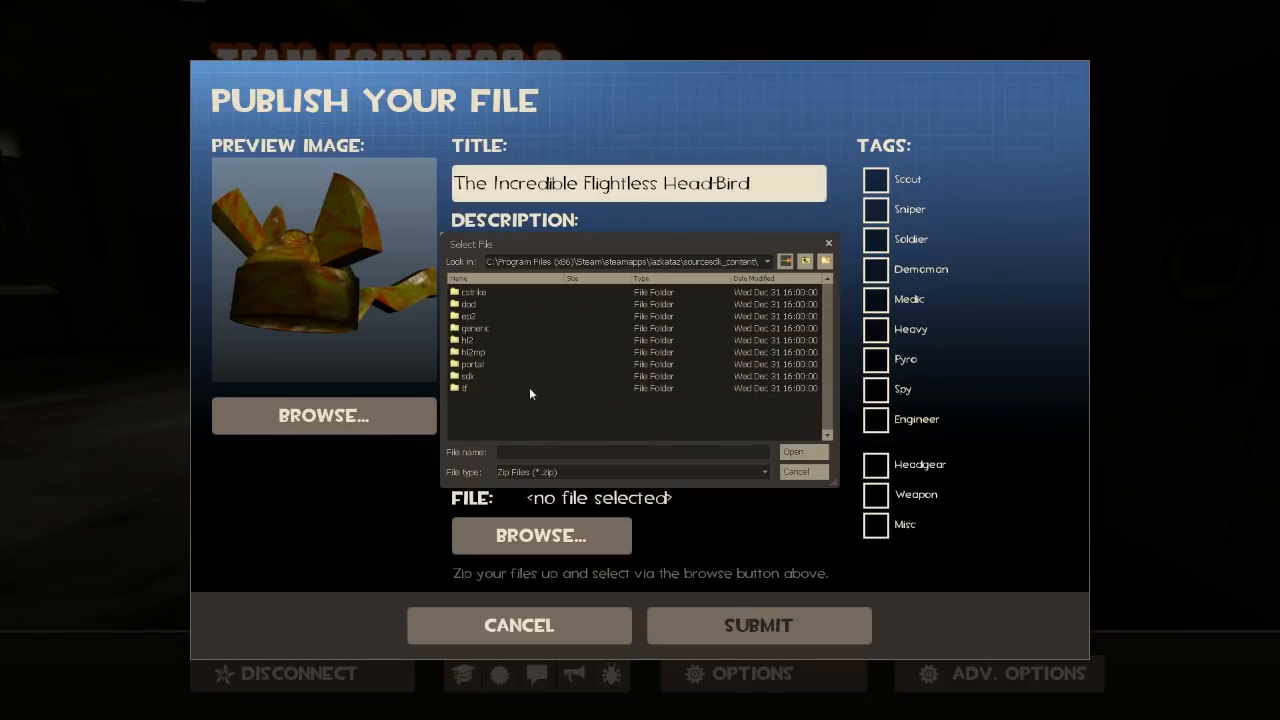
{"action": "mouse_move", "coordinate": [496, 388]}
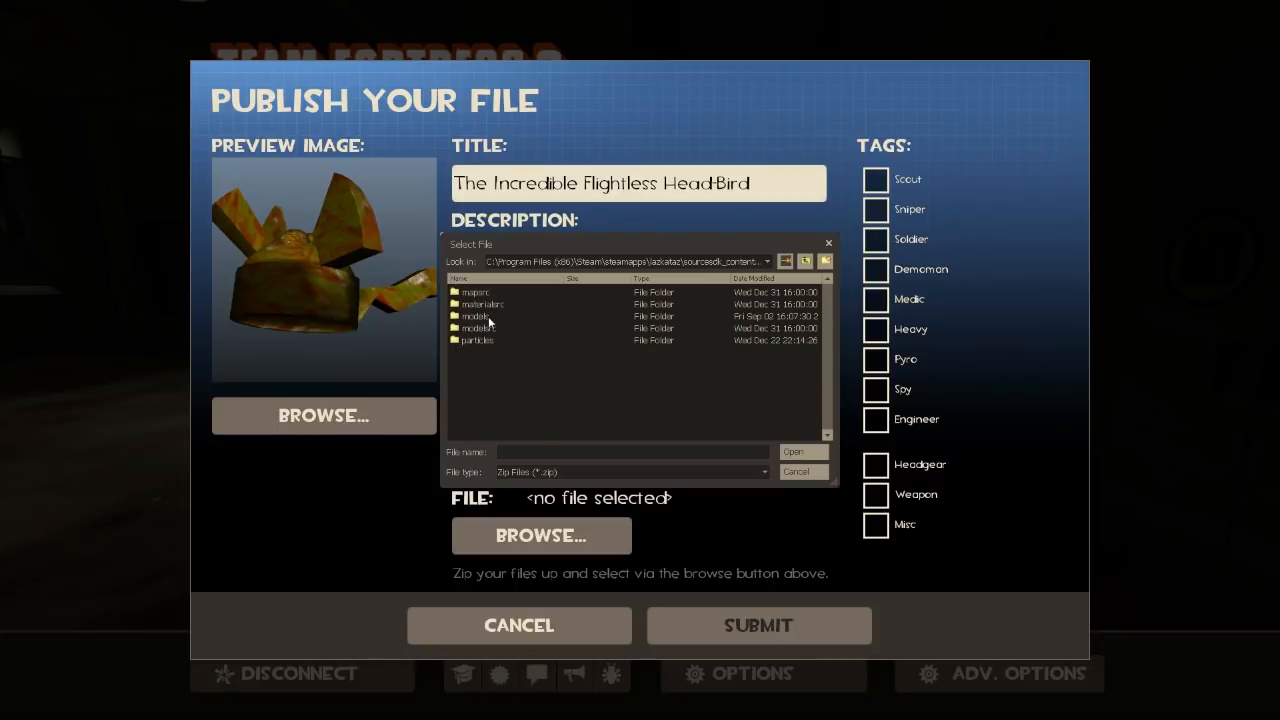
{"action": "double_click", "coordinate": [476, 292]}
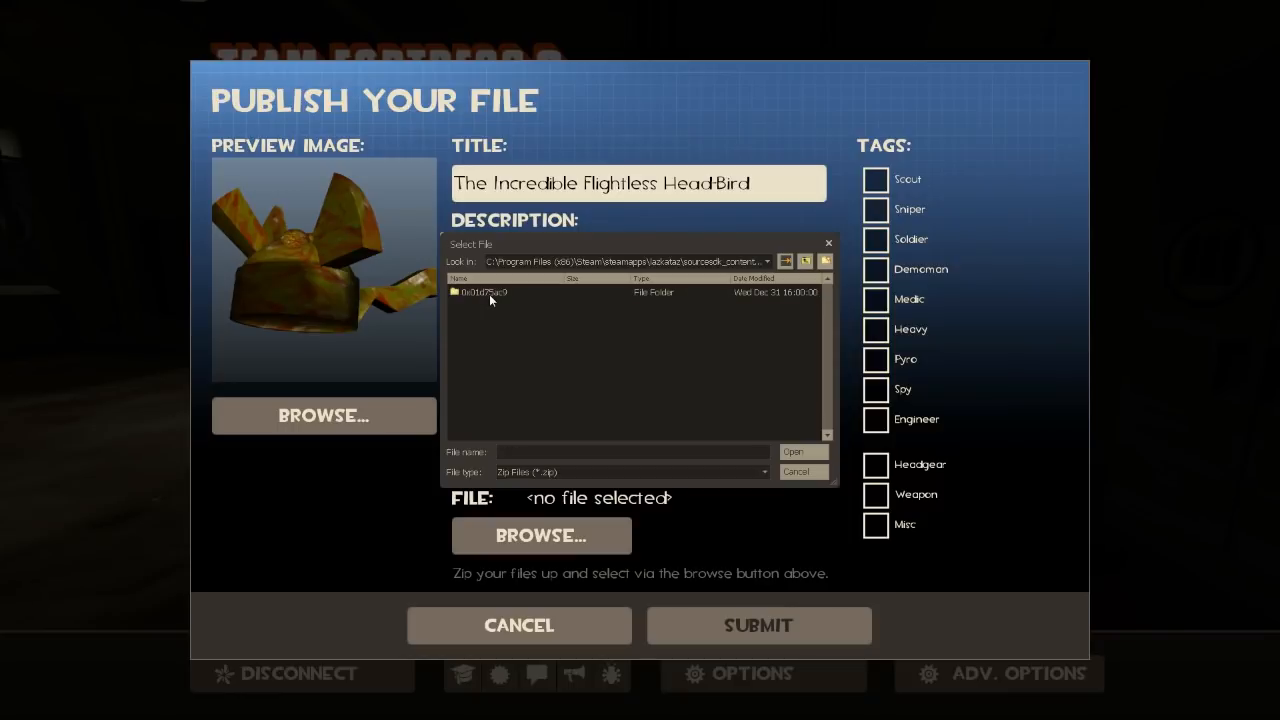
{"action": "double_click", "coordinate": [490, 292]}
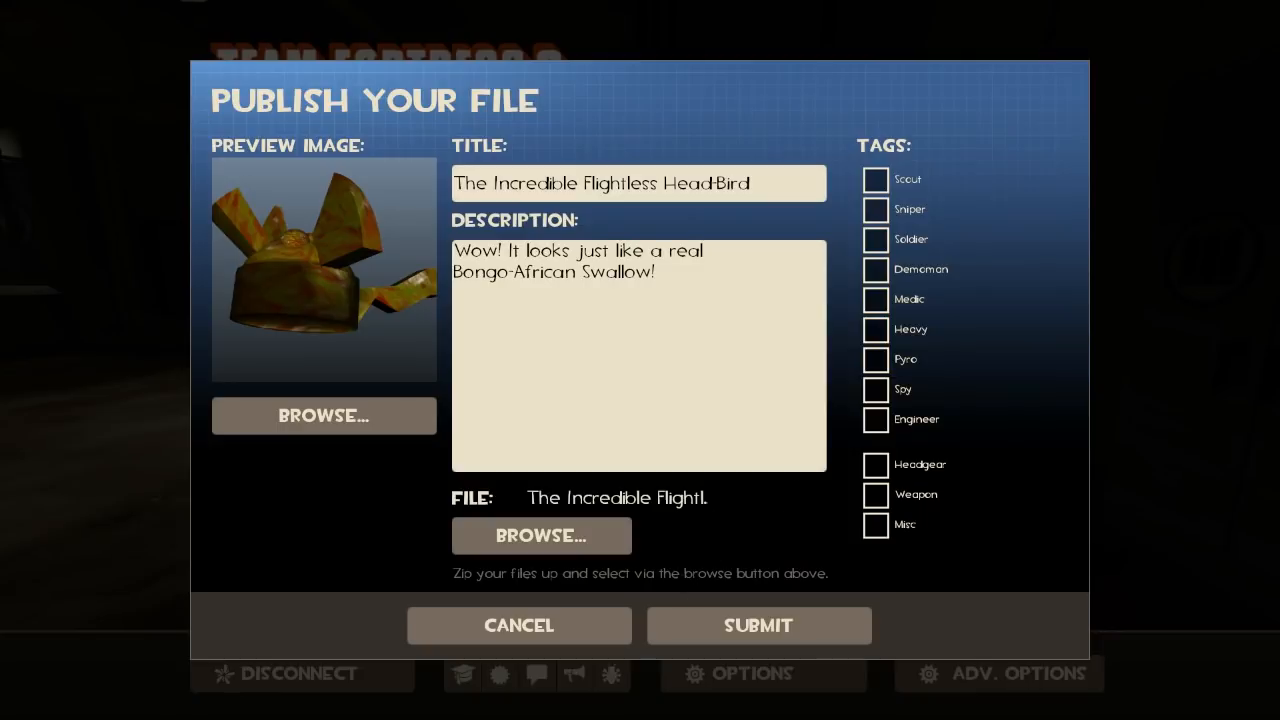
- Tag the item for the Demoman and submit it to the Workshop
{"action": "left_click", "coordinate": [876, 268]}
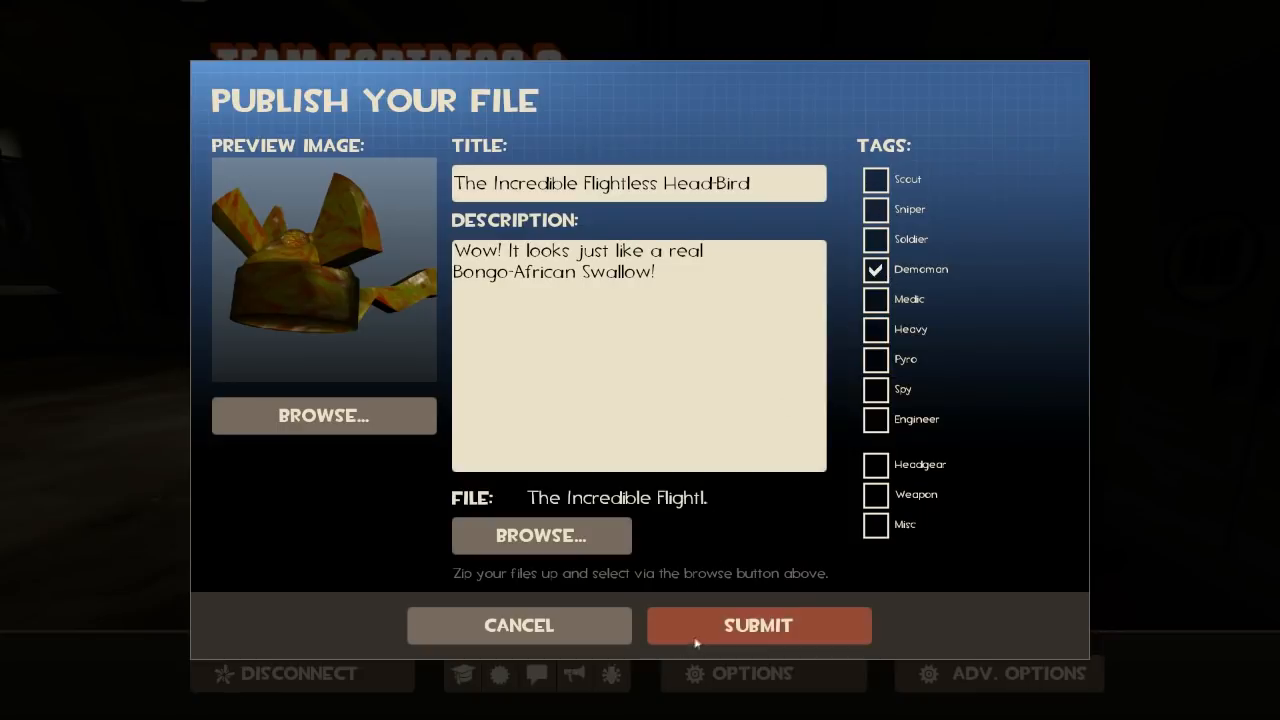
{"action": "left_click", "coordinate": [760, 624]}
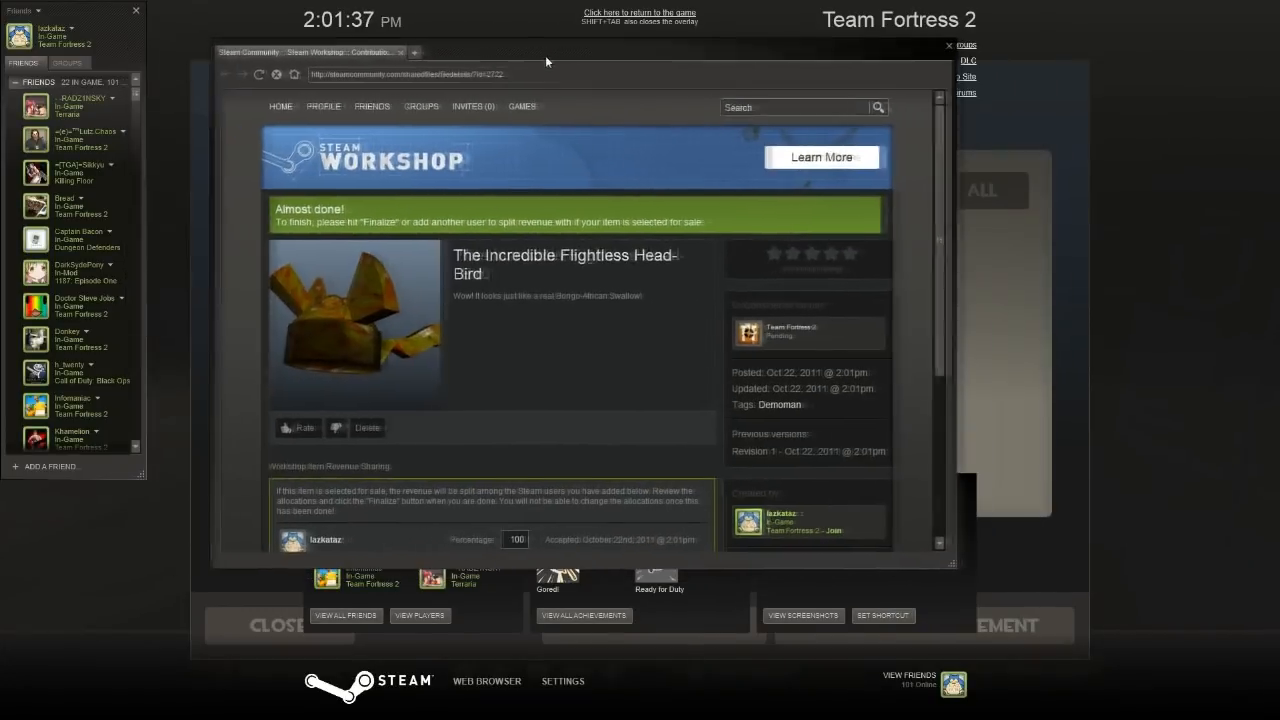
- Finalize the revenue sharing at 100% for the single contributor and confirm it
{"action": "scroll", "scroll_direction": "down", "scroll_amount": 3}
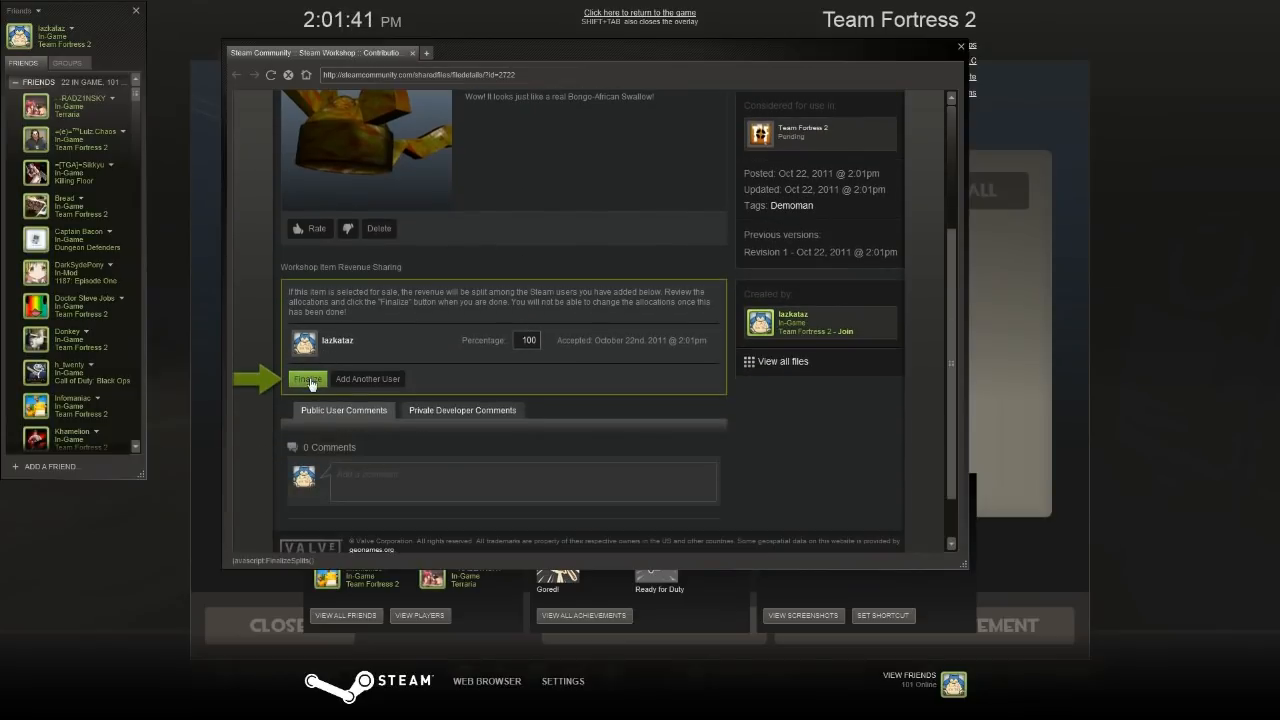
{"action": "left_click", "coordinate": [308, 380]}
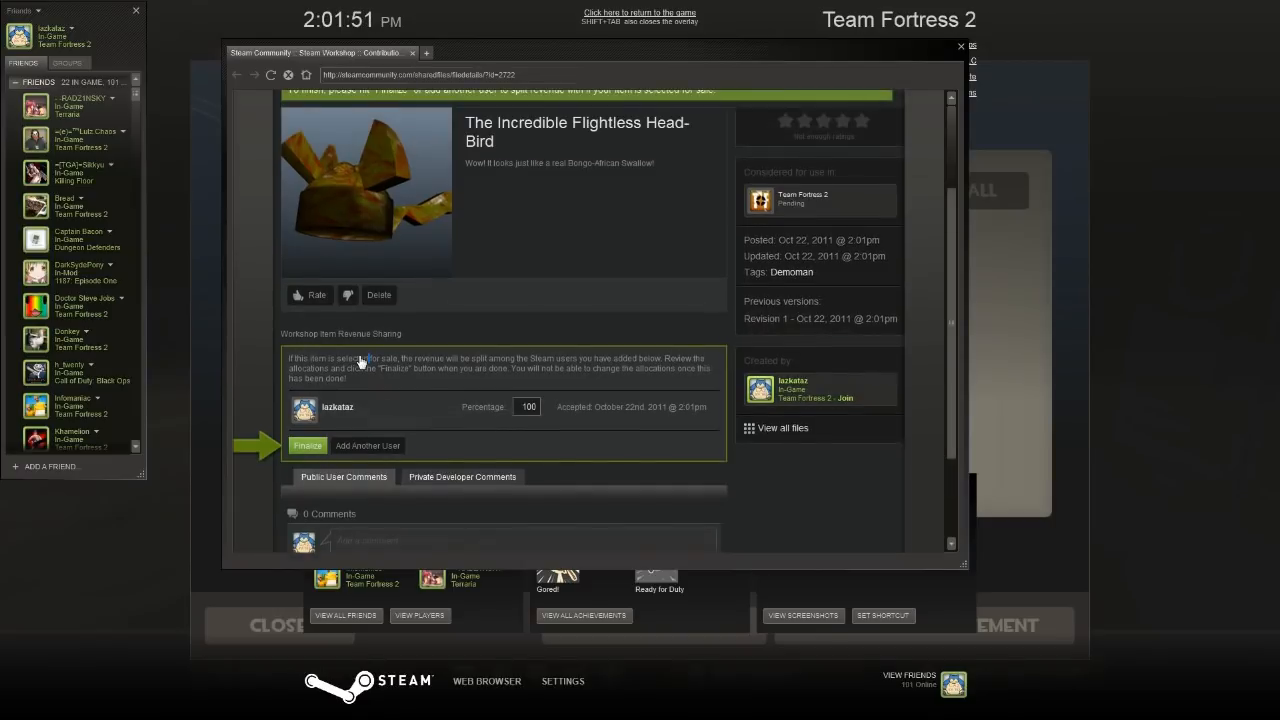
{"action": "left_click", "coordinate": [308, 444]}
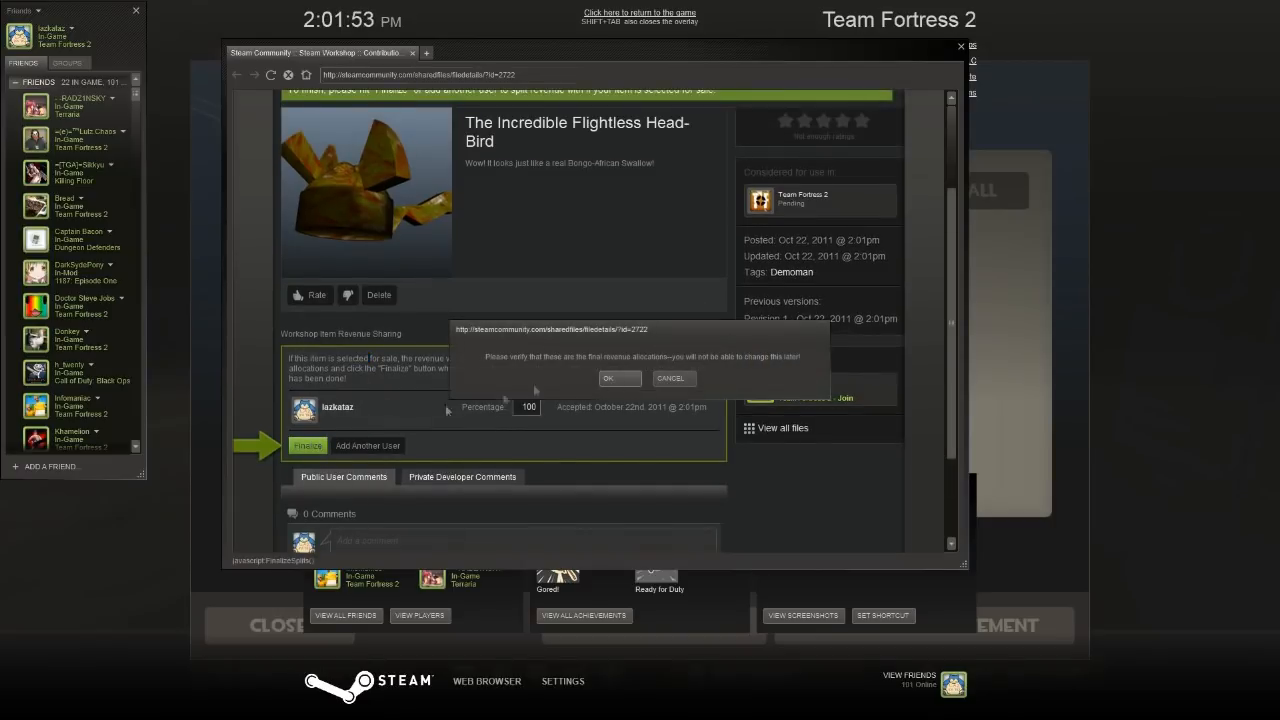
{"action": "left_click", "coordinate": [620, 378]}
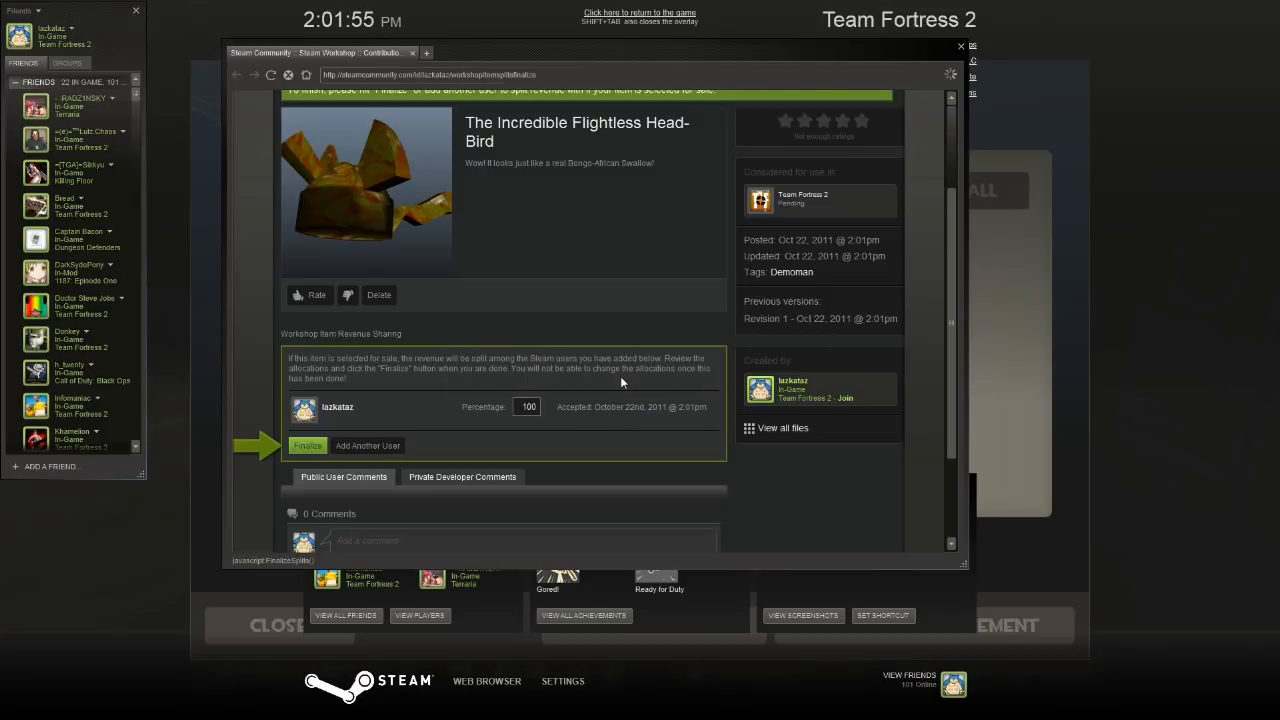
{"action": "left_click", "coordinate": [308, 444]}
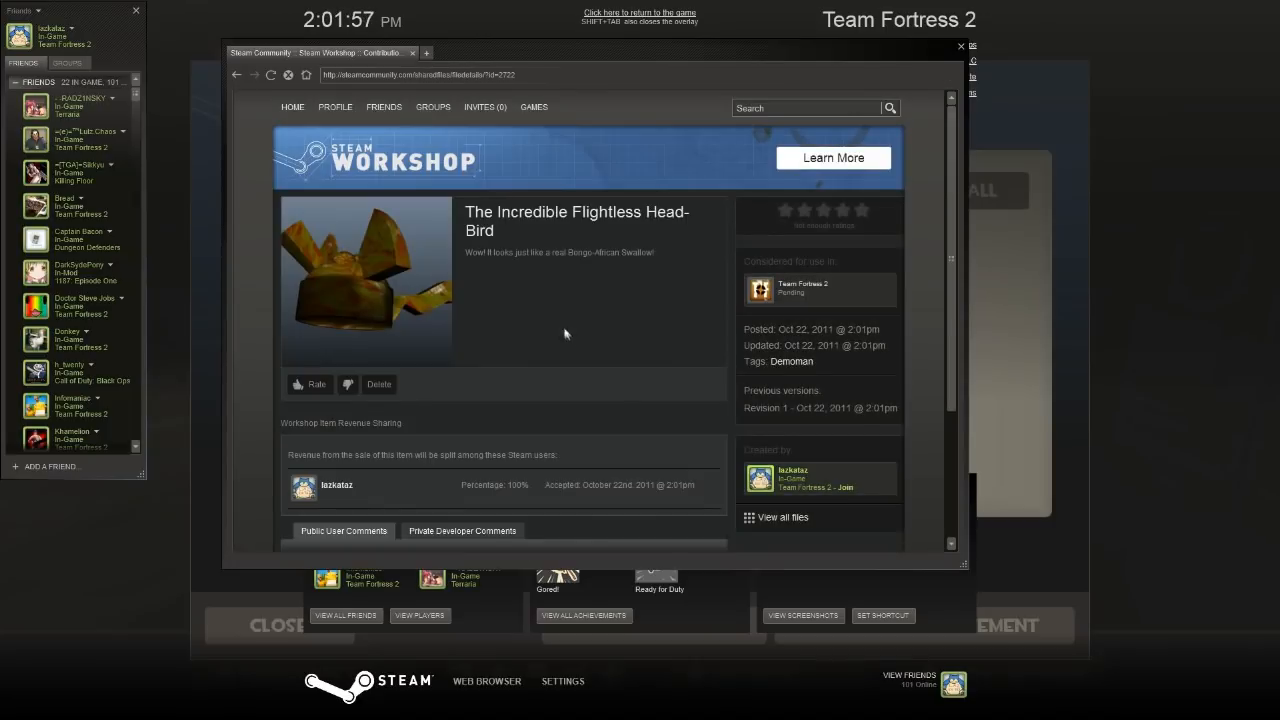